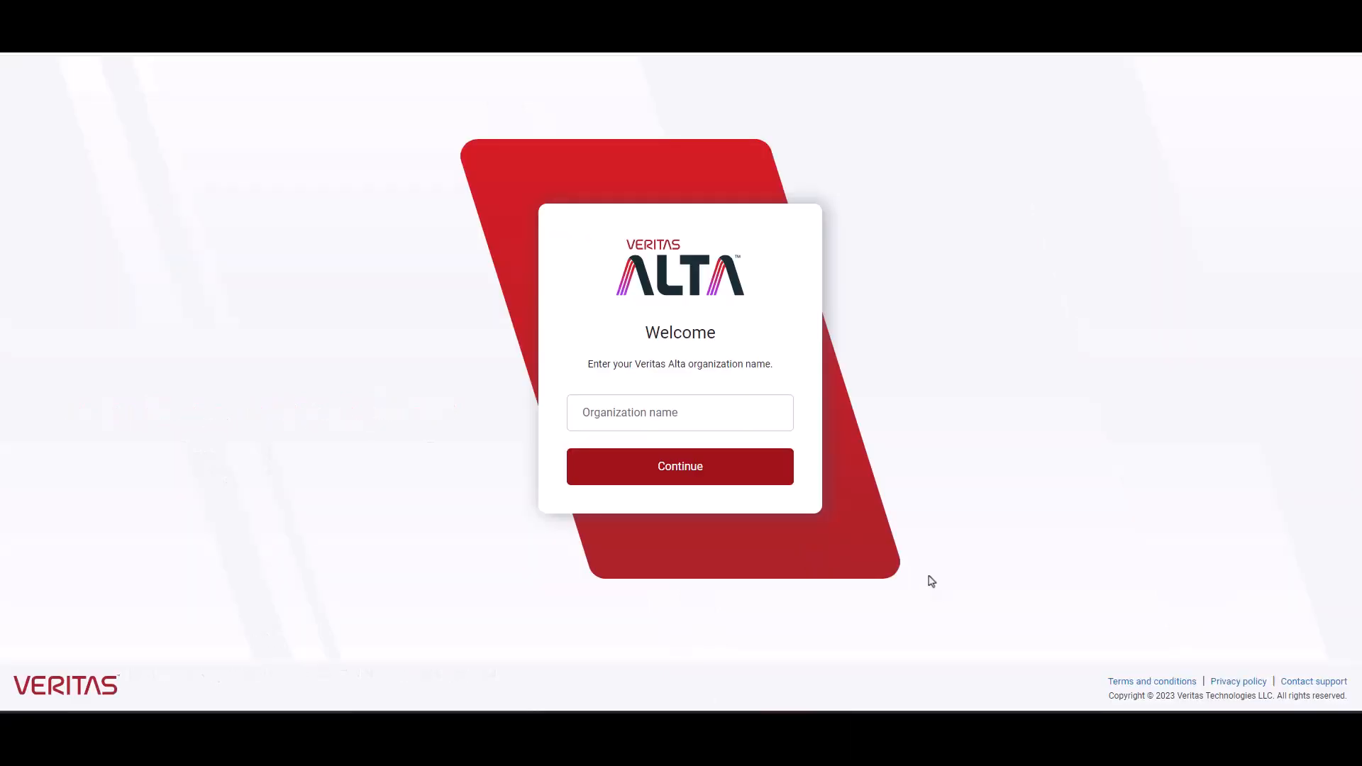
pyautogui.moveTo(1220, 483)
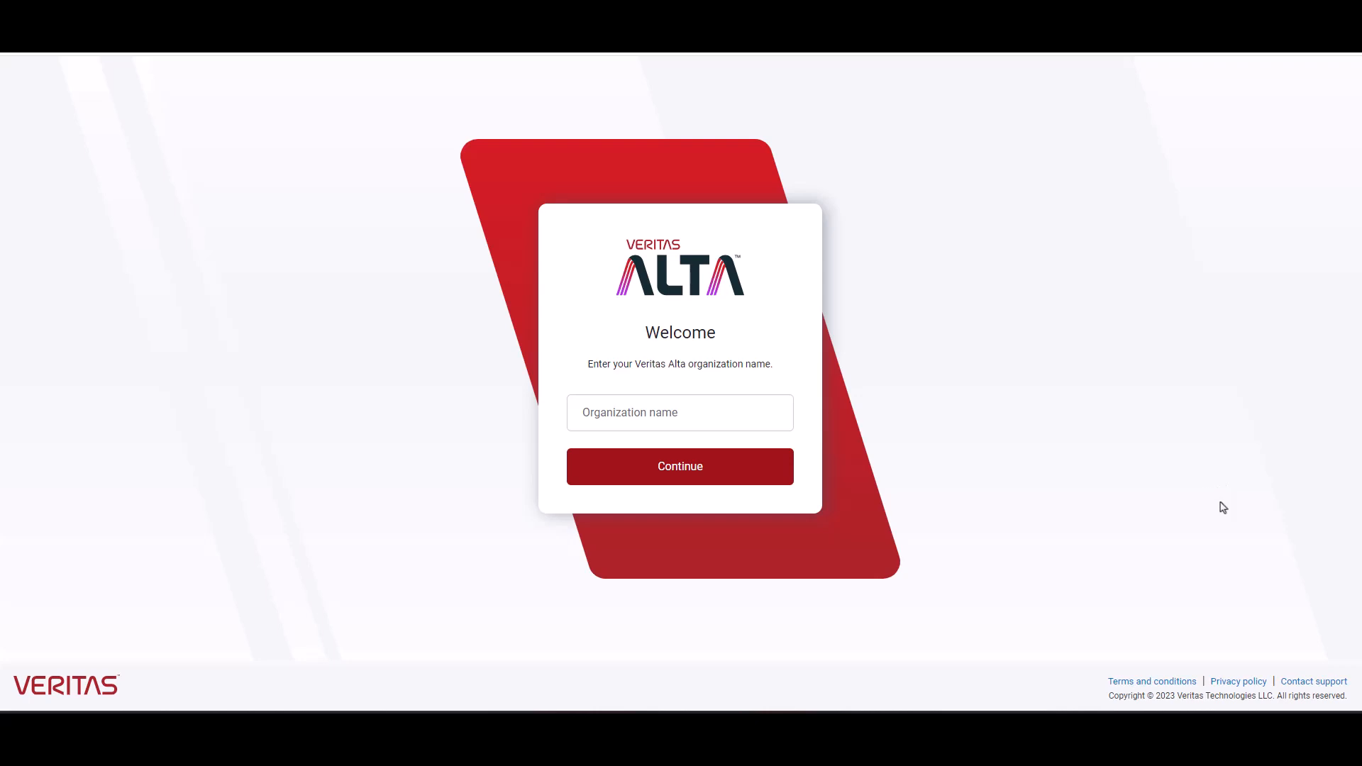
pyautogui.moveTo(1121, 489)
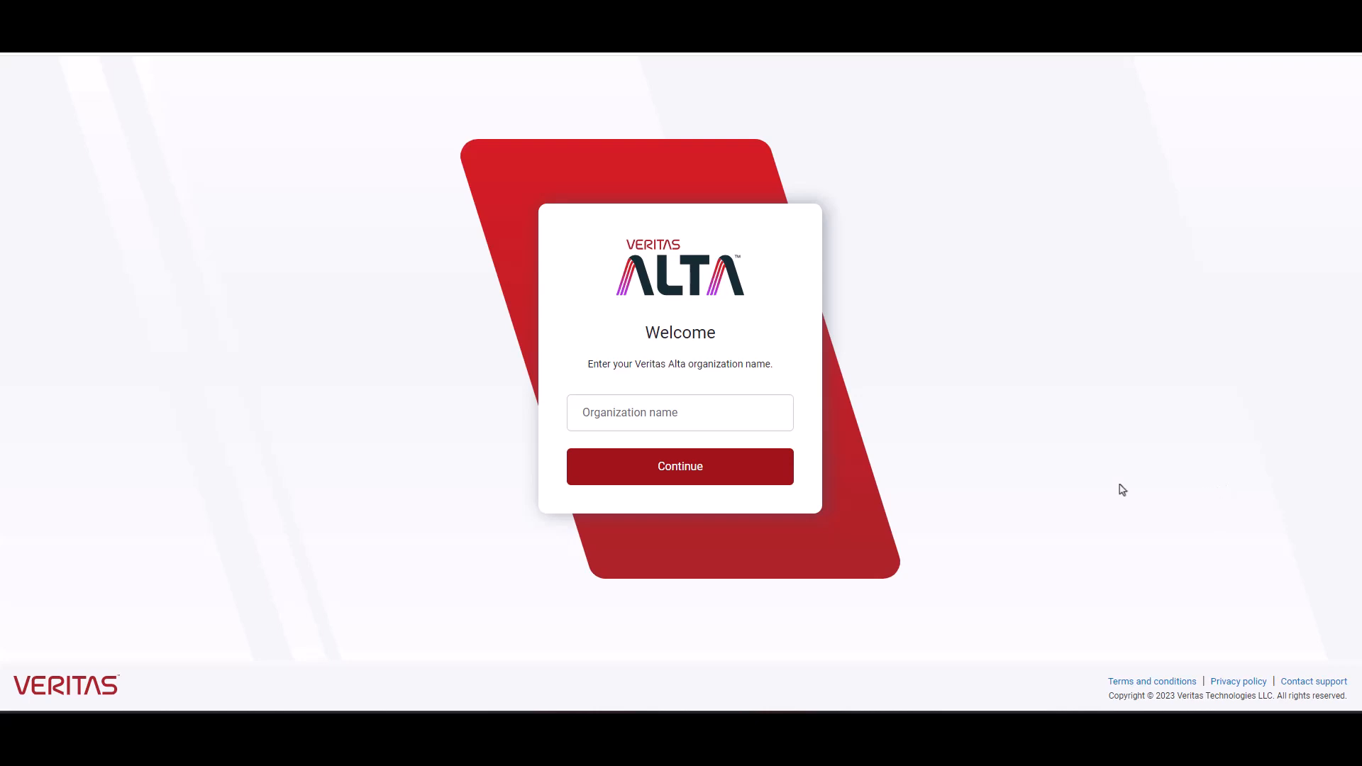
pyautogui.moveTo(1253, 540)
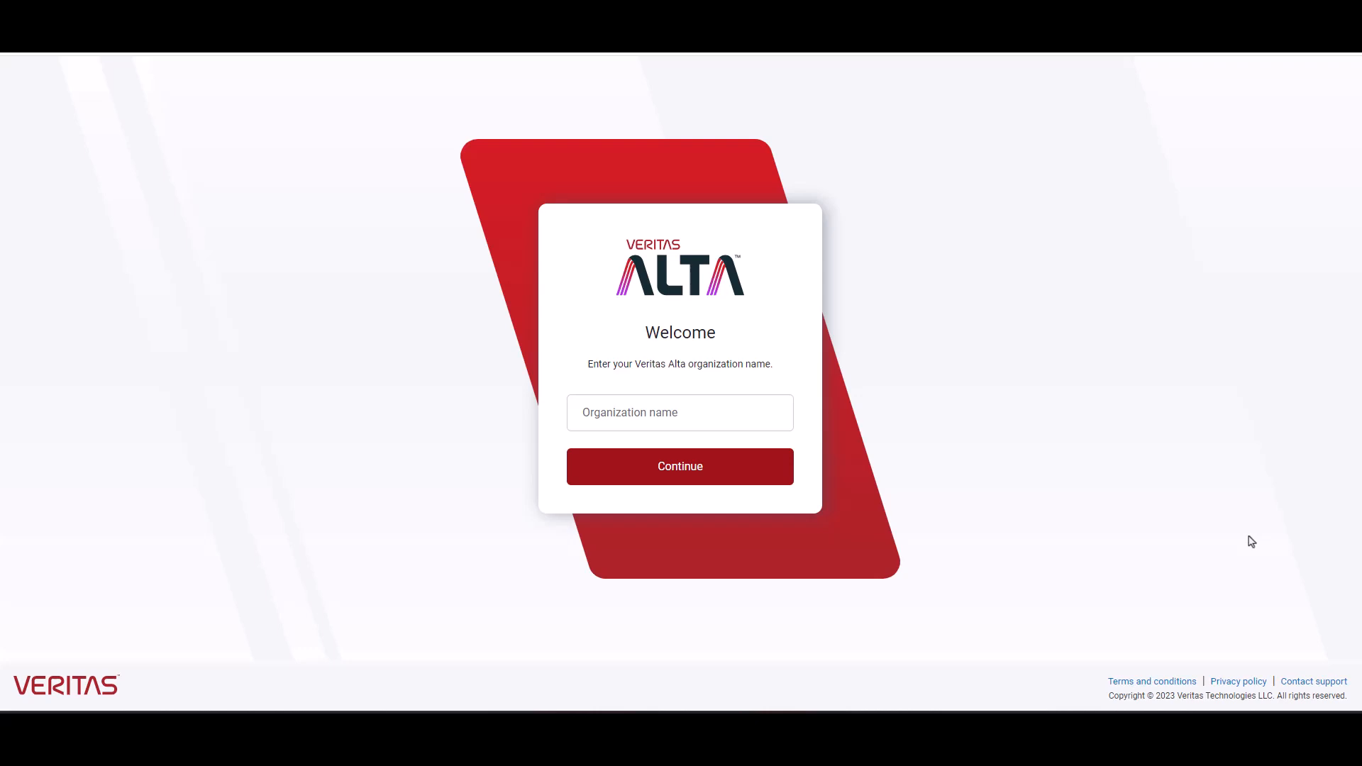
pyautogui.moveTo(810, 561)
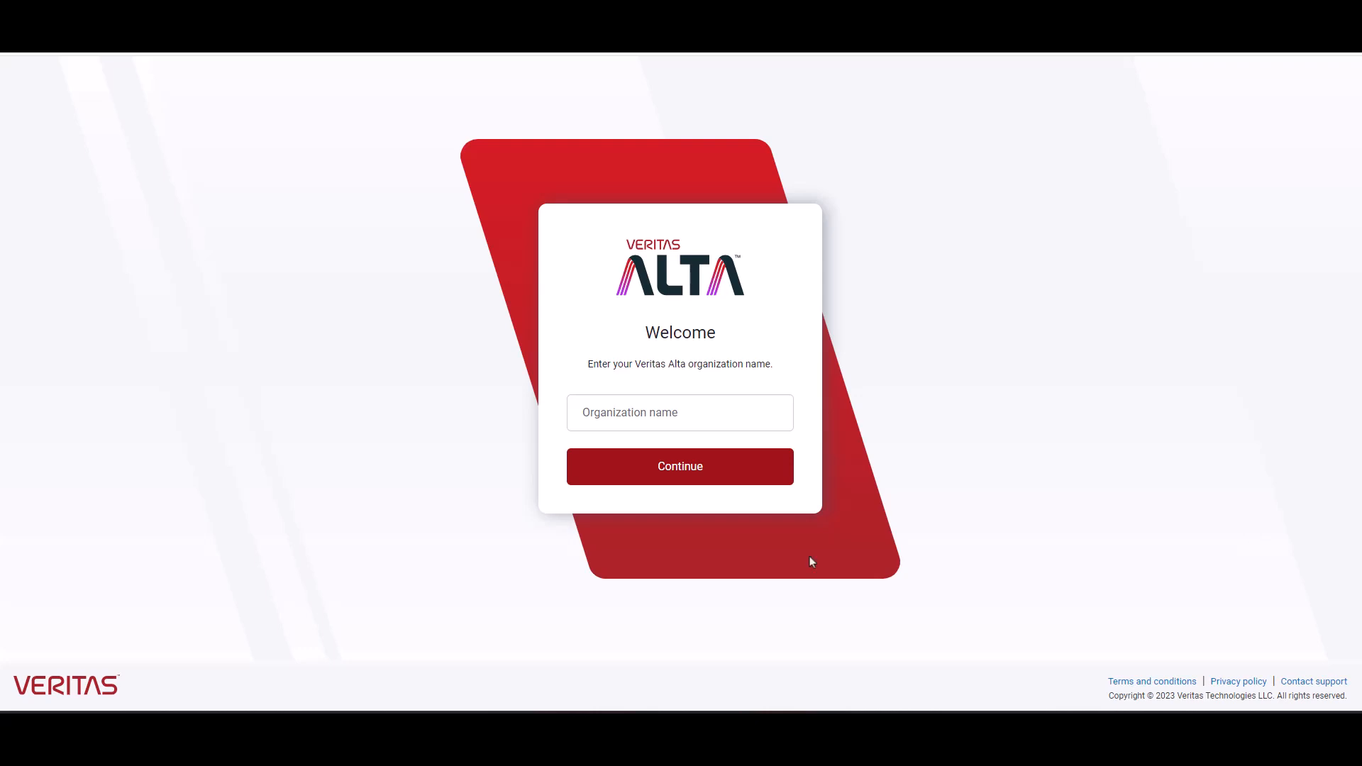
pyautogui.moveTo(933, 577)
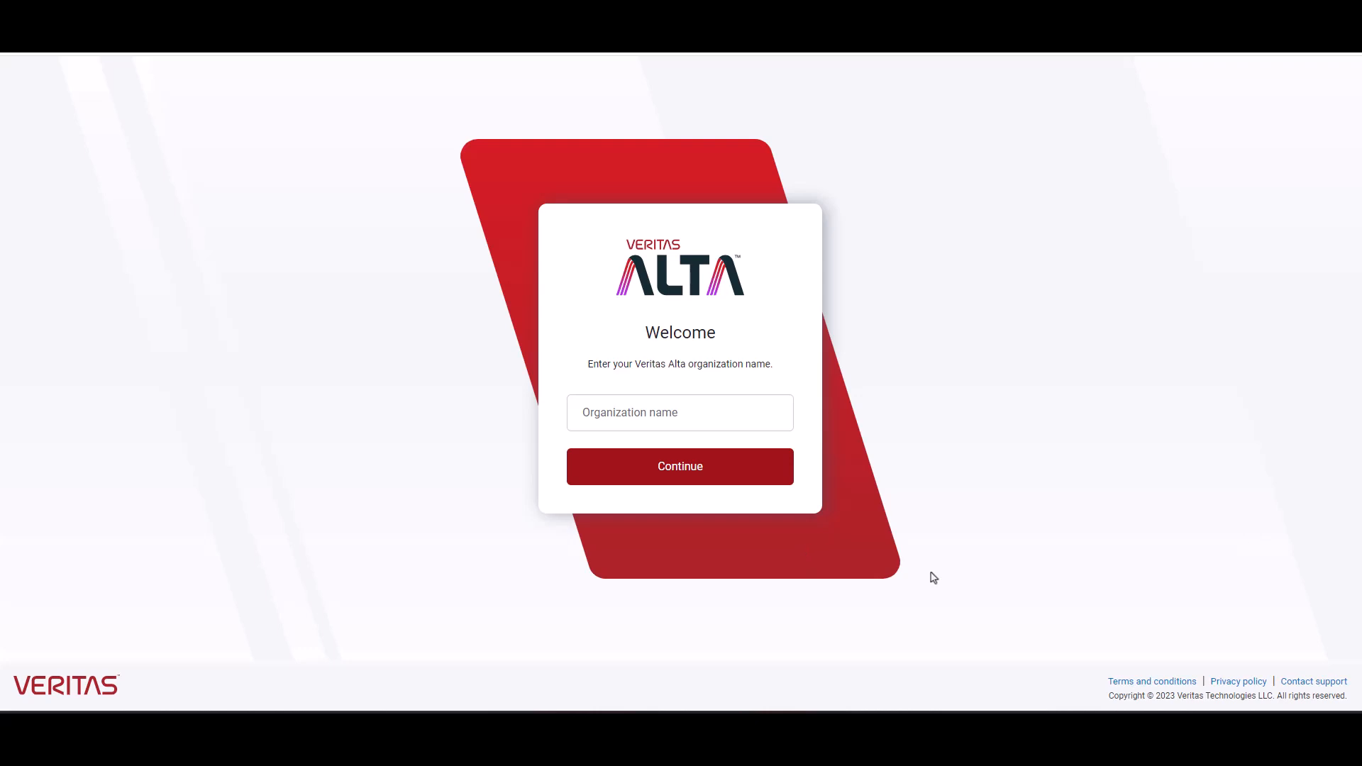
pyautogui.moveTo(1220, 483)
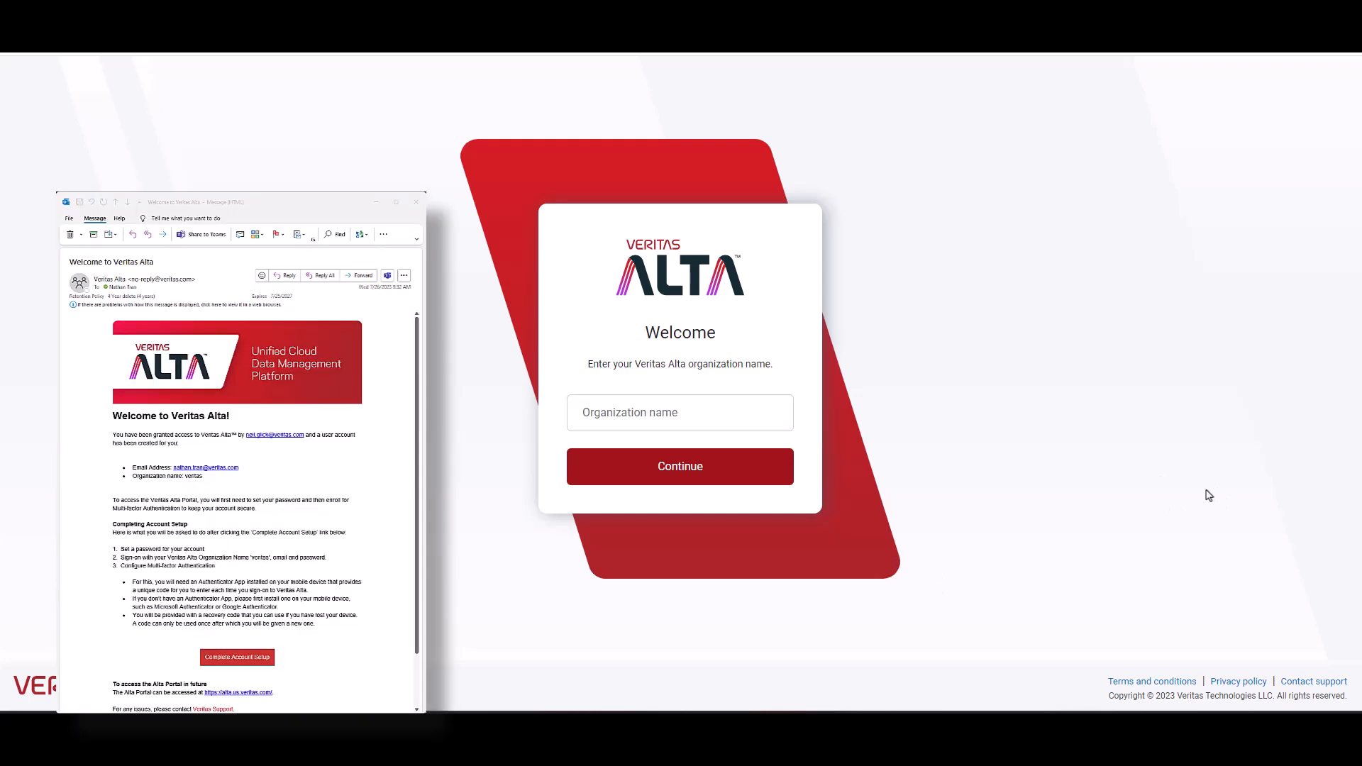
pyautogui.moveTo(1209, 519)
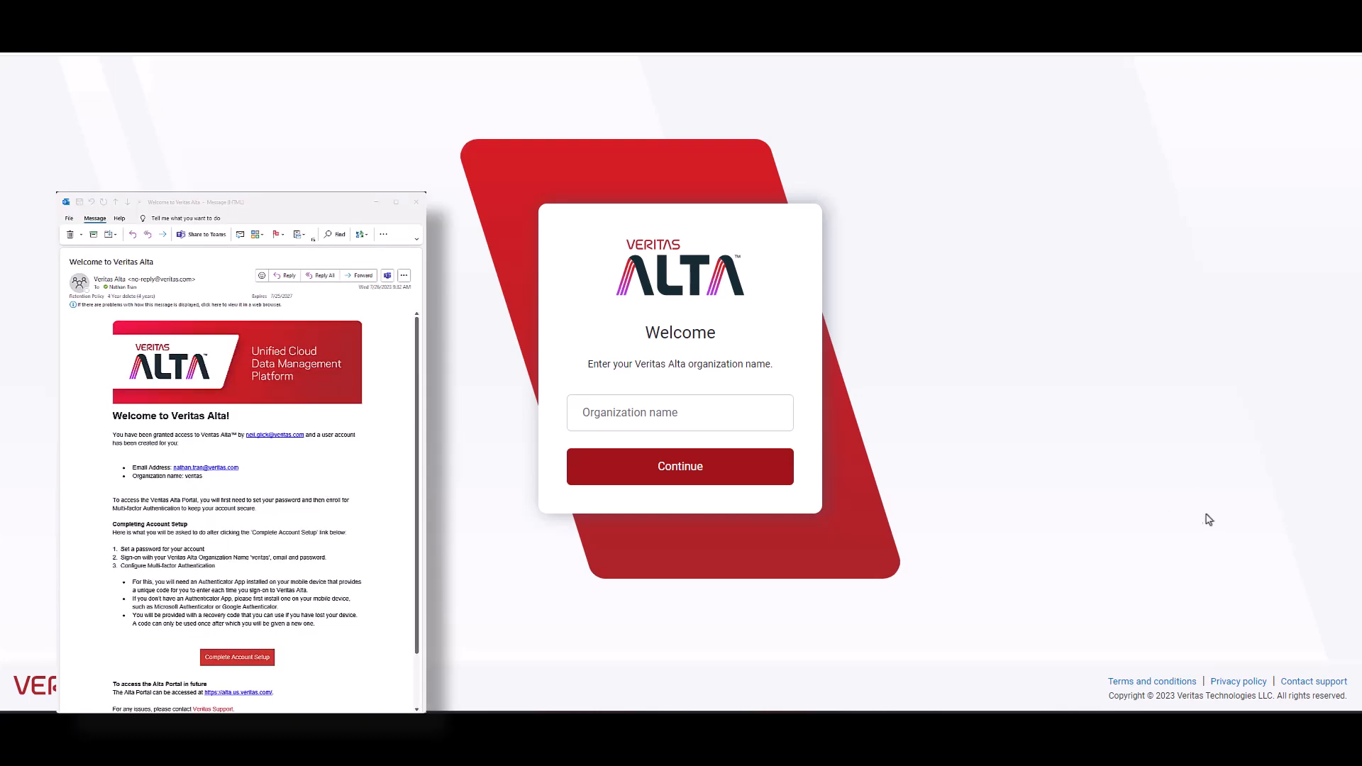
pyautogui.moveTo(1252, 541)
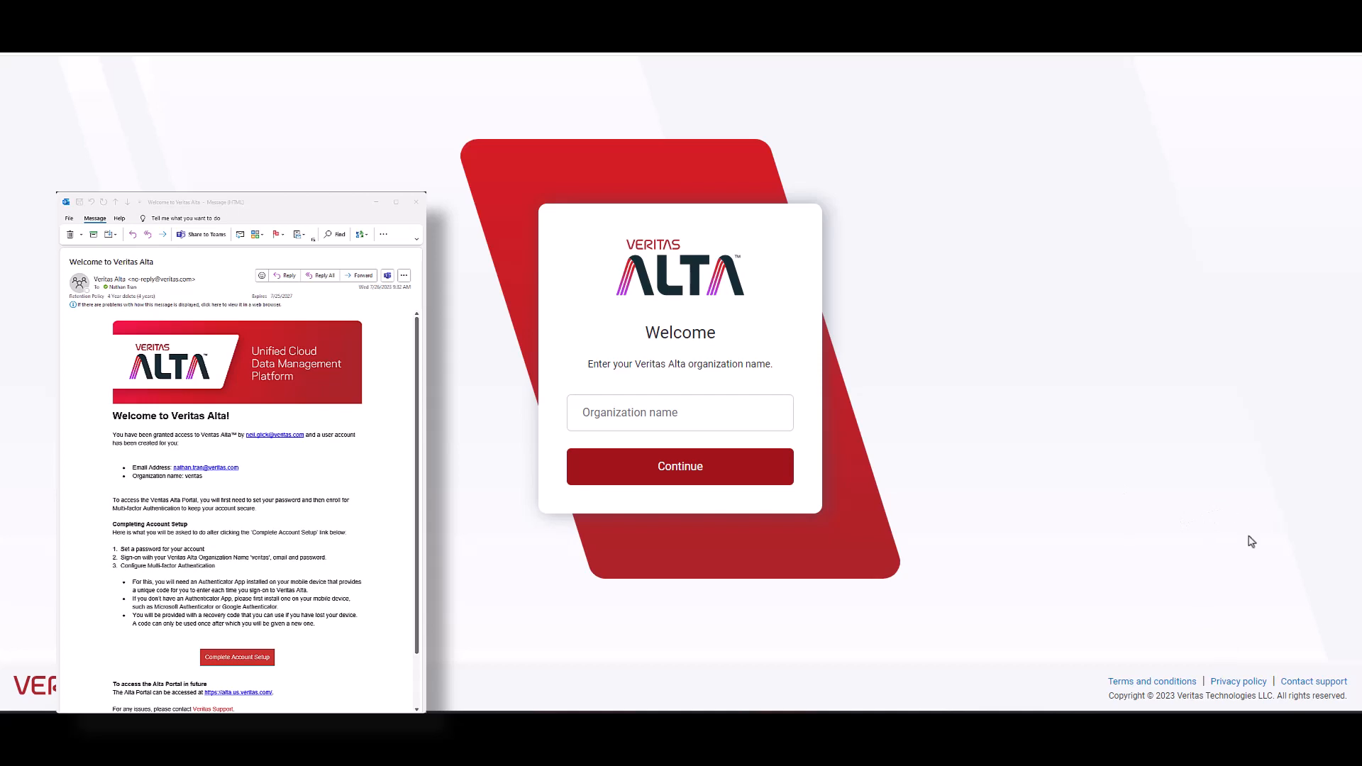
# Step: Sign in to Veritas Alta View with organization name 'veritas'
pyautogui.click(416, 201)
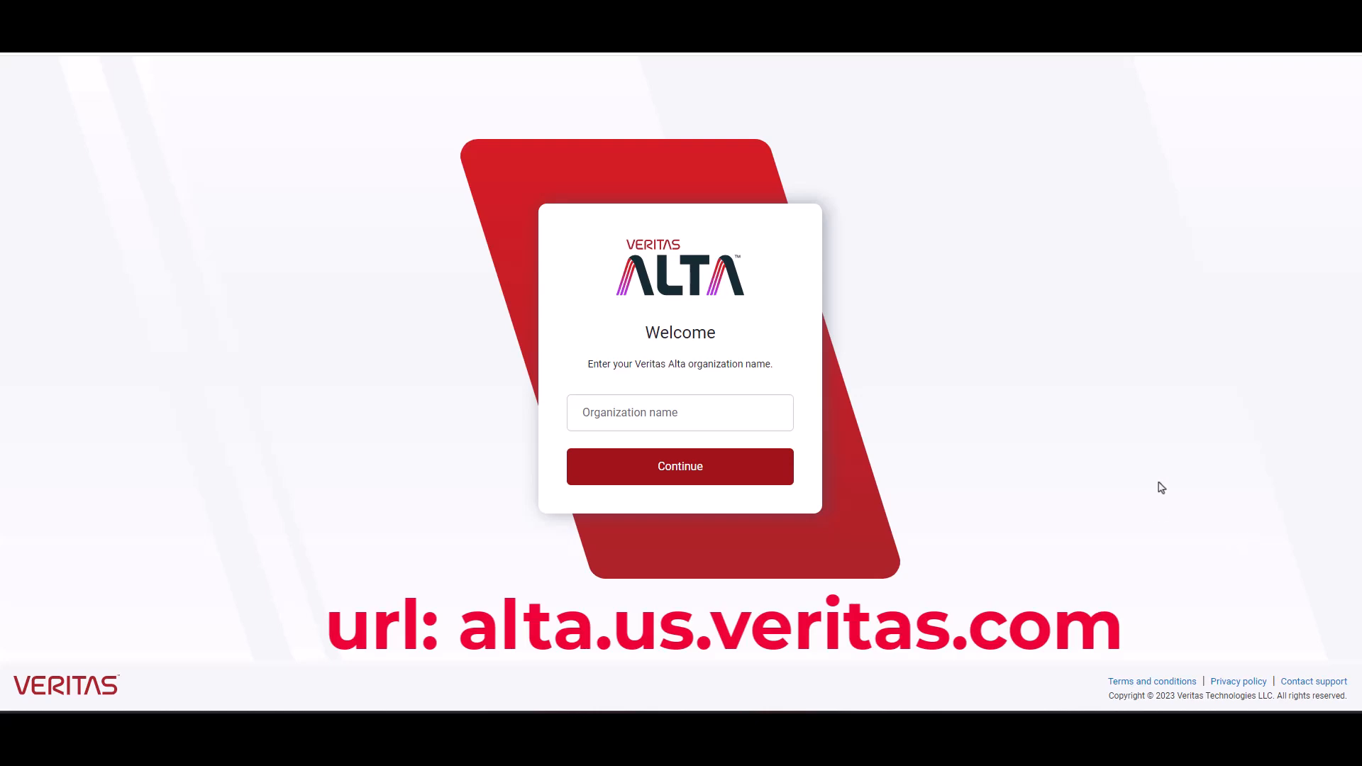
pyautogui.moveTo(1098, 443)
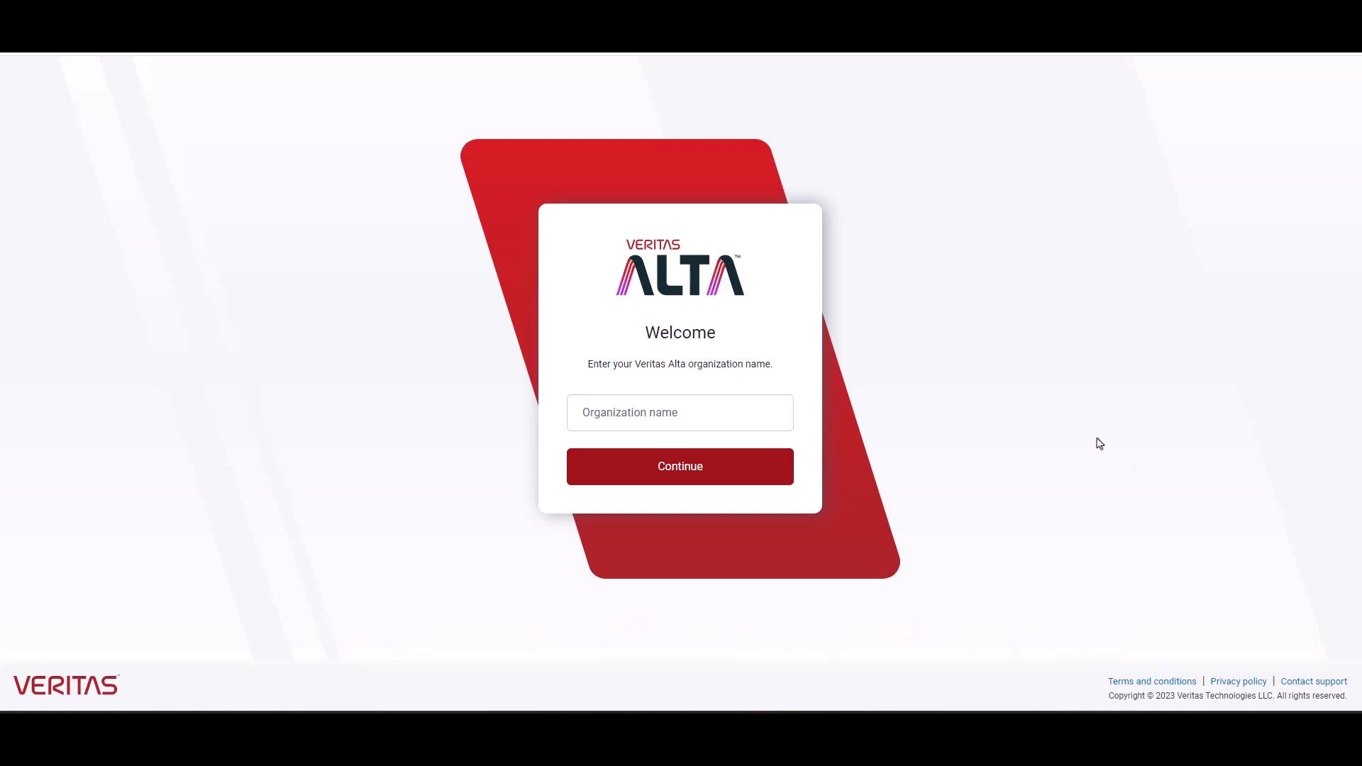
pyautogui.click(680, 412)
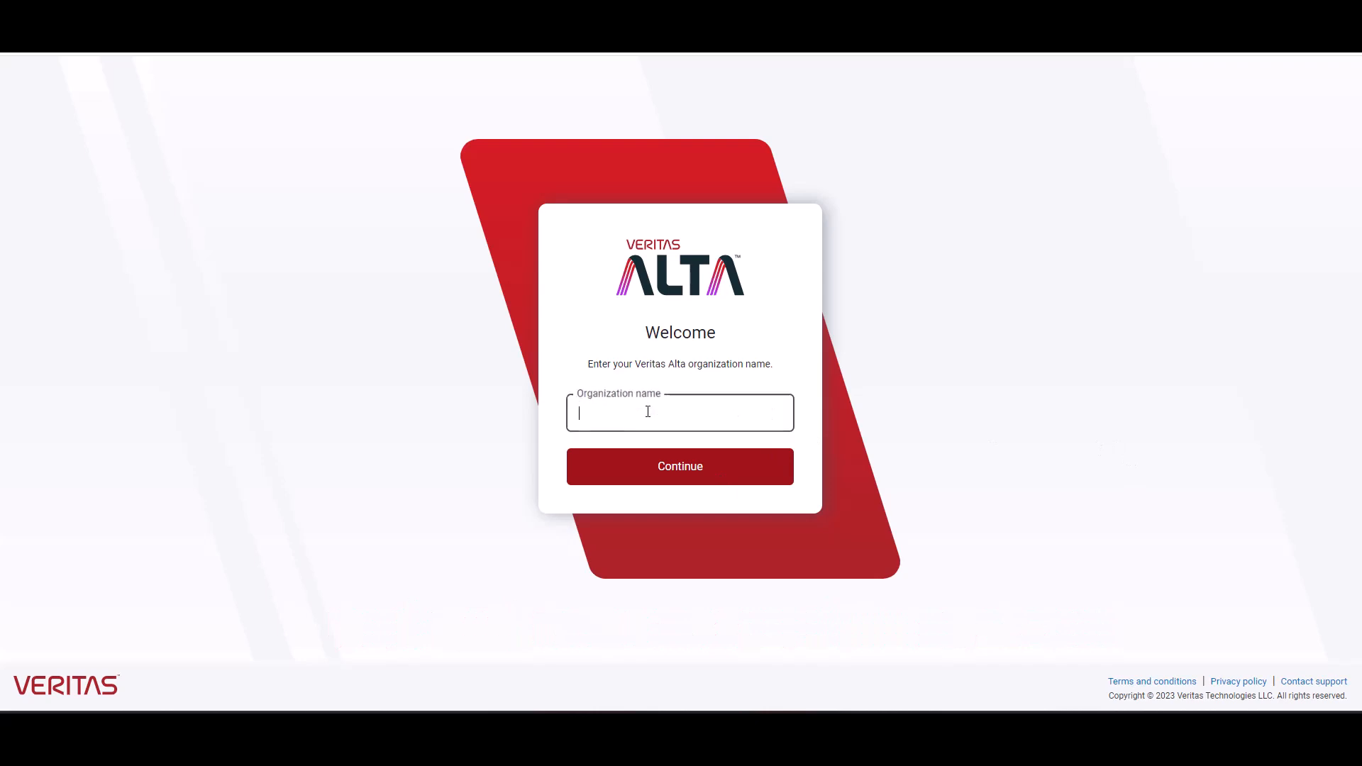
pyautogui.write('veritas')
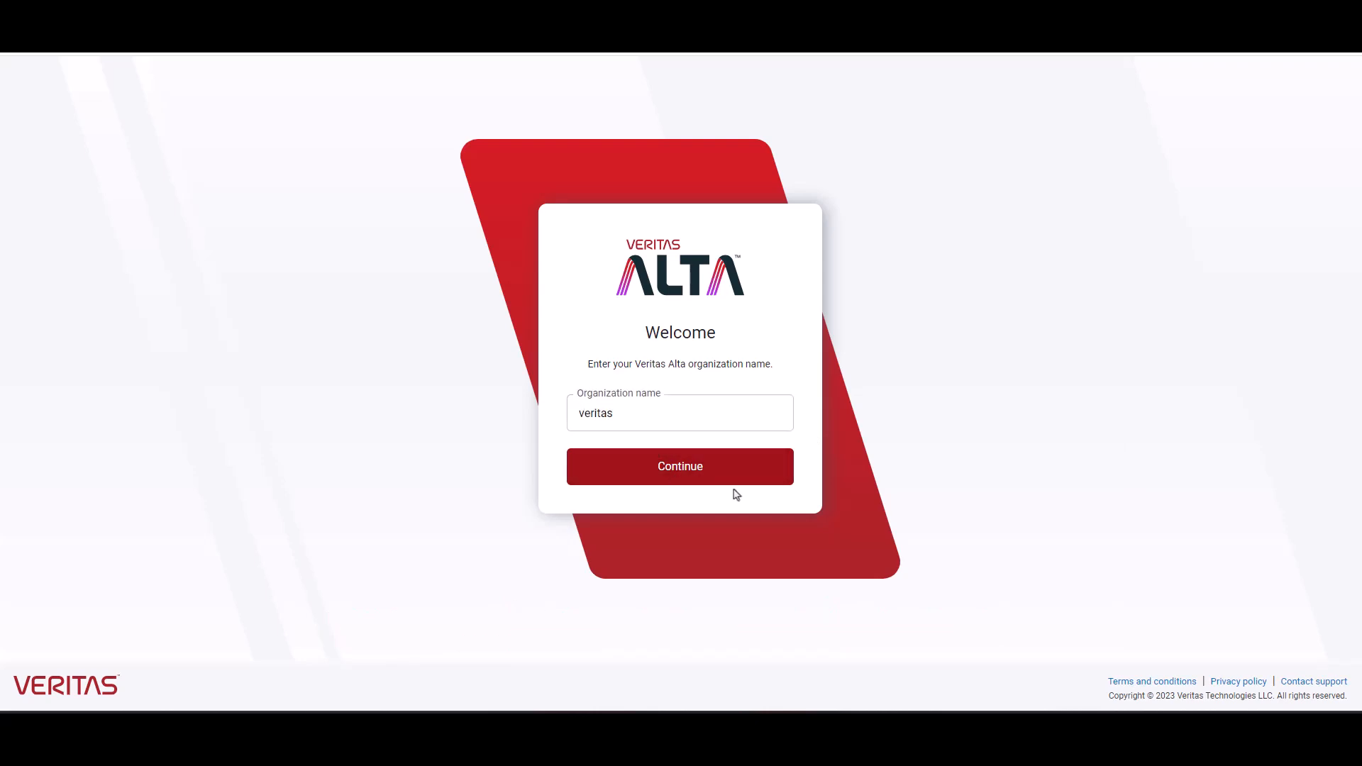
pyautogui.click(679, 467)
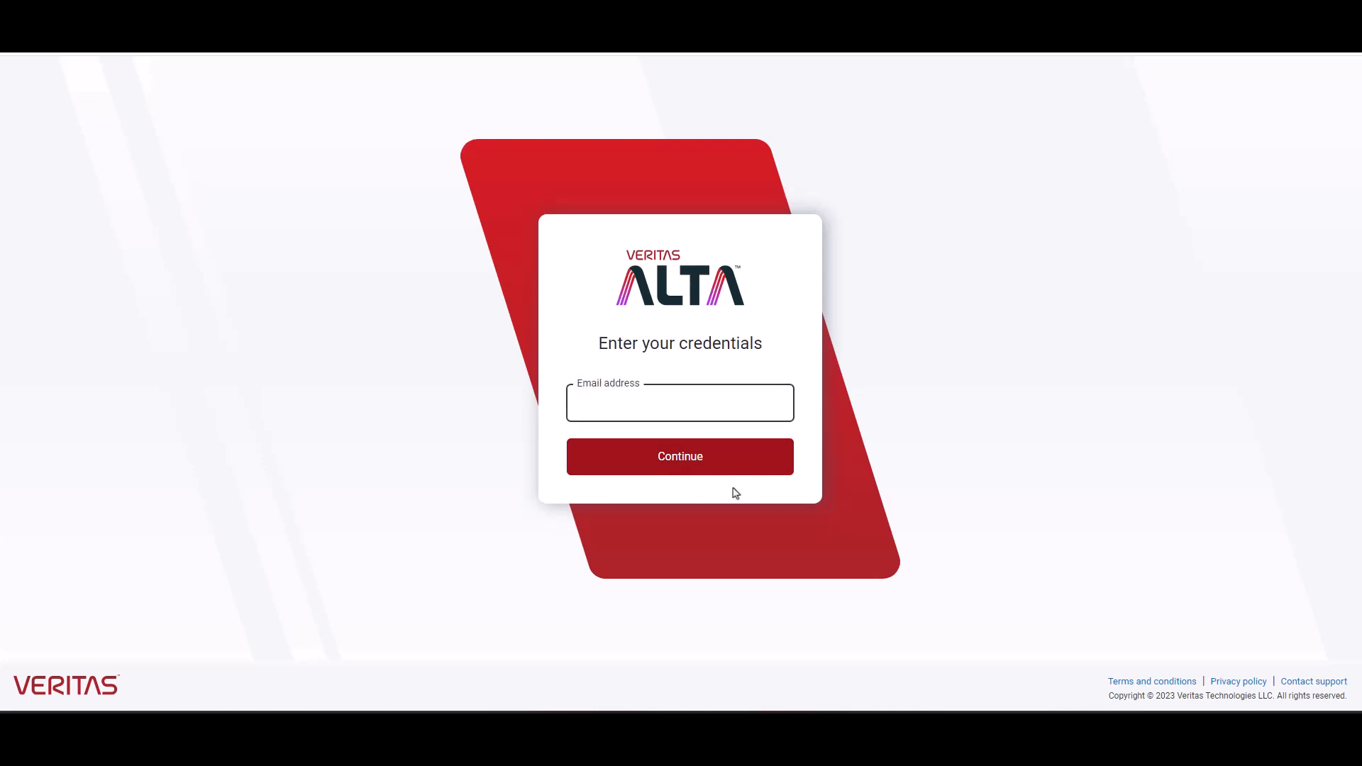
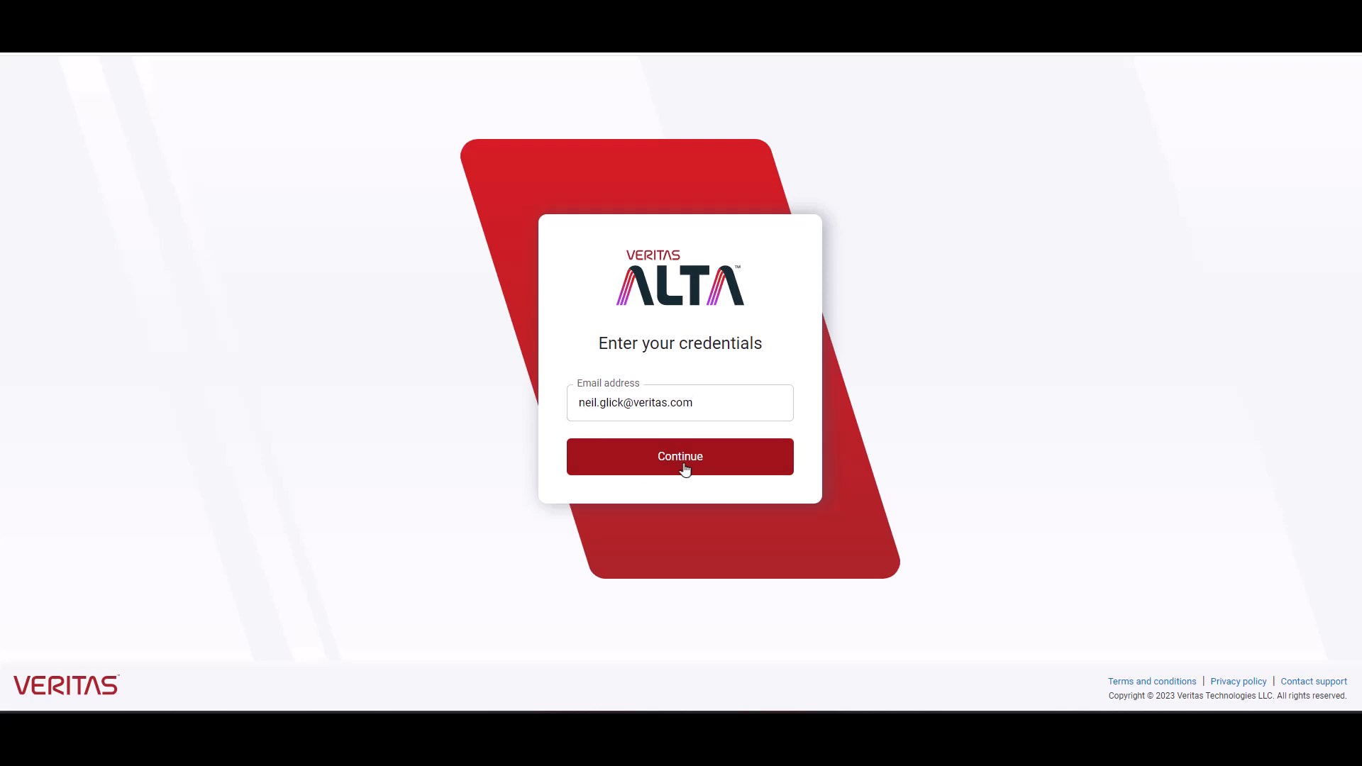
pyautogui.click(679, 455)
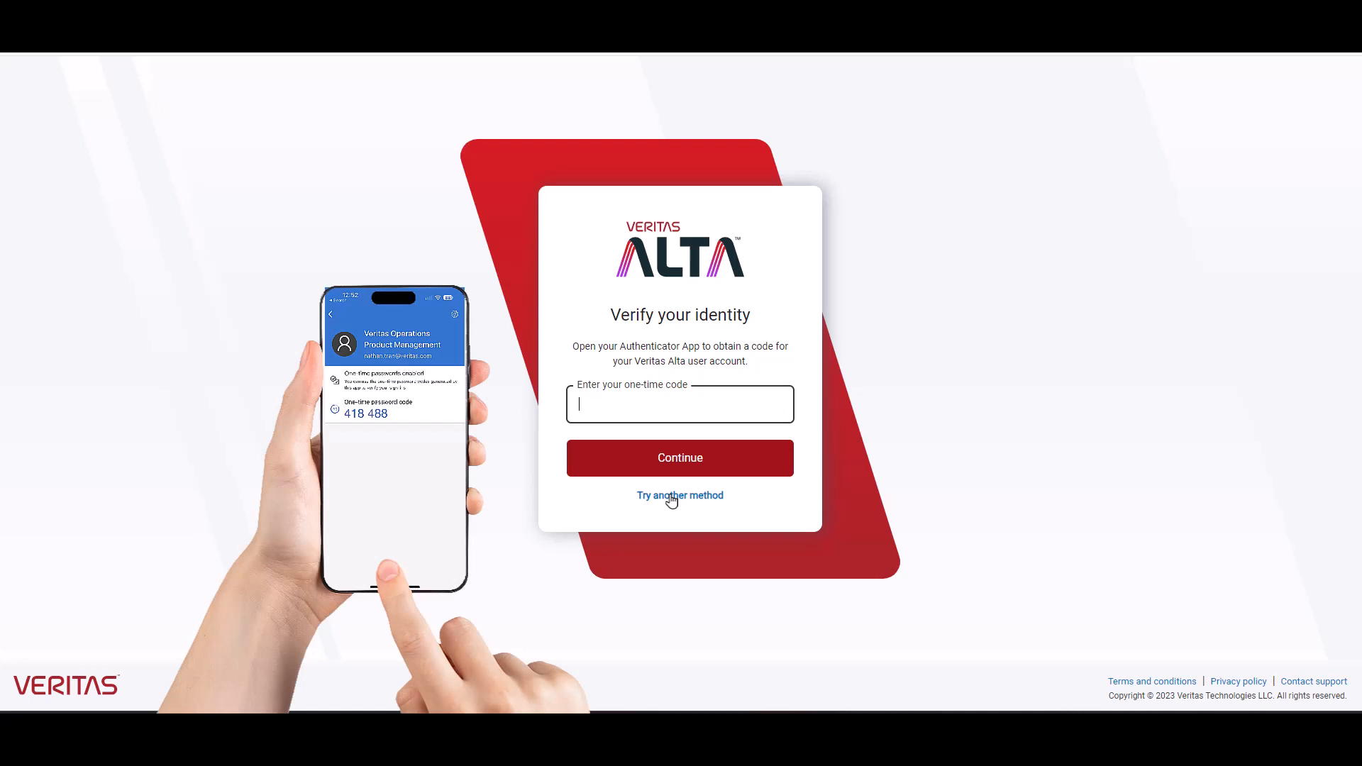
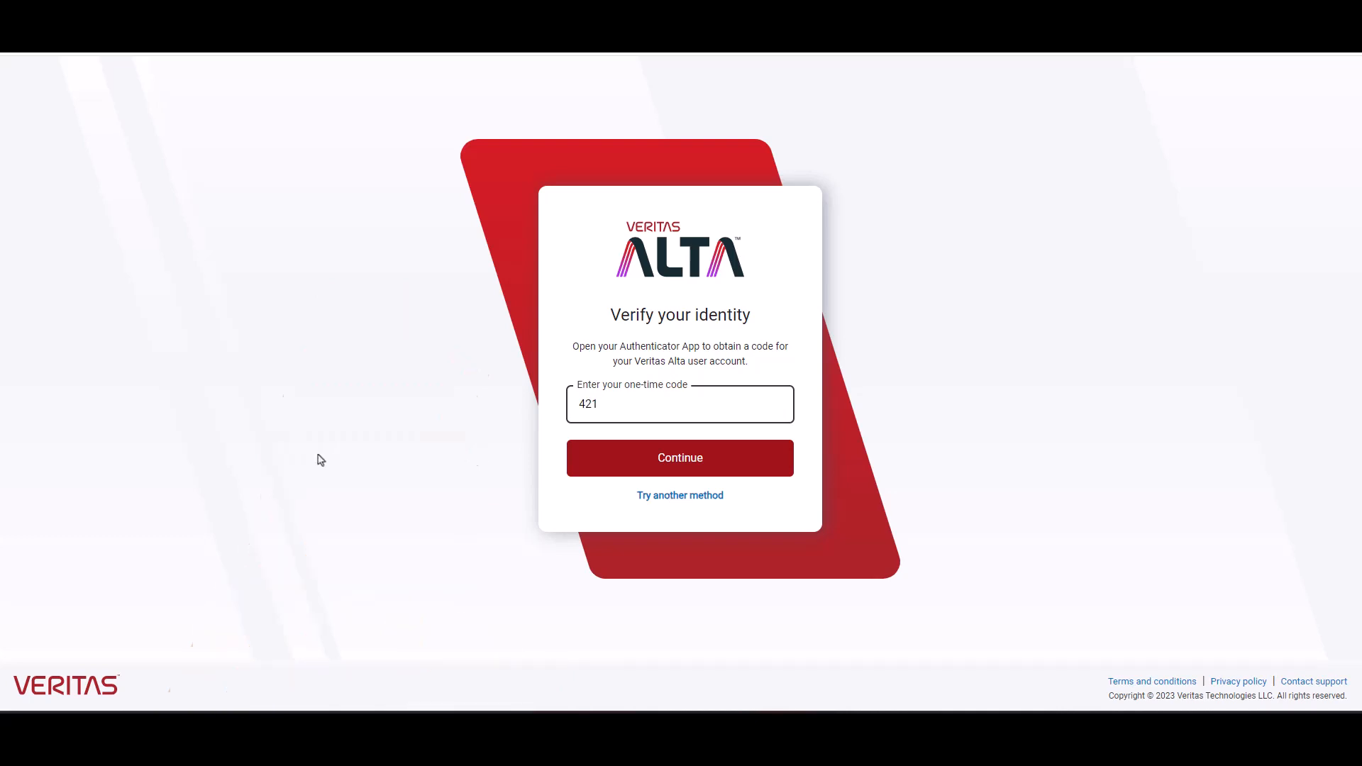
pyautogui.click(680, 458)
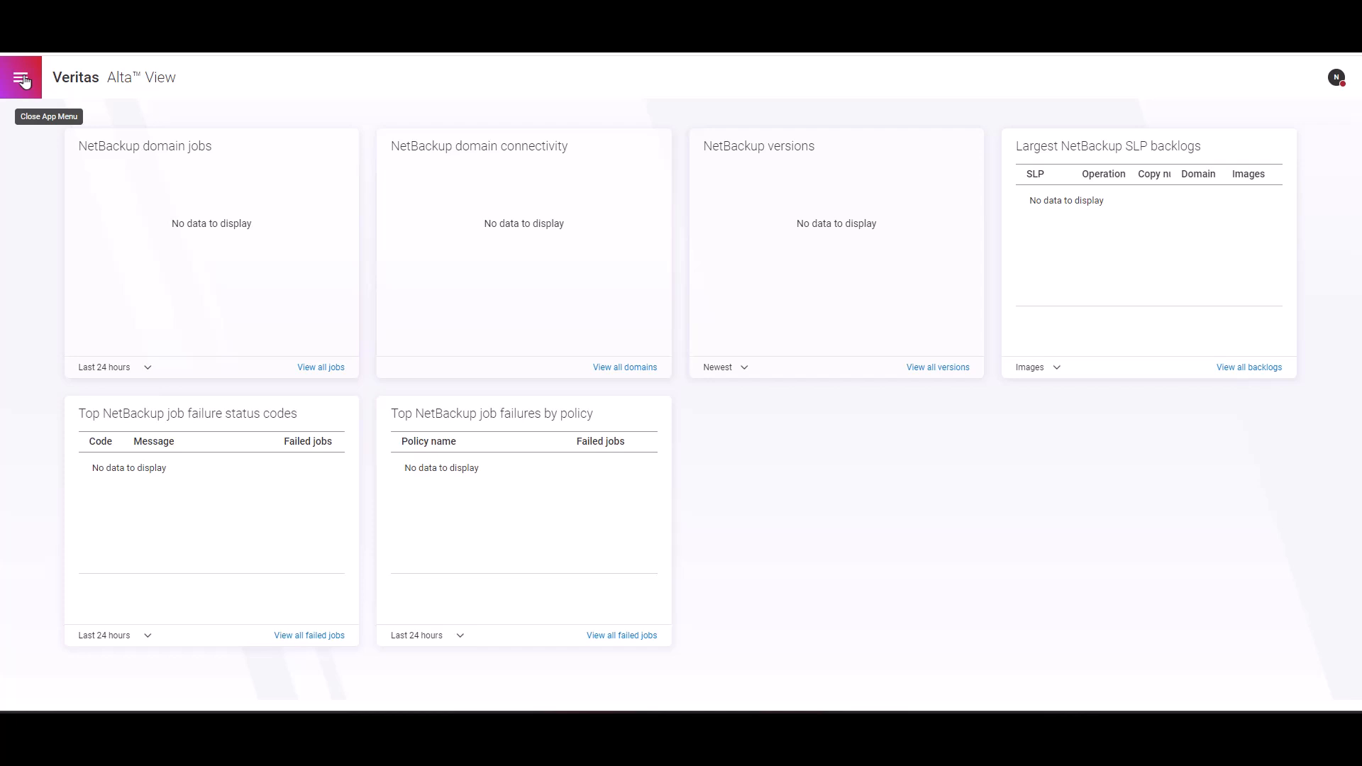
pyautogui.moveTo(735, 493)
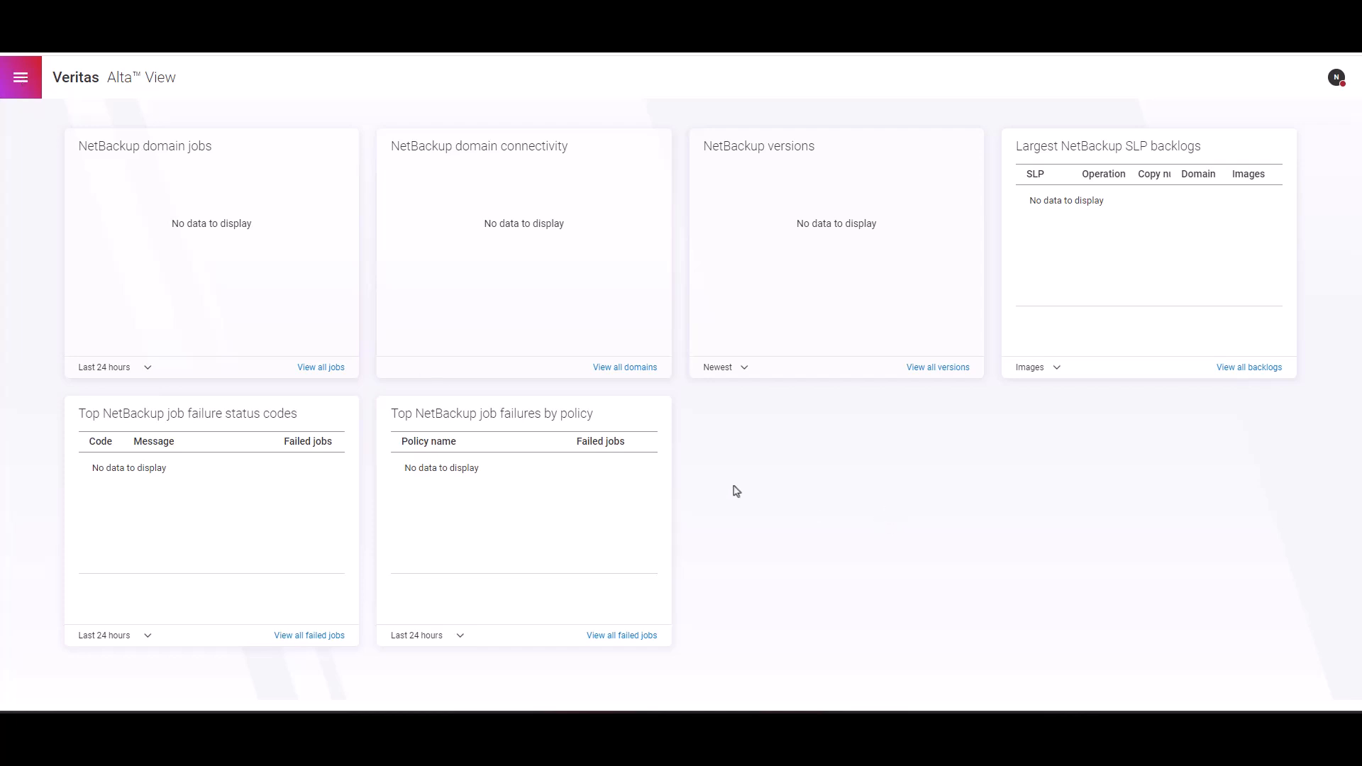
# Step: Navigate via Domain management to the empty NetBackup domains list
pyautogui.click(21, 76)
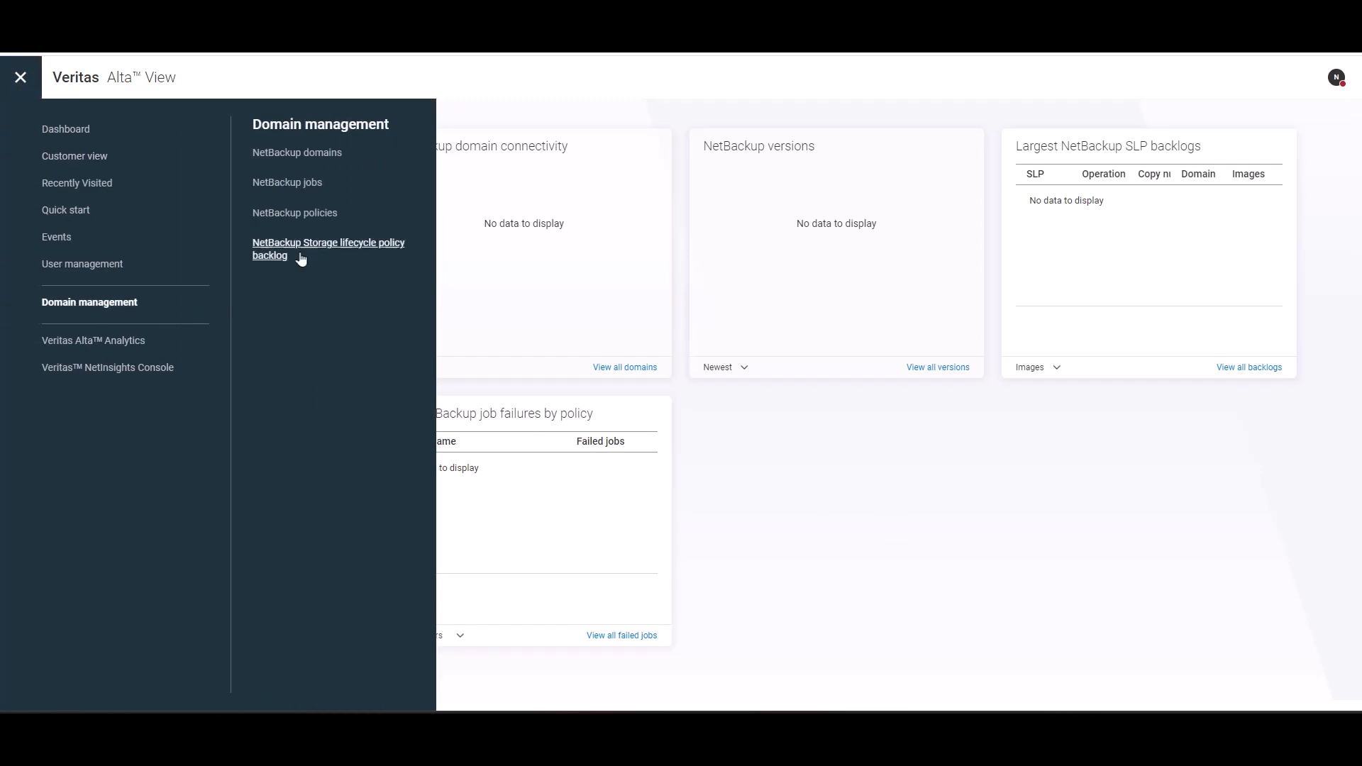
pyautogui.click(296, 153)
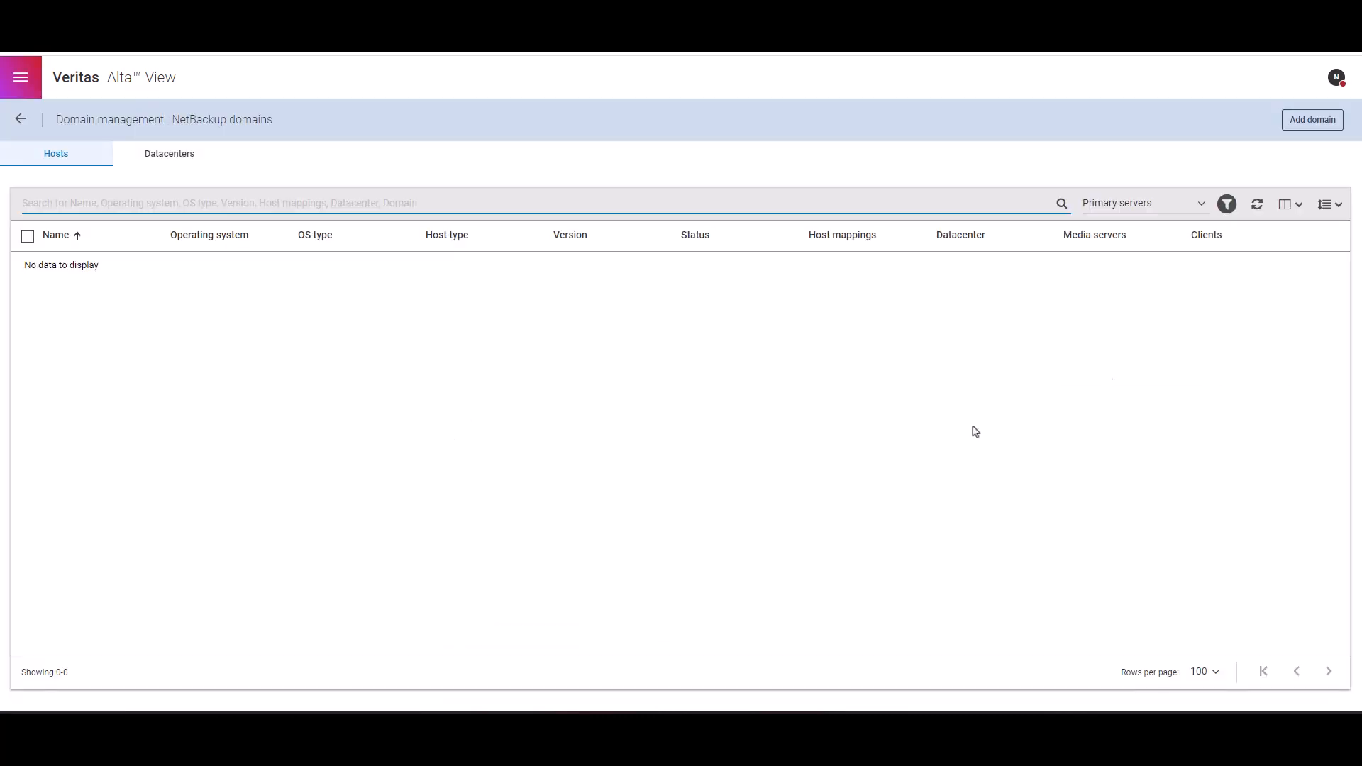
# Step: Add the primary server FQDN as a NetBackup domain in the Default datacenter
pyautogui.click(1311, 120)
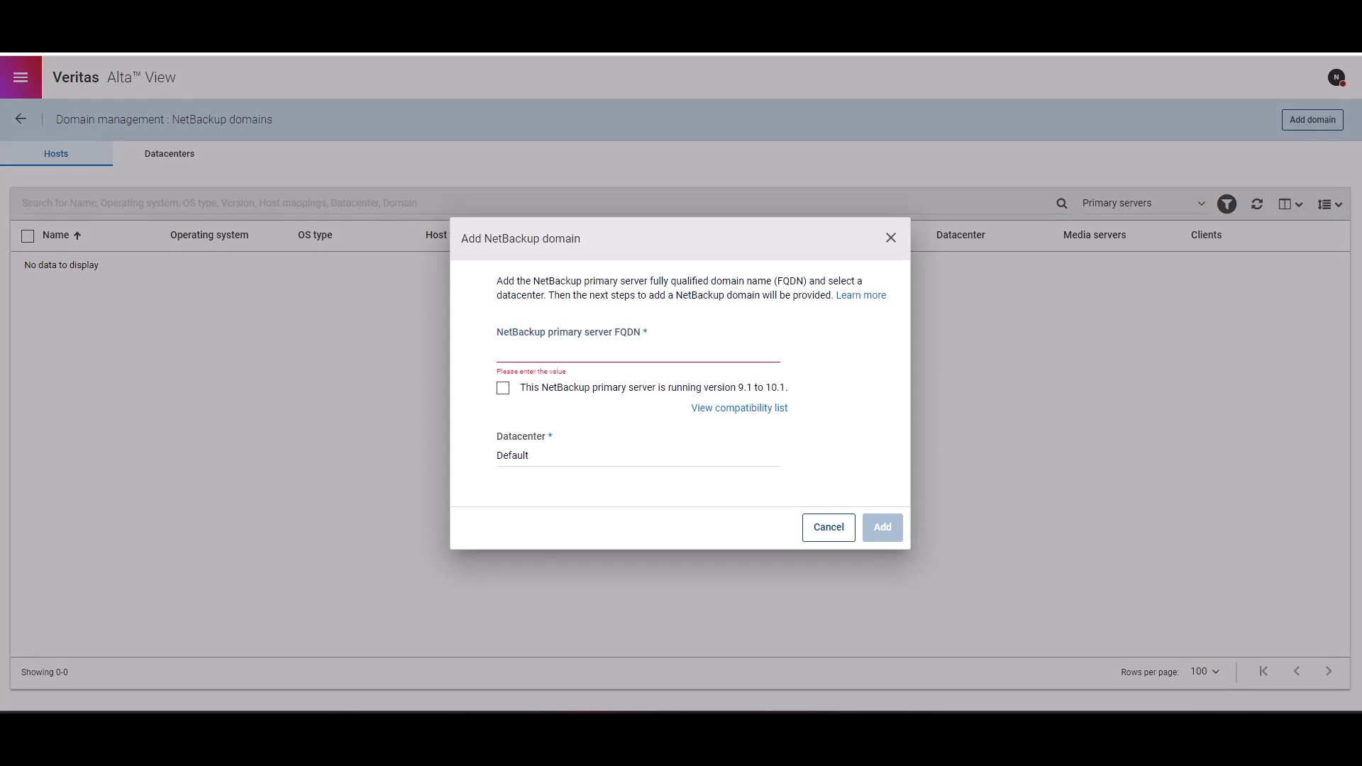
pyautogui.moveTo(560, 309)
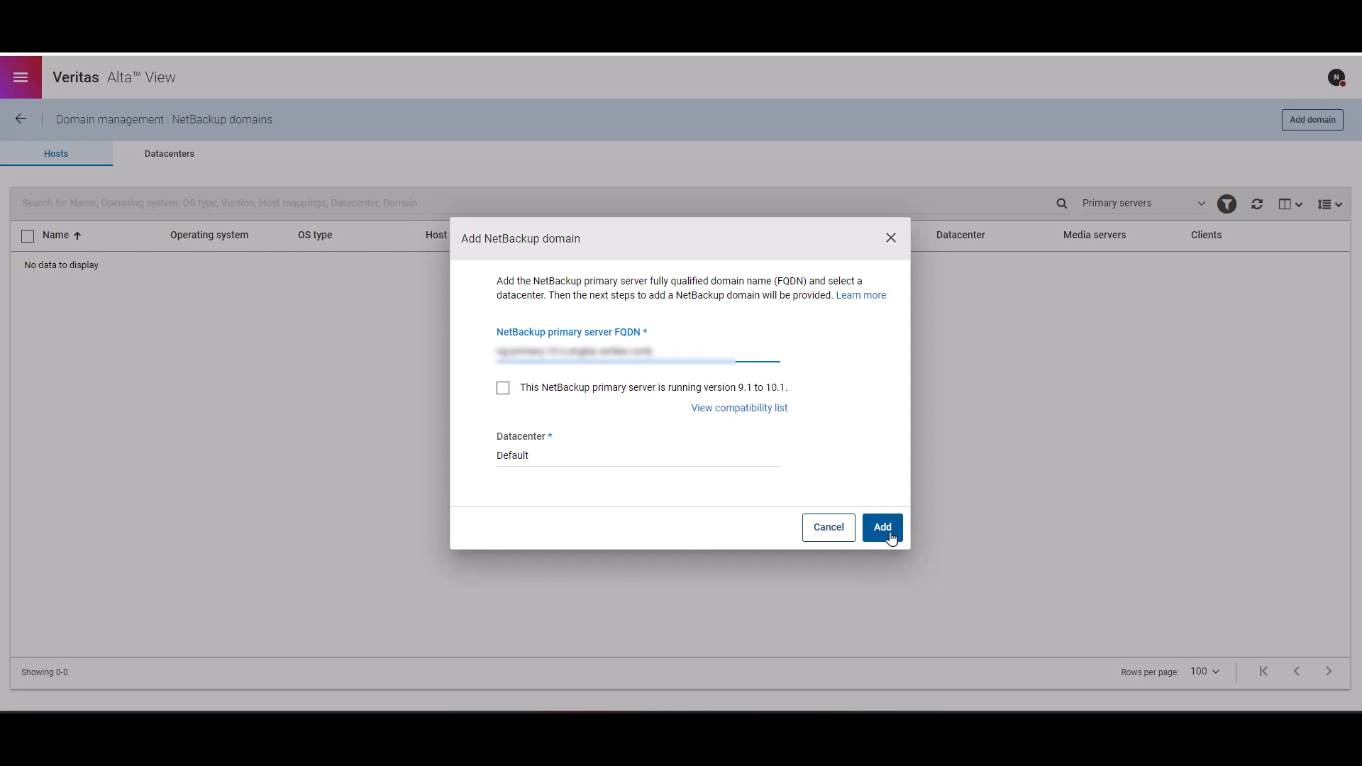
pyautogui.click(881, 528)
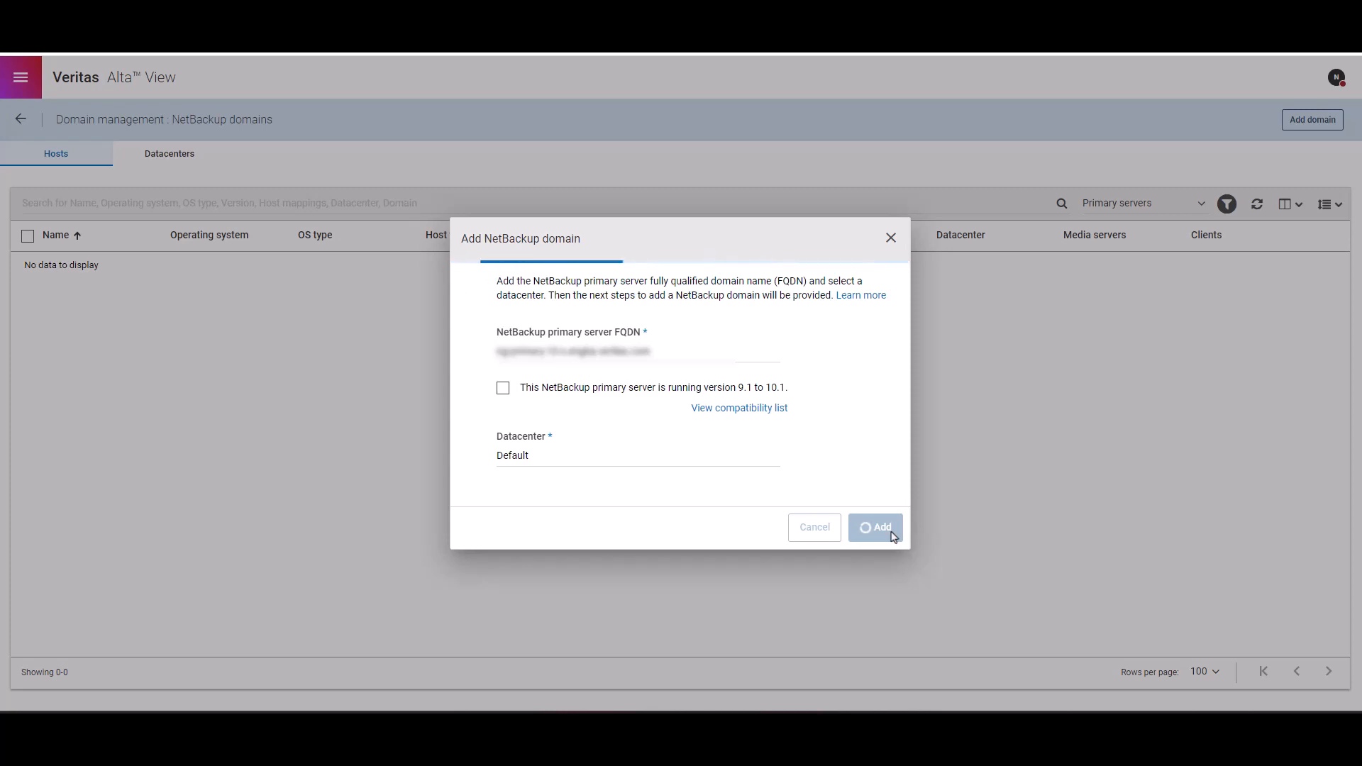
pyautogui.click(876, 528)
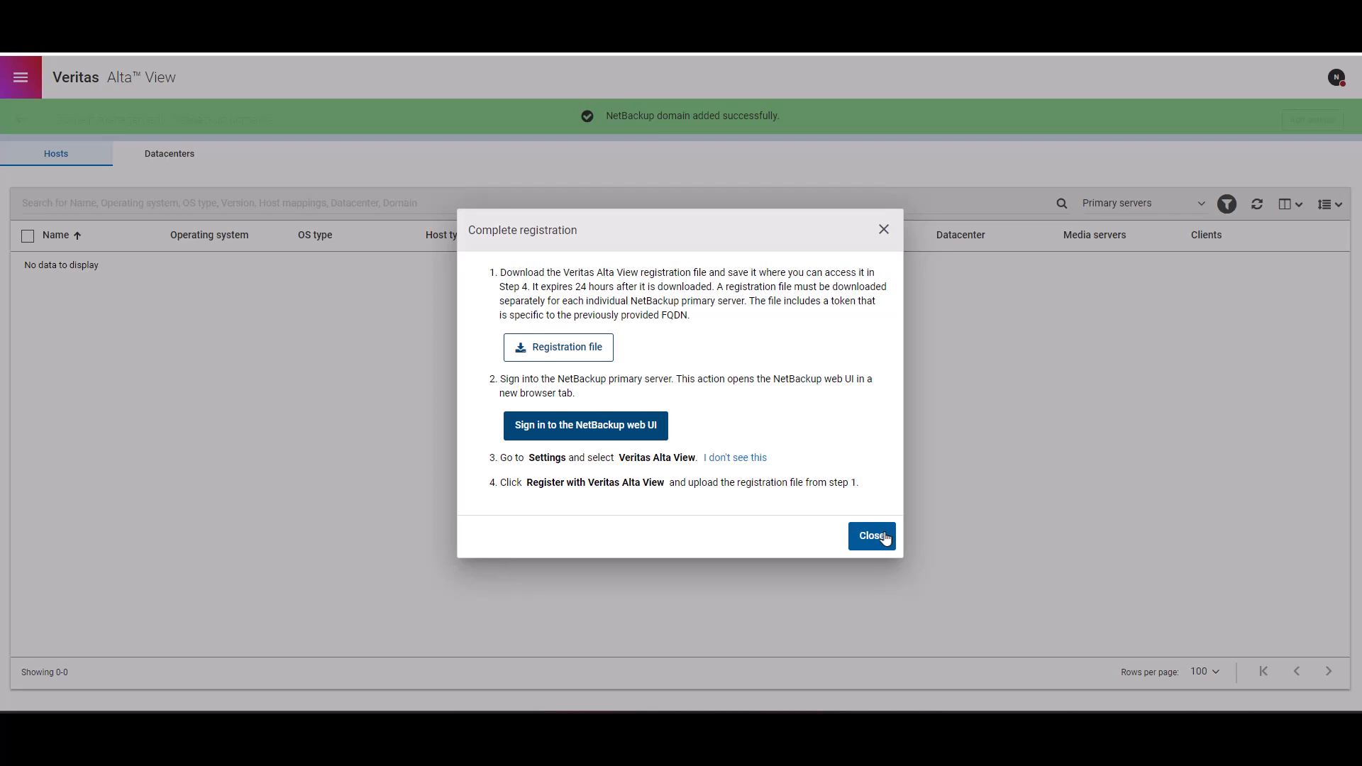
pyautogui.moveTo(560, 355)
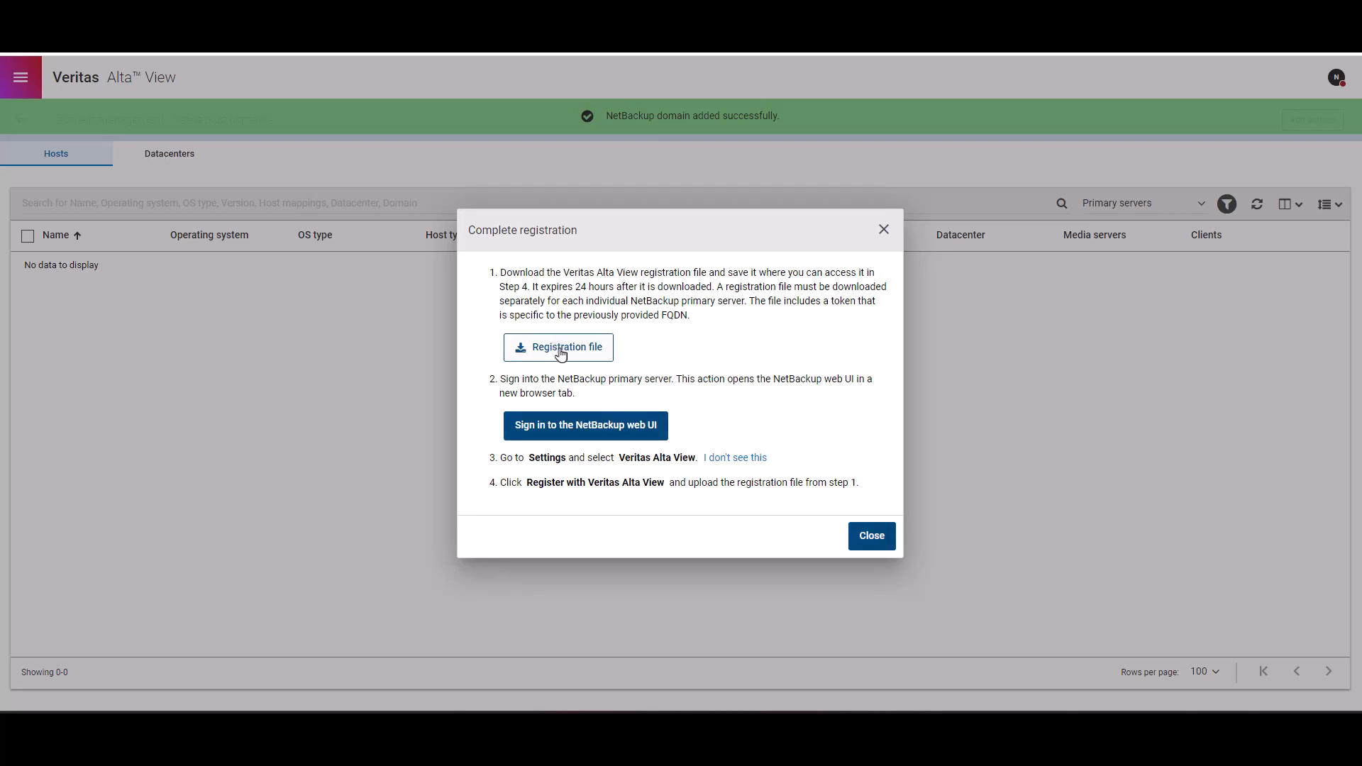
# Step: Download the registration file and launch the NetBackup web UI in a new tab
pyautogui.click(559, 347)
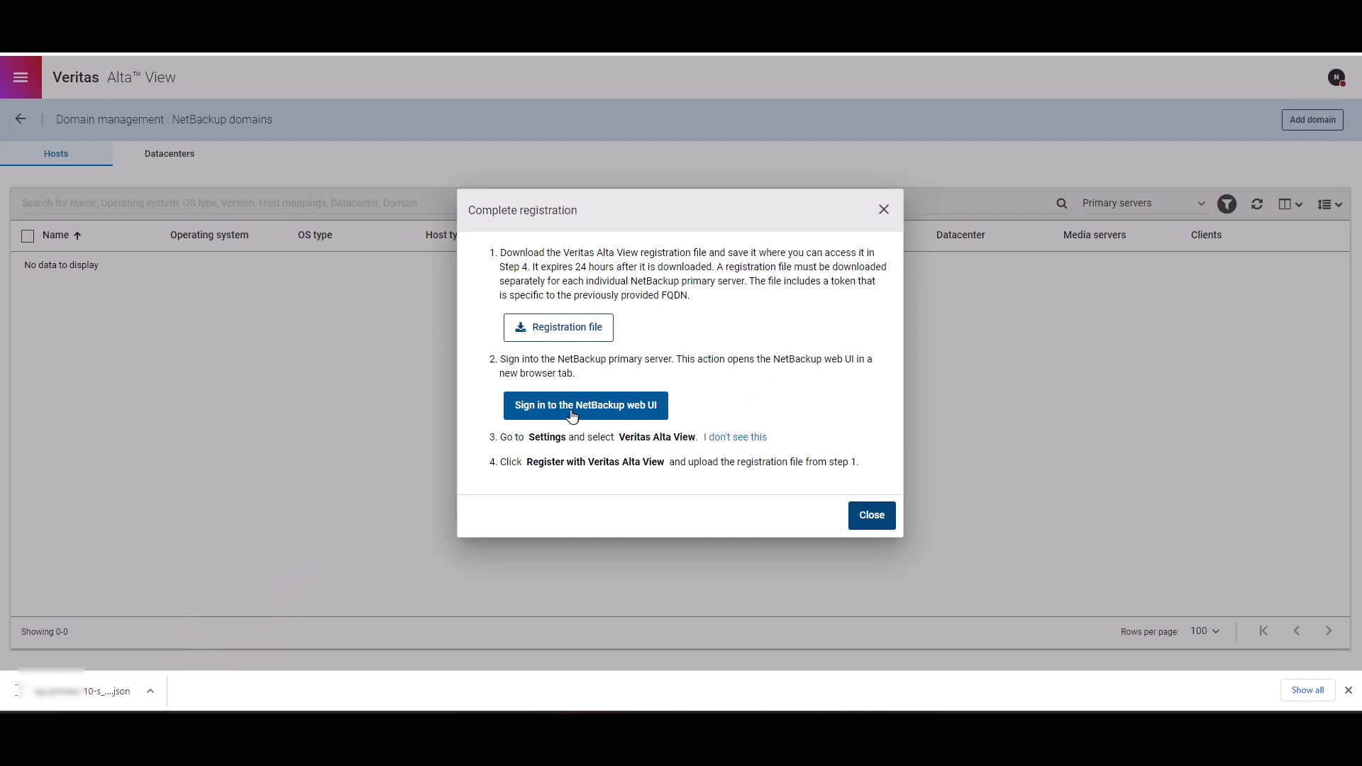
pyautogui.click(585, 405)
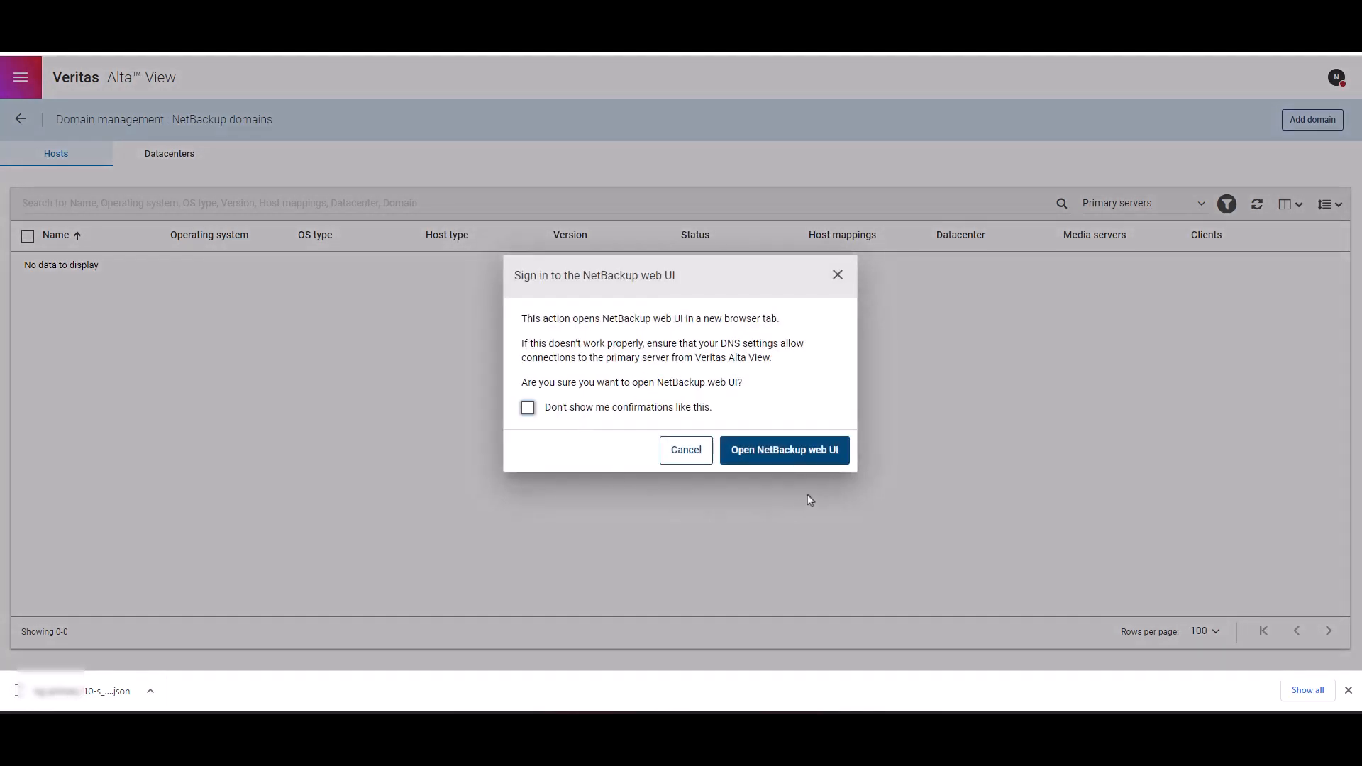
pyautogui.click(783, 450)
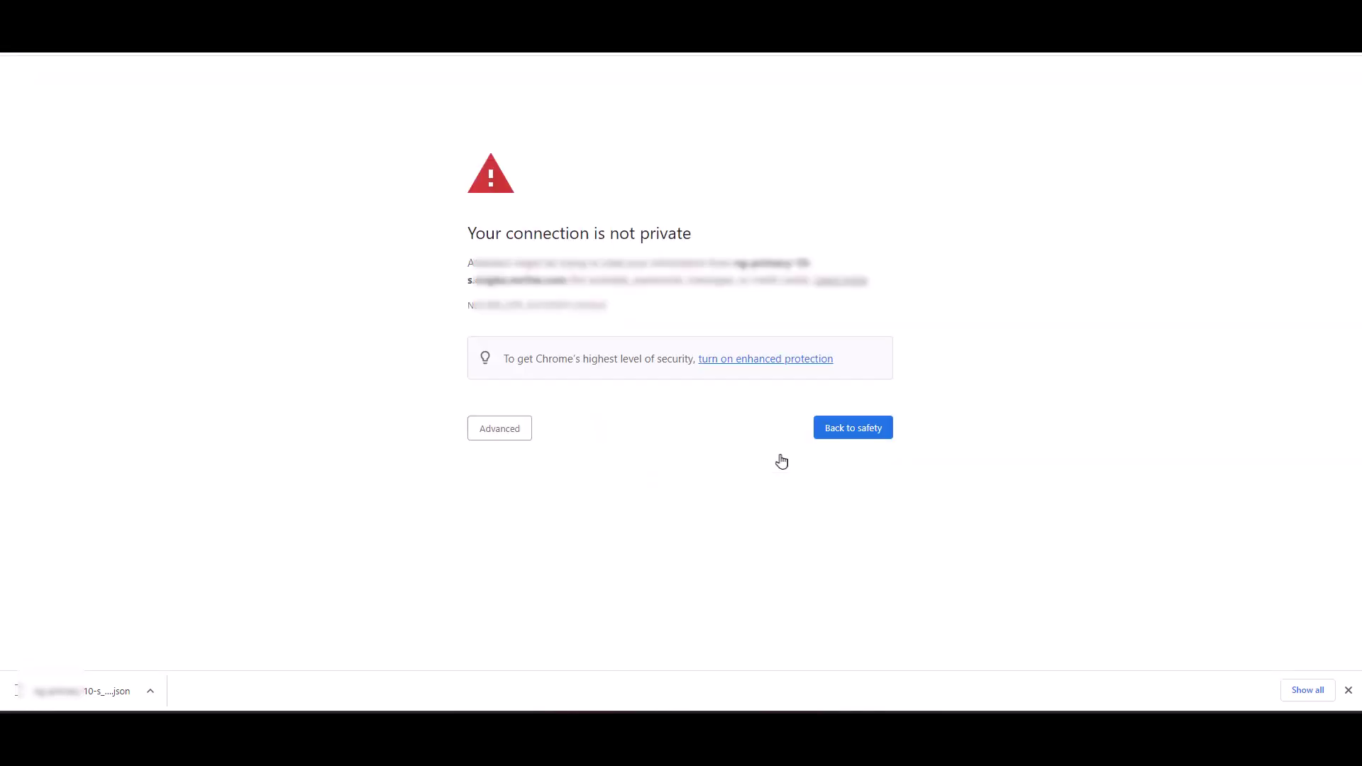
# Step: Proceed past the certificate warning and sign in to NetBackup as root
pyautogui.click(498, 428)
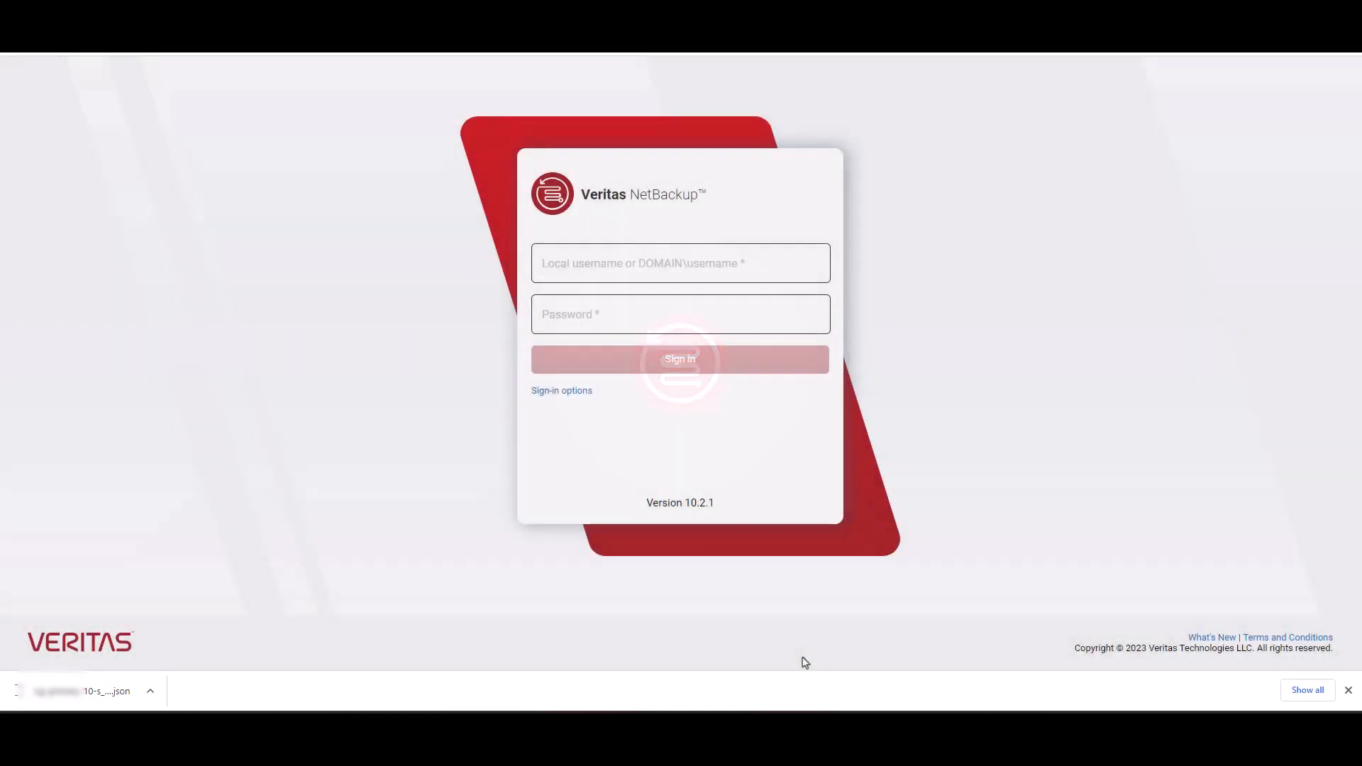
pyautogui.write('ro')
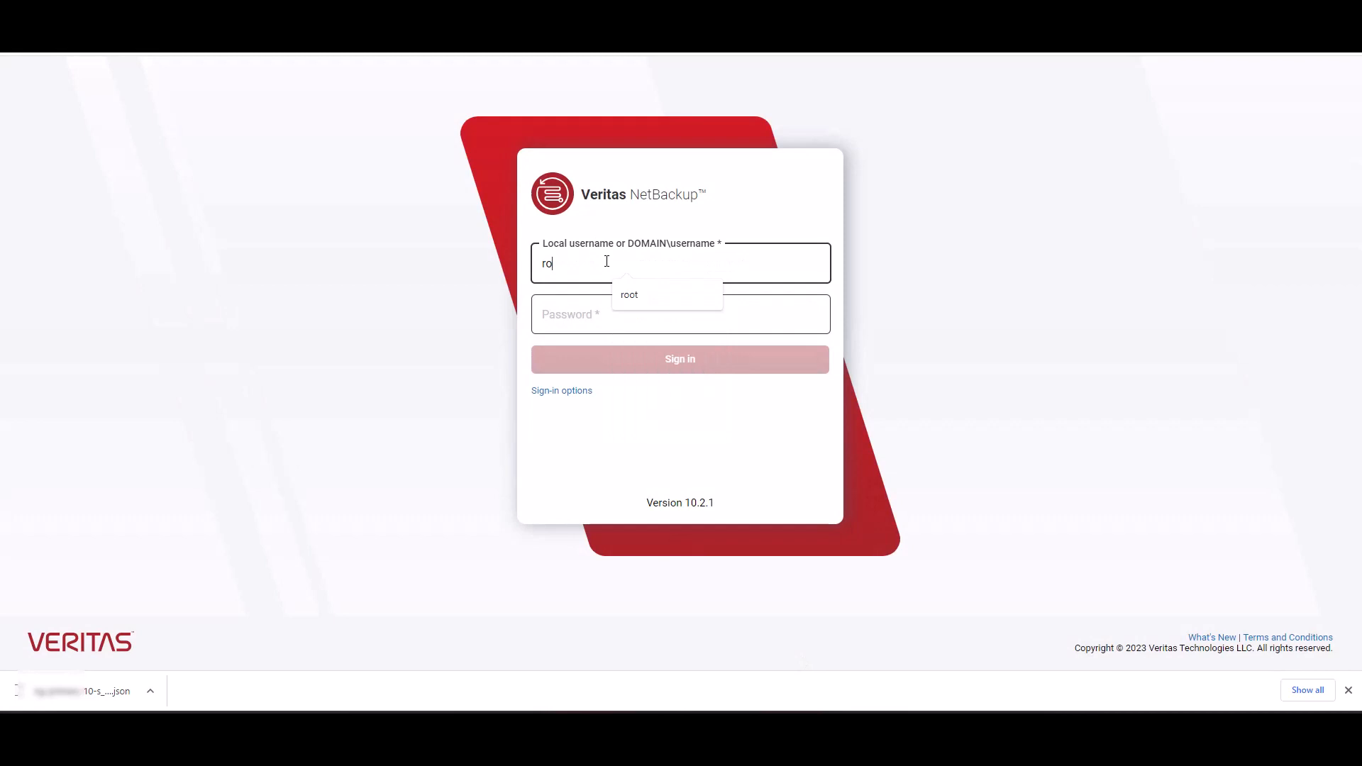
pyautogui.click(679, 359)
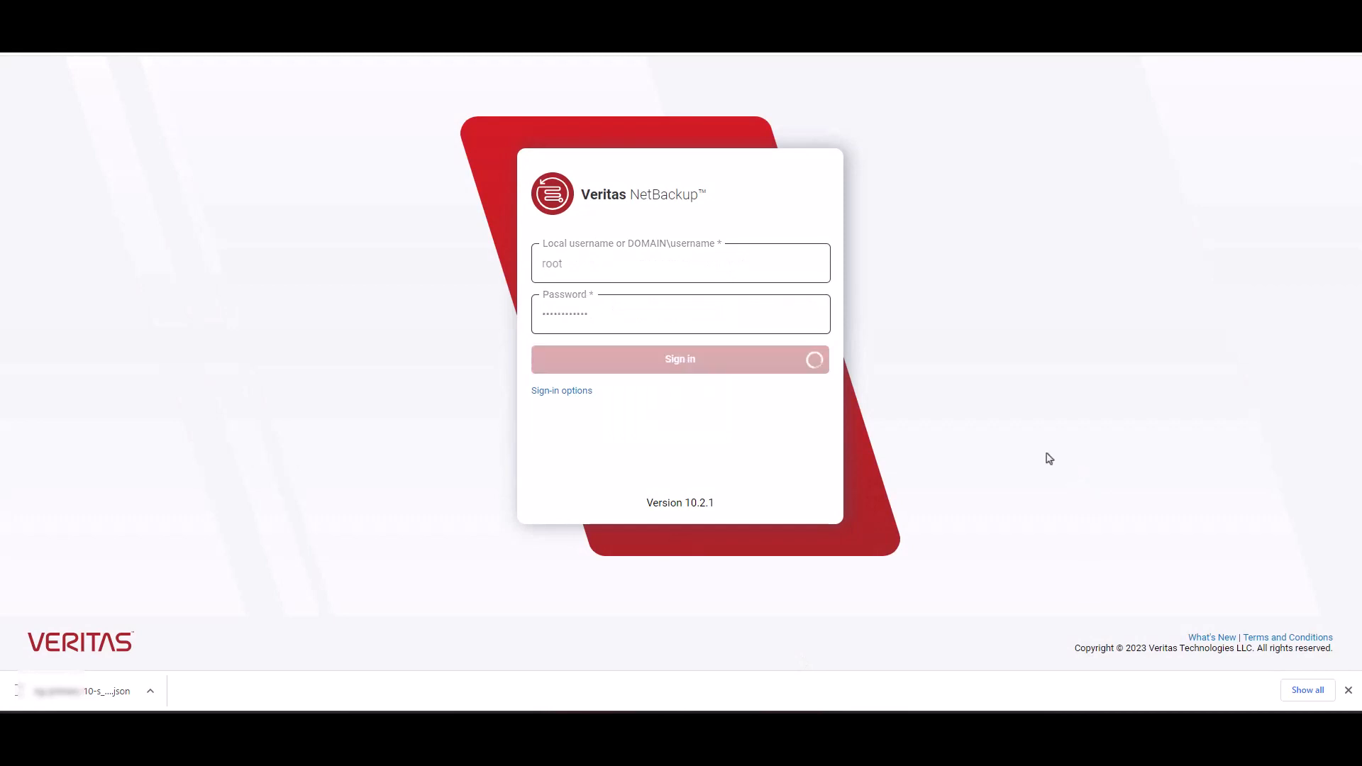
pyautogui.click(680, 359)
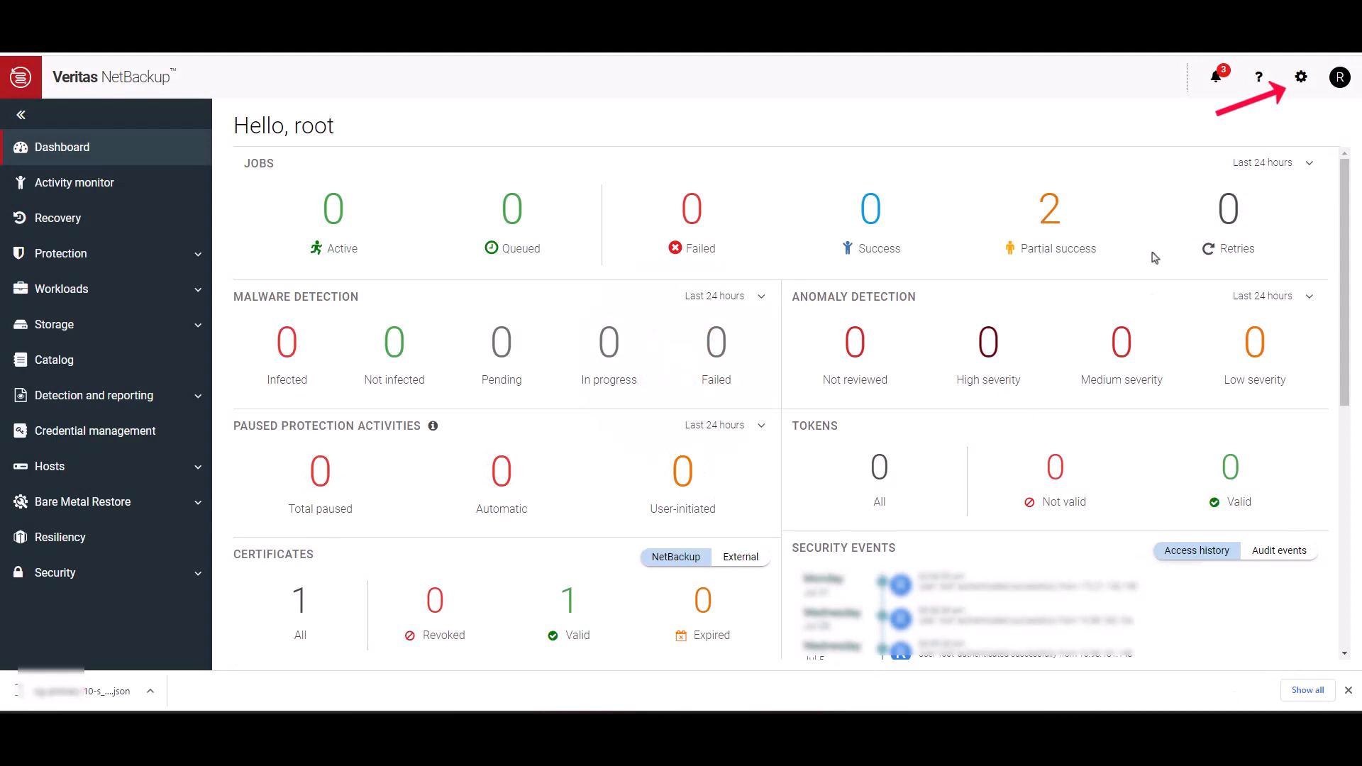
# Step: From Settings > Veritas Alta View, start the Register with Veritas Alta View form
pyautogui.click(1301, 77)
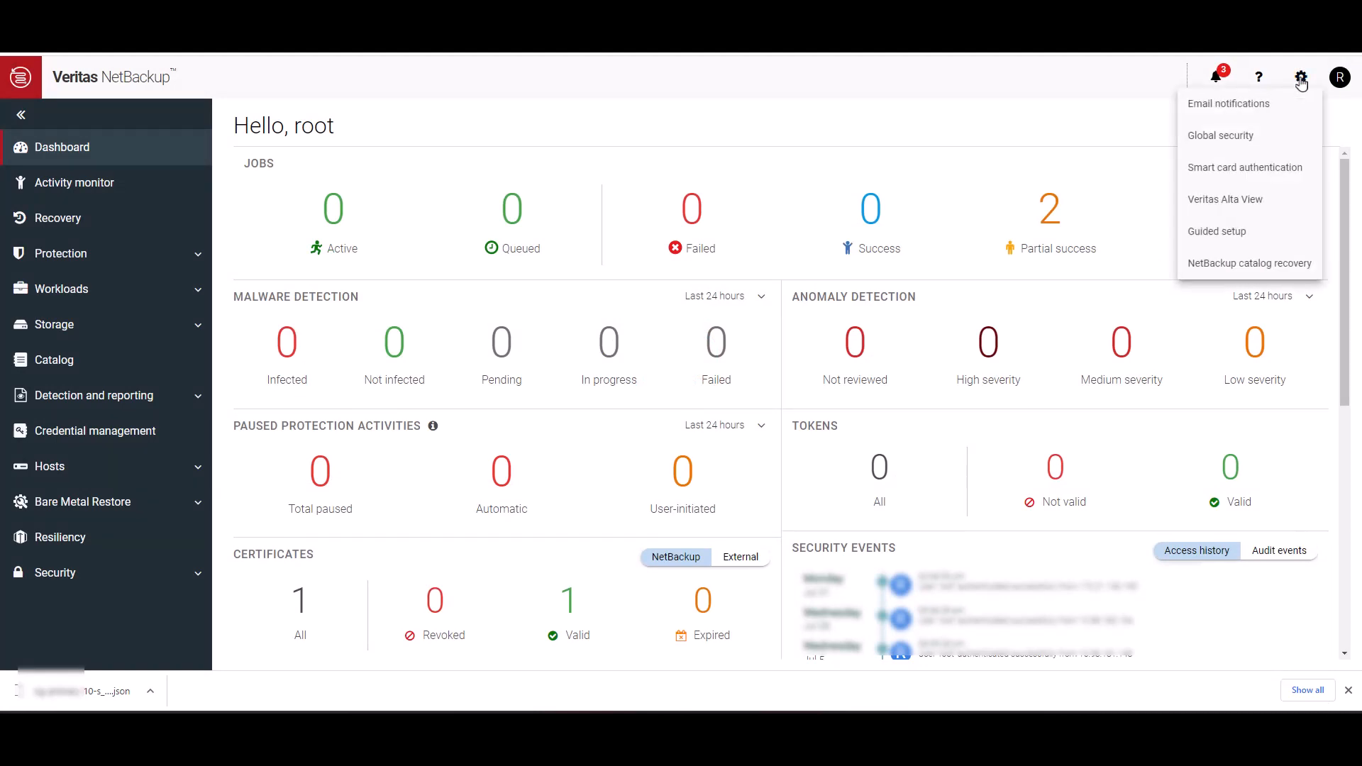
pyautogui.click(1225, 199)
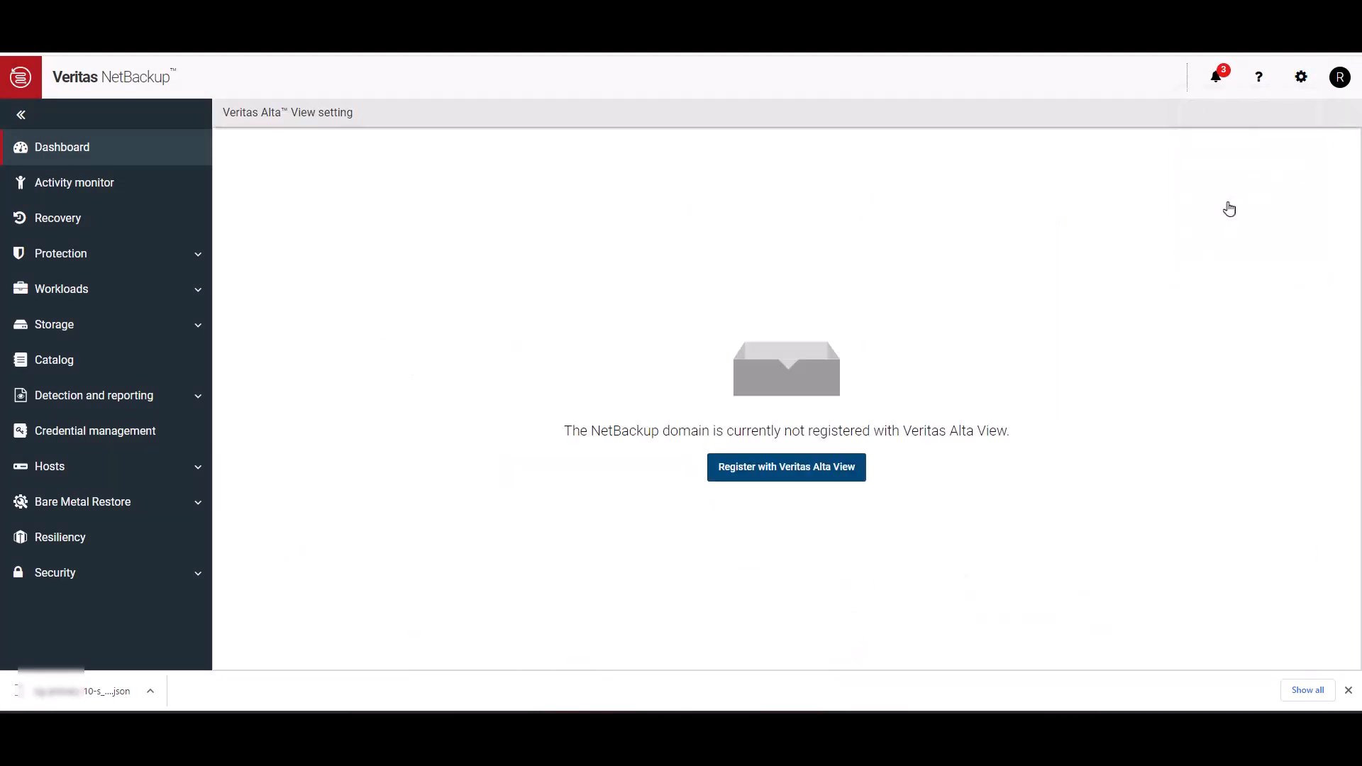
pyautogui.click(785, 467)
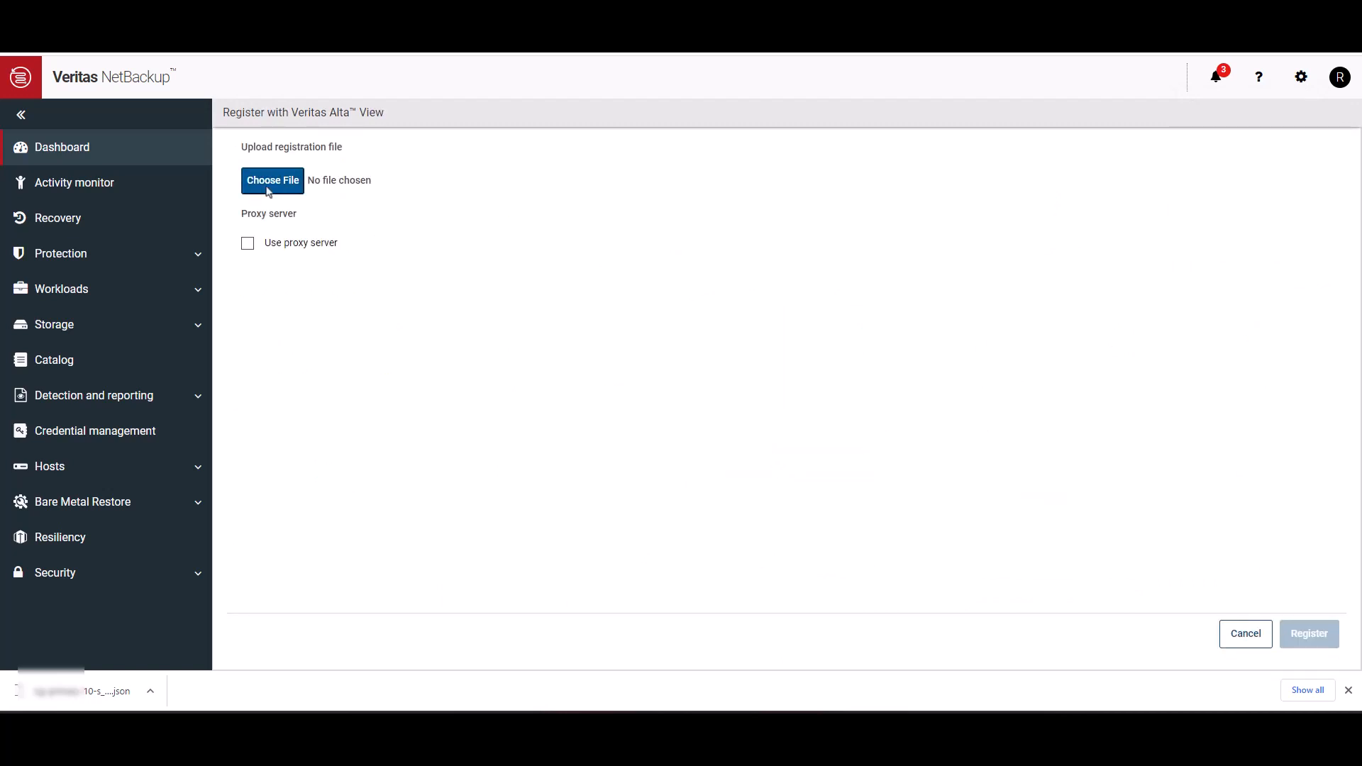
# Step: Attach today's registration JSON from Downloads and submit the registration to Alta View
pyautogui.click(273, 180)
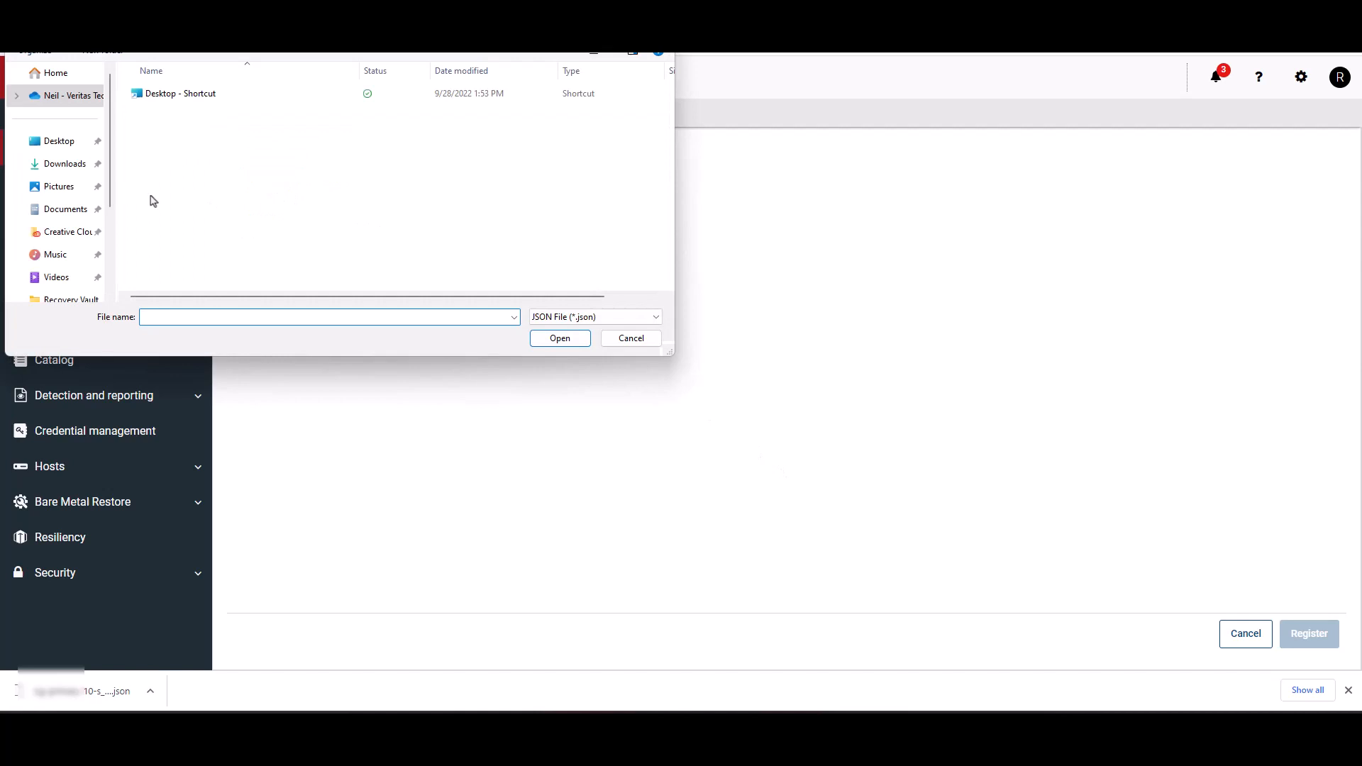
pyautogui.click(64, 163)
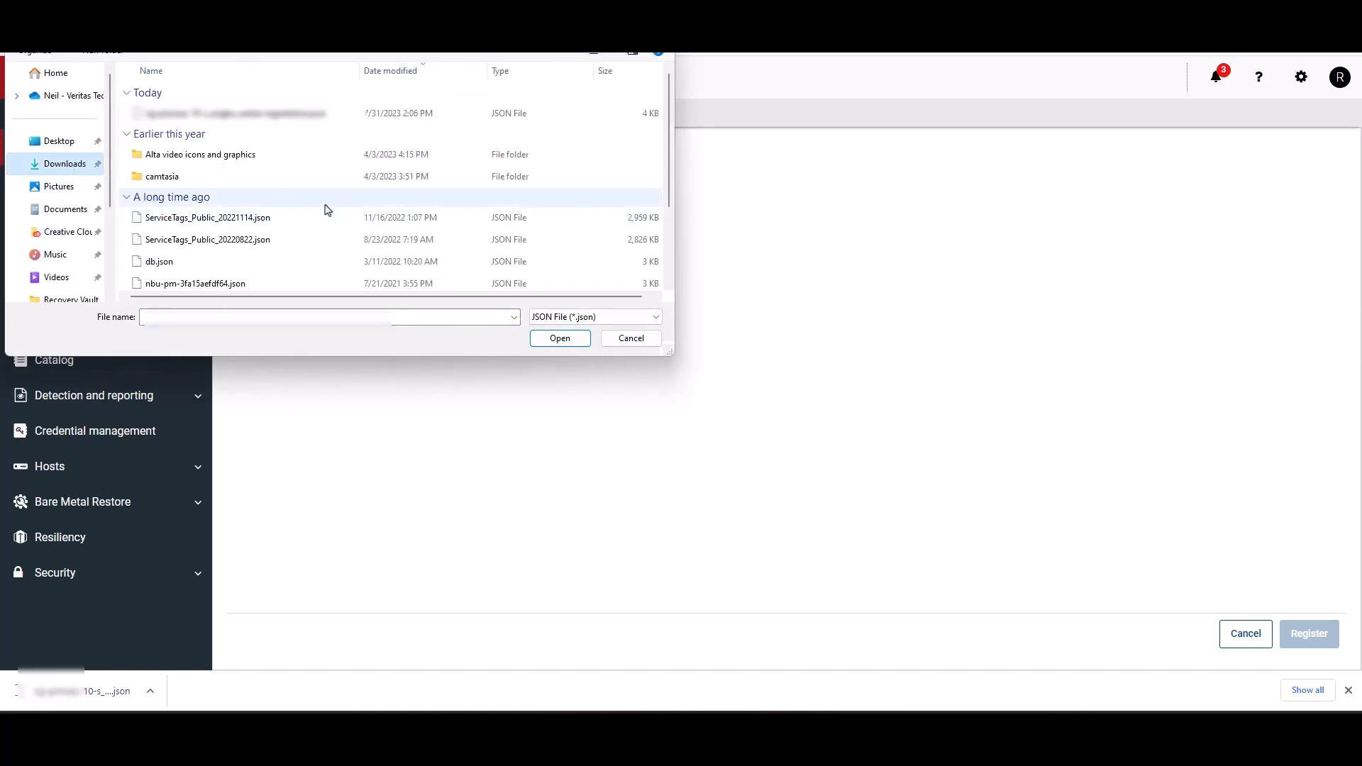
pyautogui.click(232, 114)
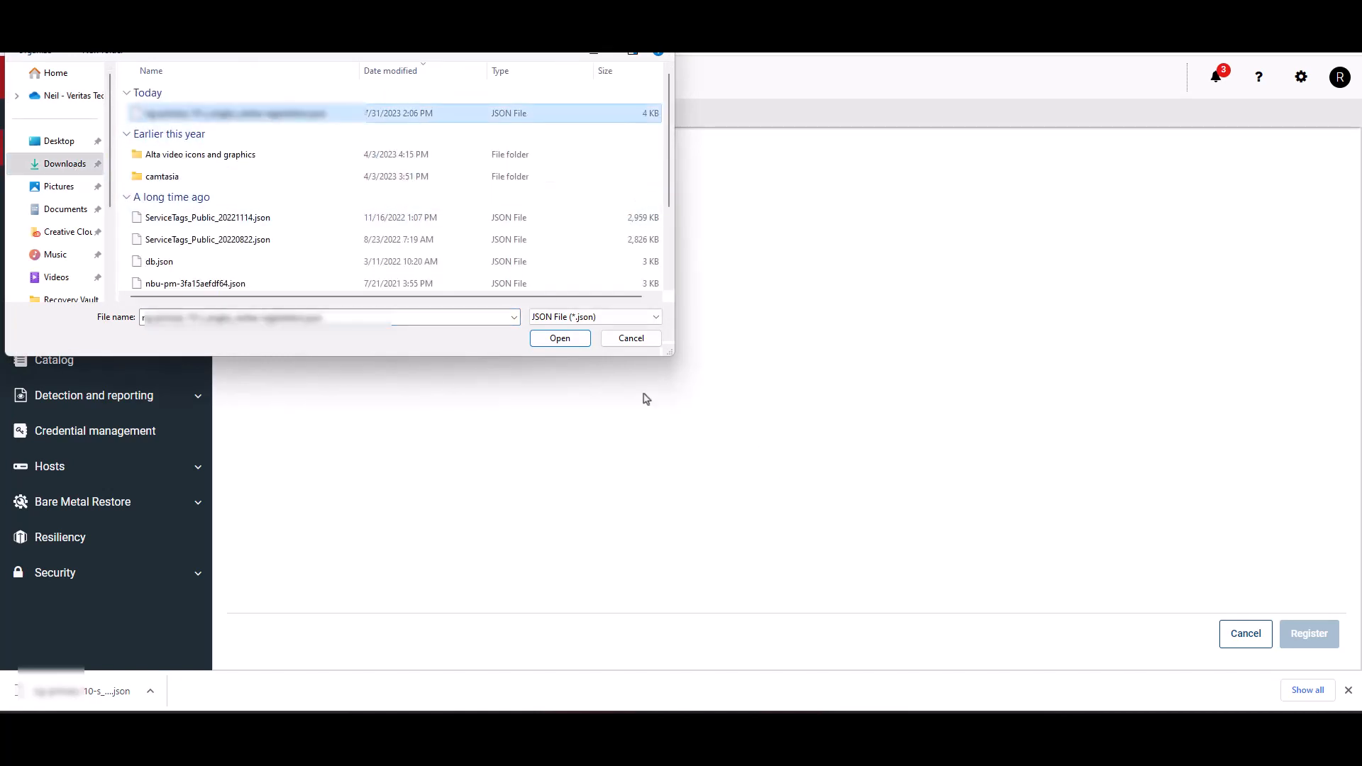
pyautogui.click(559, 338)
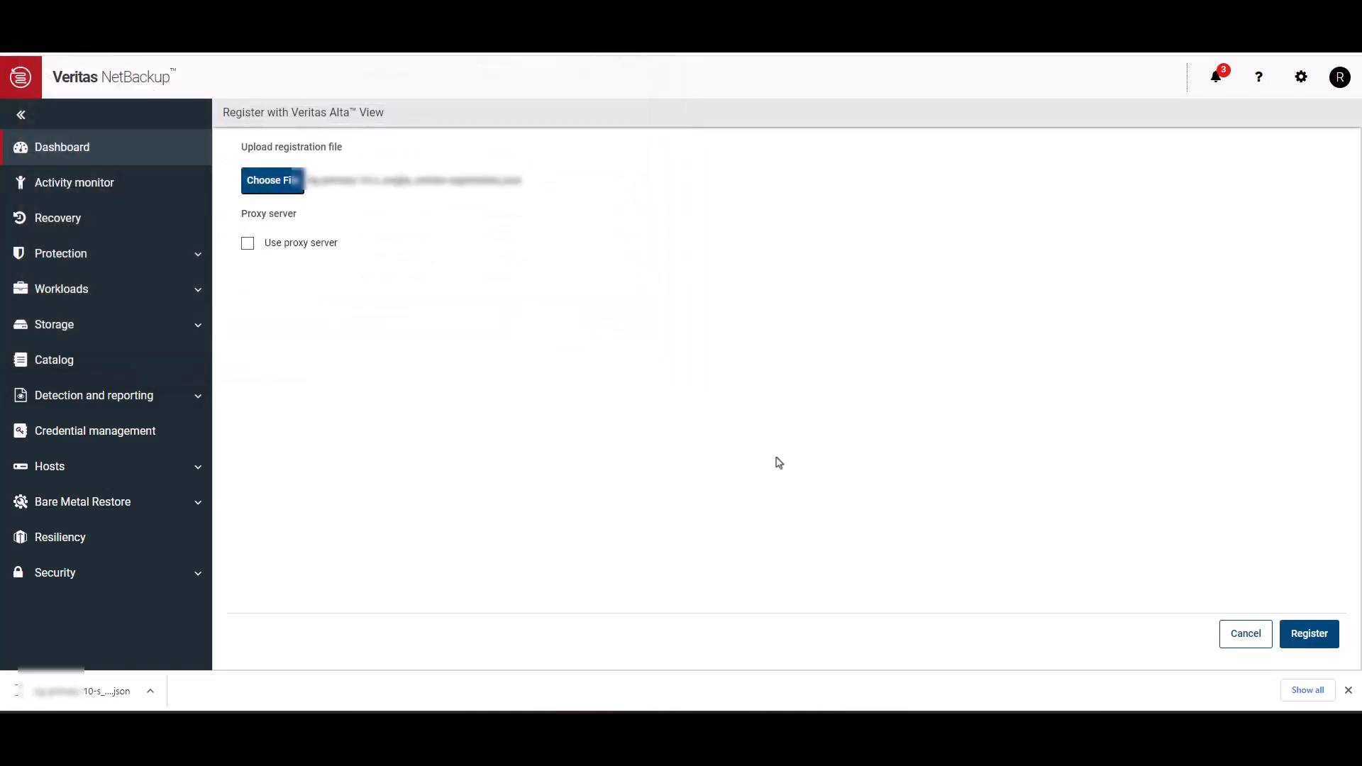
pyautogui.click(1308, 633)
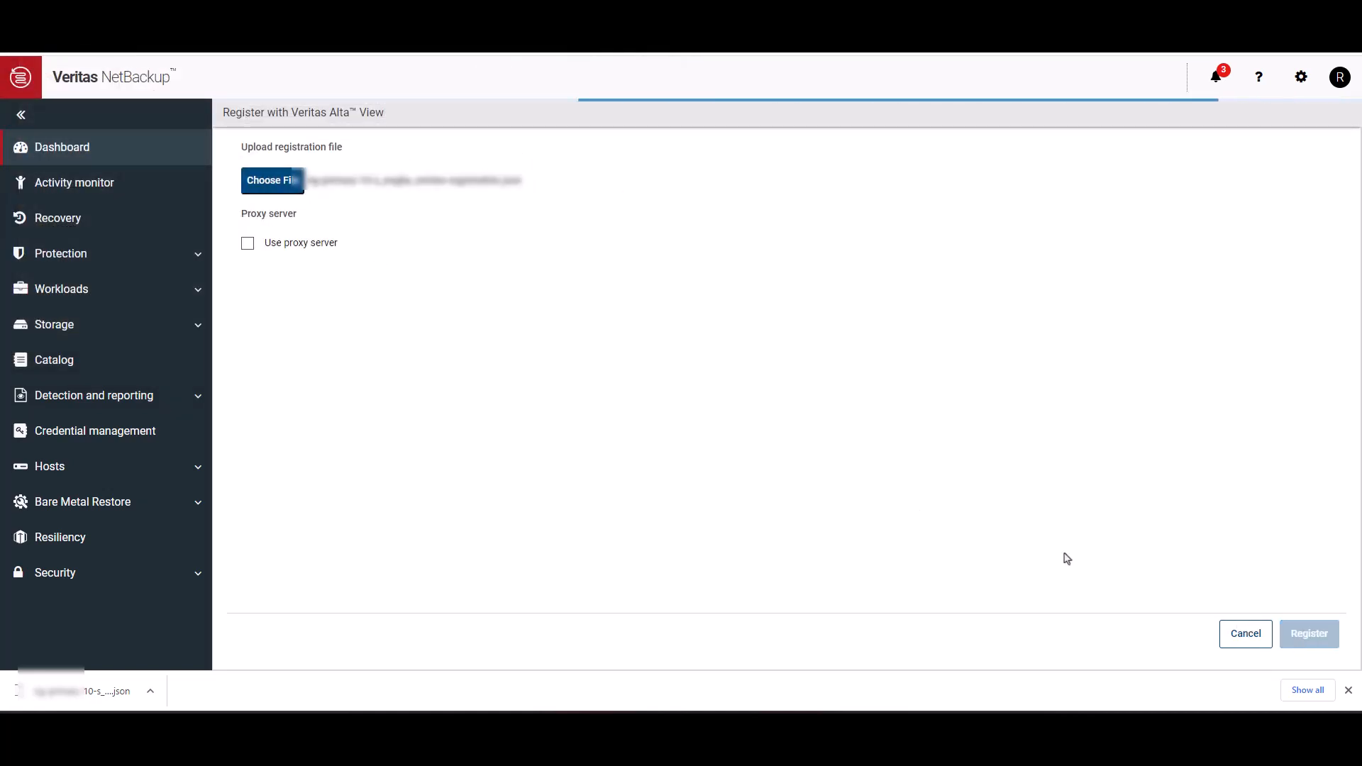
pyautogui.moveTo(903, 523)
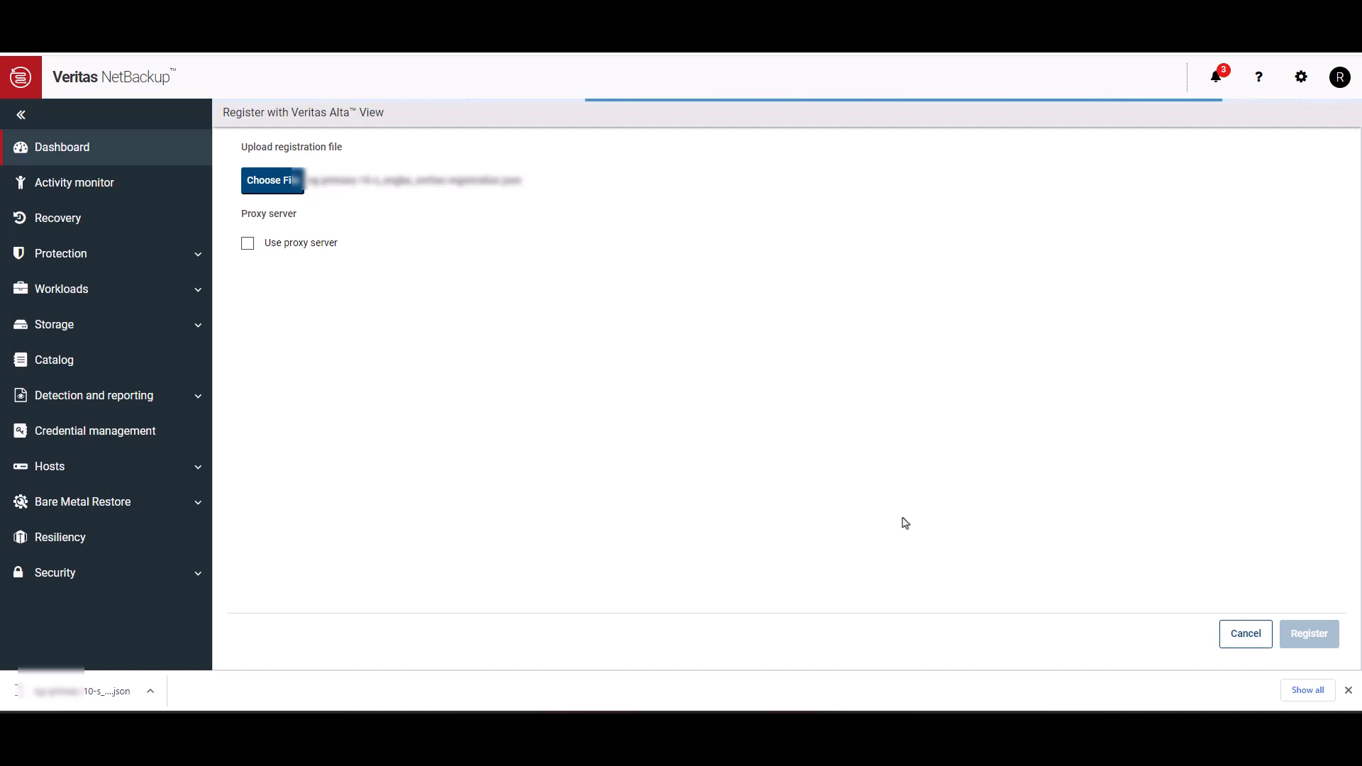
pyautogui.click(1308, 632)
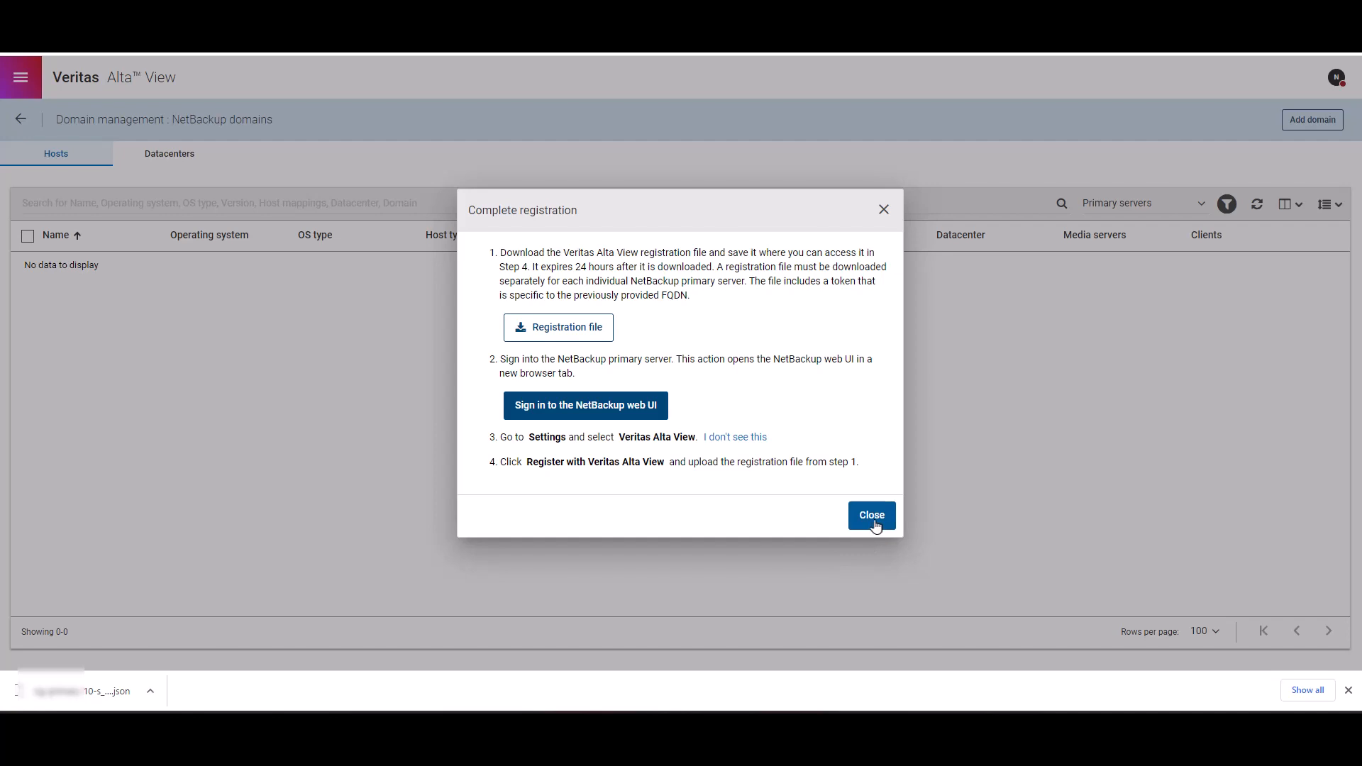
# Step: Close the Complete registration dialog; the hosts list shows the primary server Connected
pyautogui.click(870, 513)
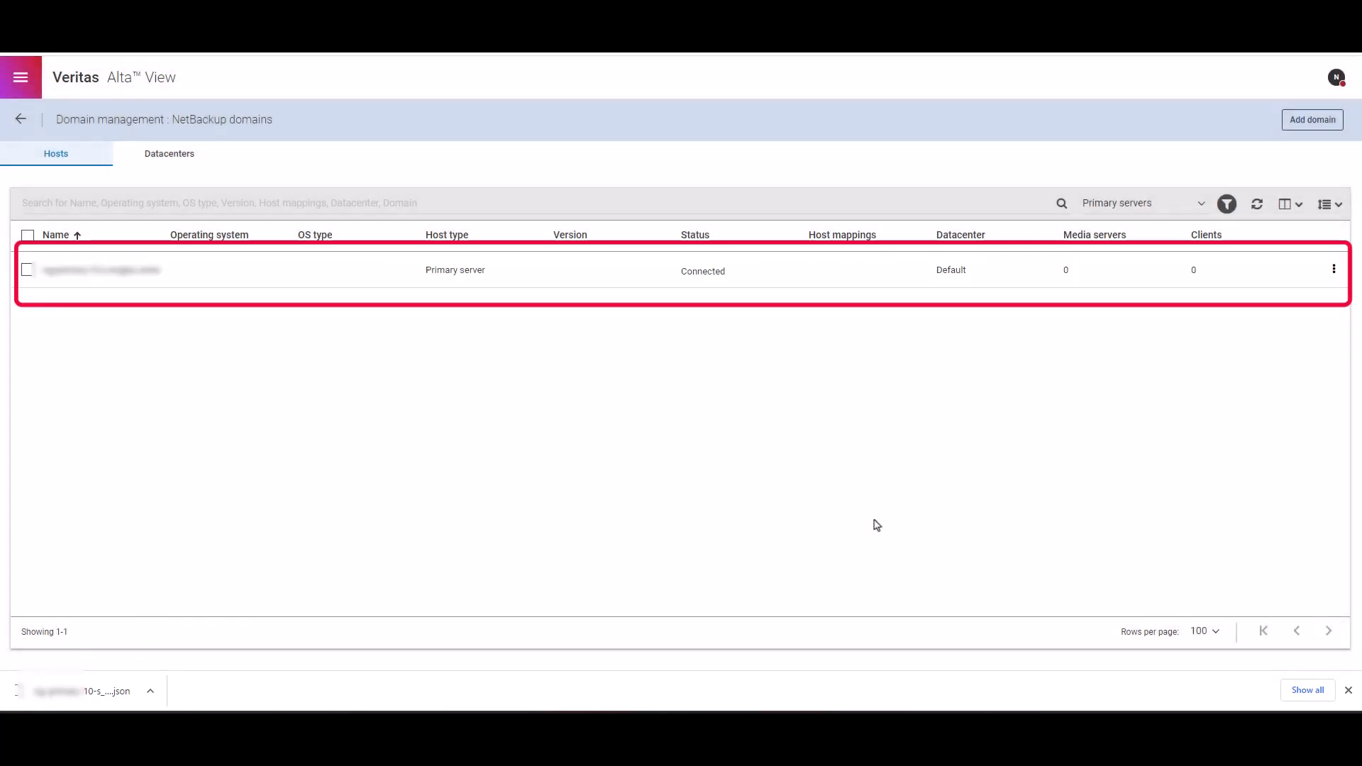
pyautogui.moveTo(768, 494)
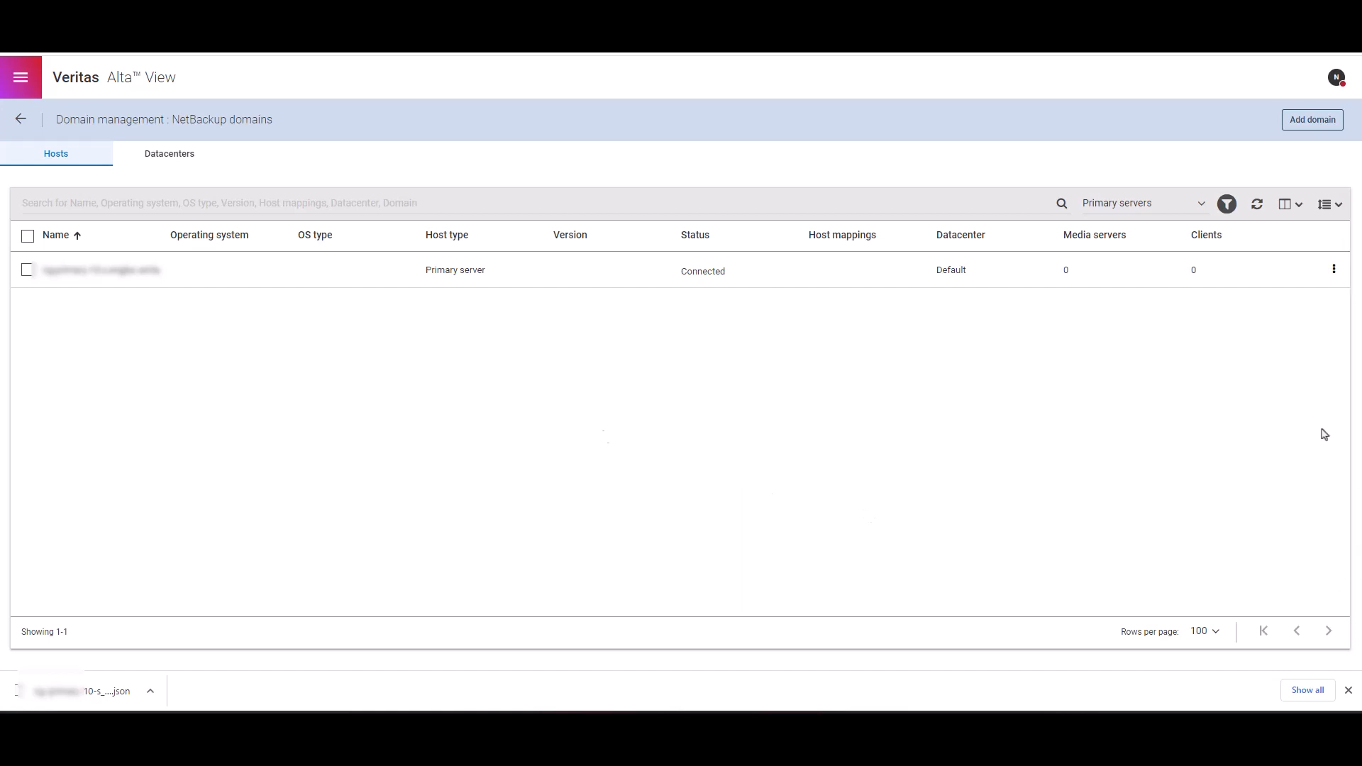
# Step: Add a second primary server as a NetBackup domain and dismiss its registration instructions
pyautogui.click(1311, 119)
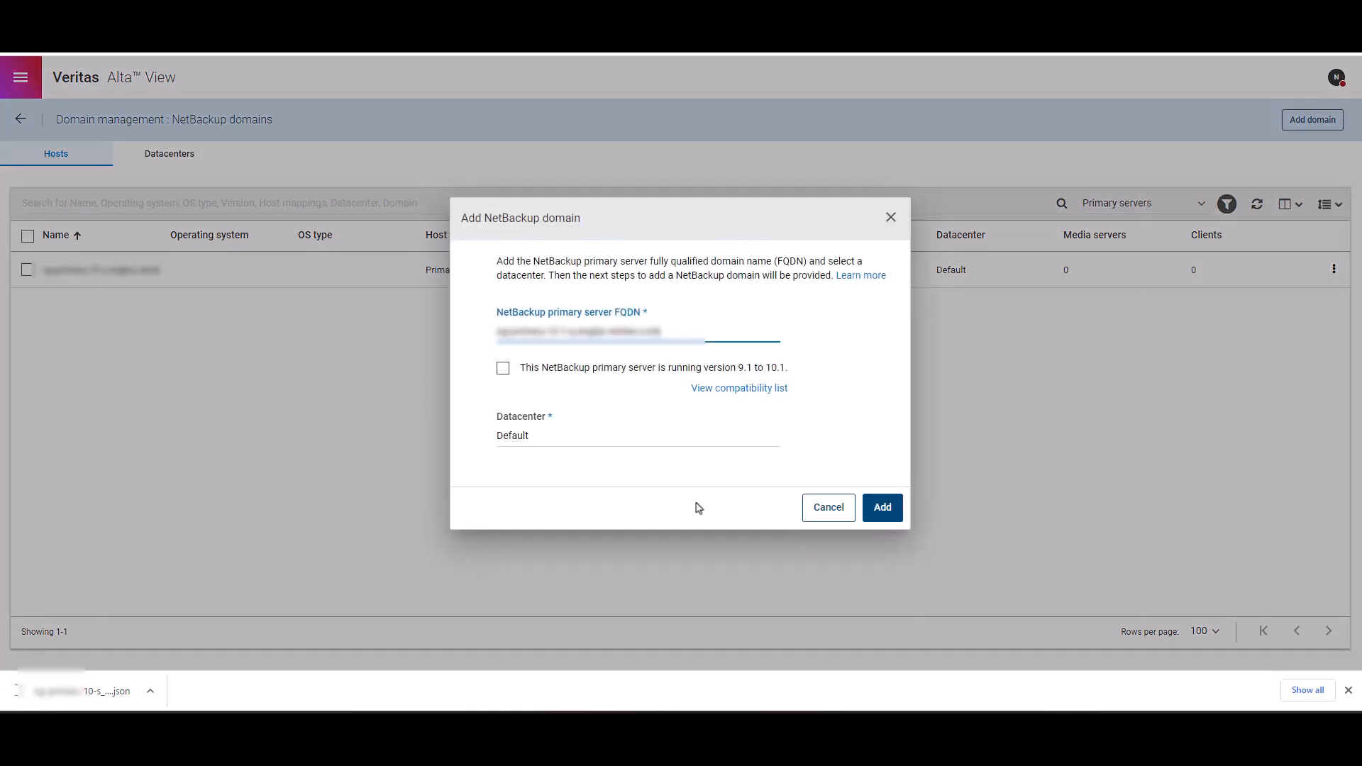
pyautogui.click(881, 508)
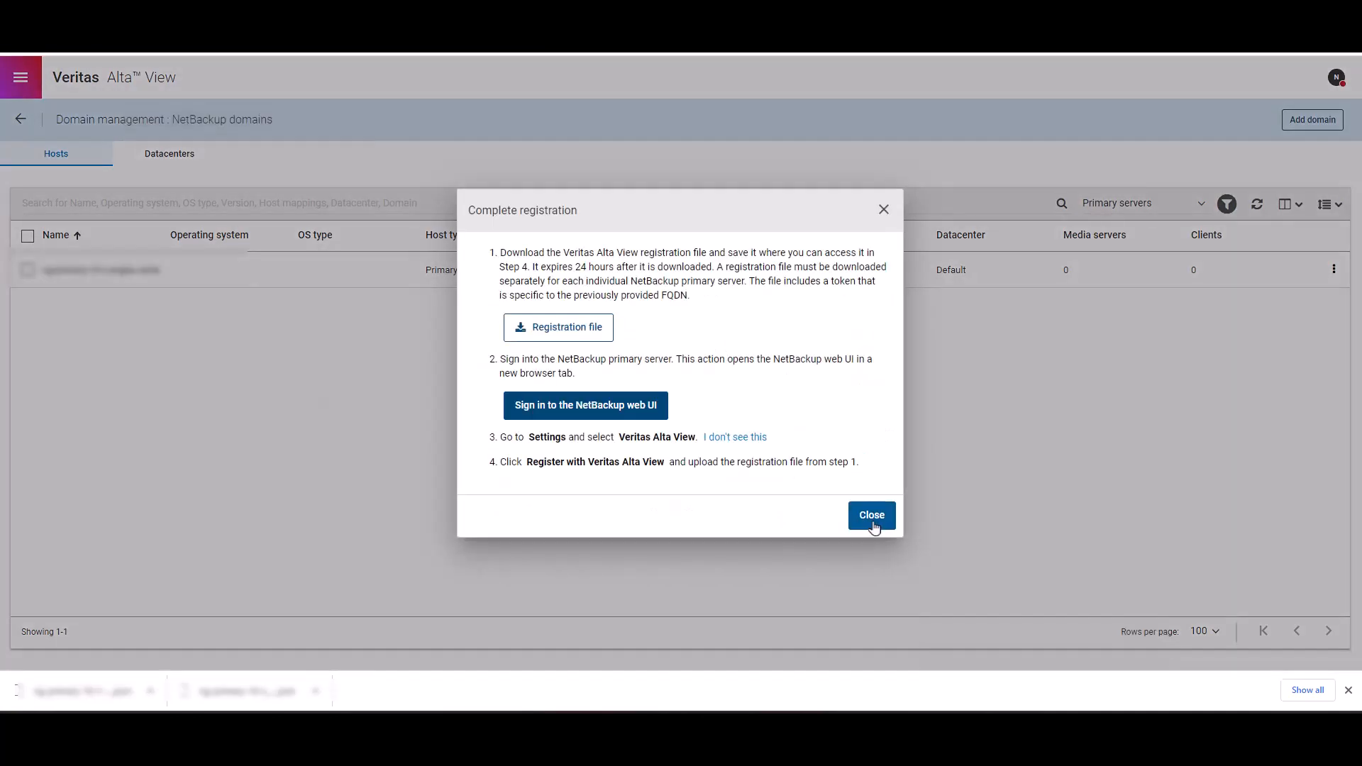
pyautogui.click(870, 515)
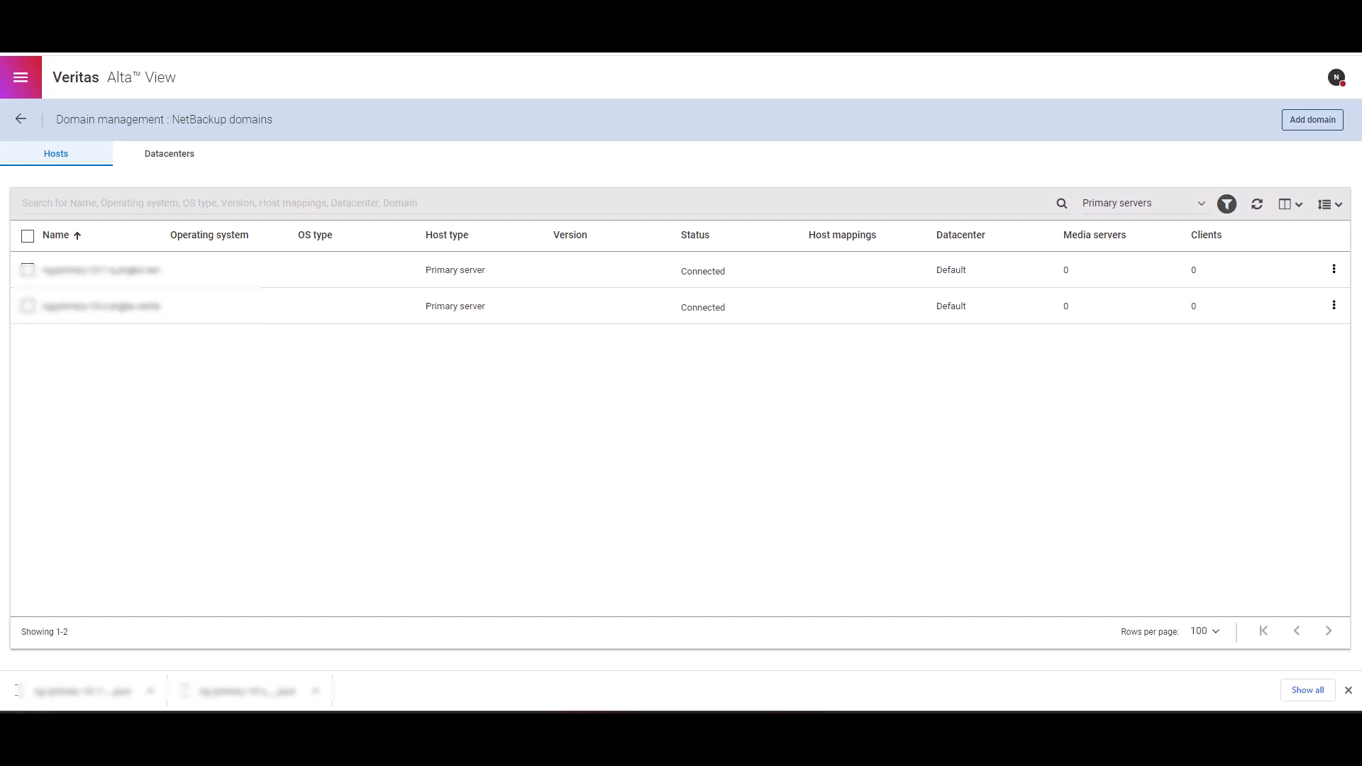
pyautogui.moveTo(884, 336)
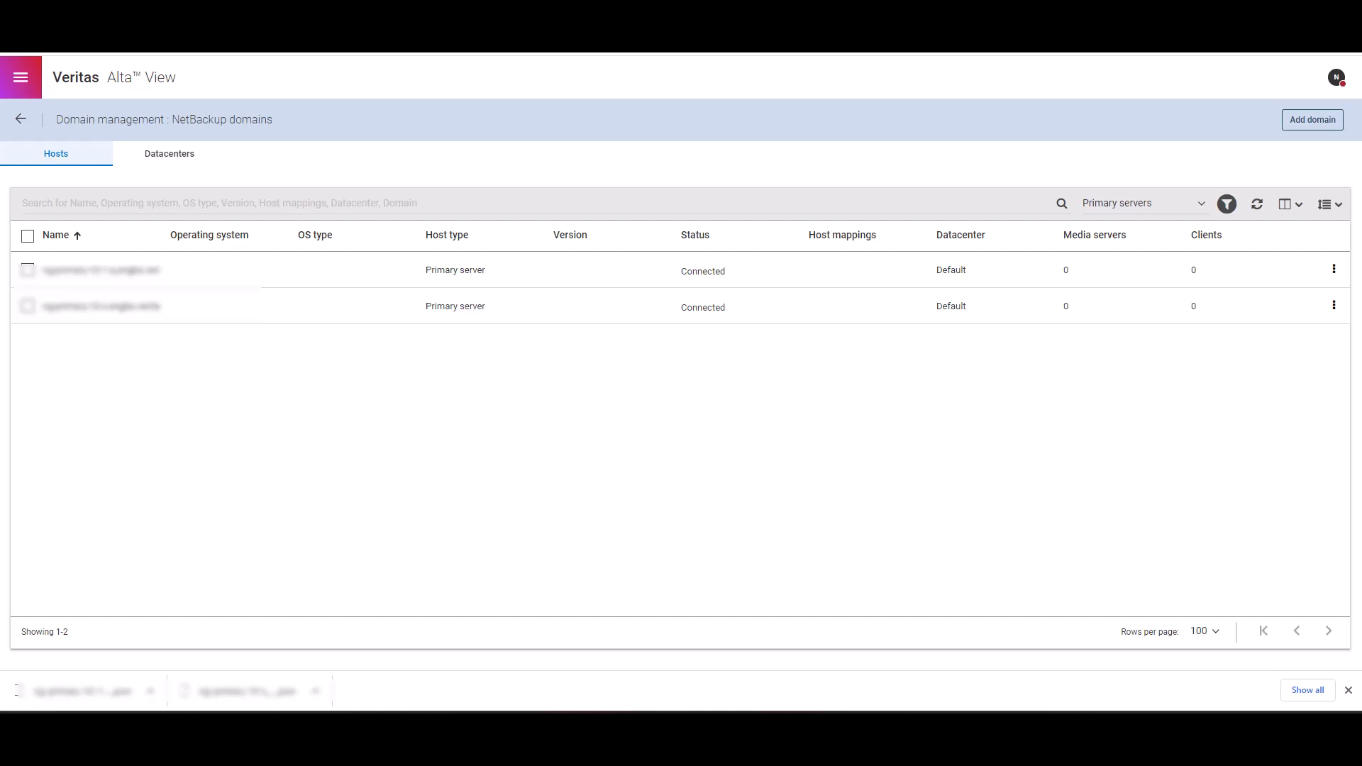
# Step: Add a third domain marked version 9.1 to 10.1 and download its Alta Connector registration file
pyautogui.click(1311, 119)
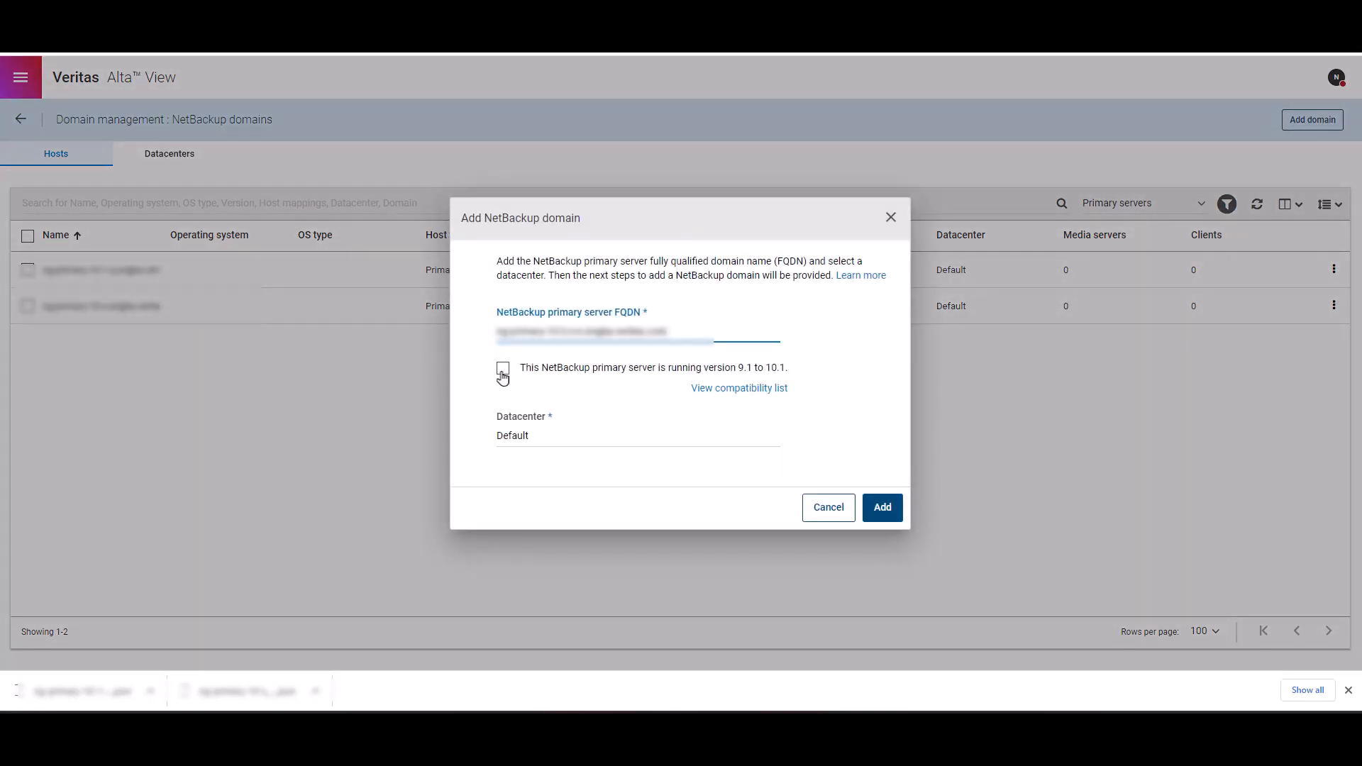
pyautogui.click(503, 369)
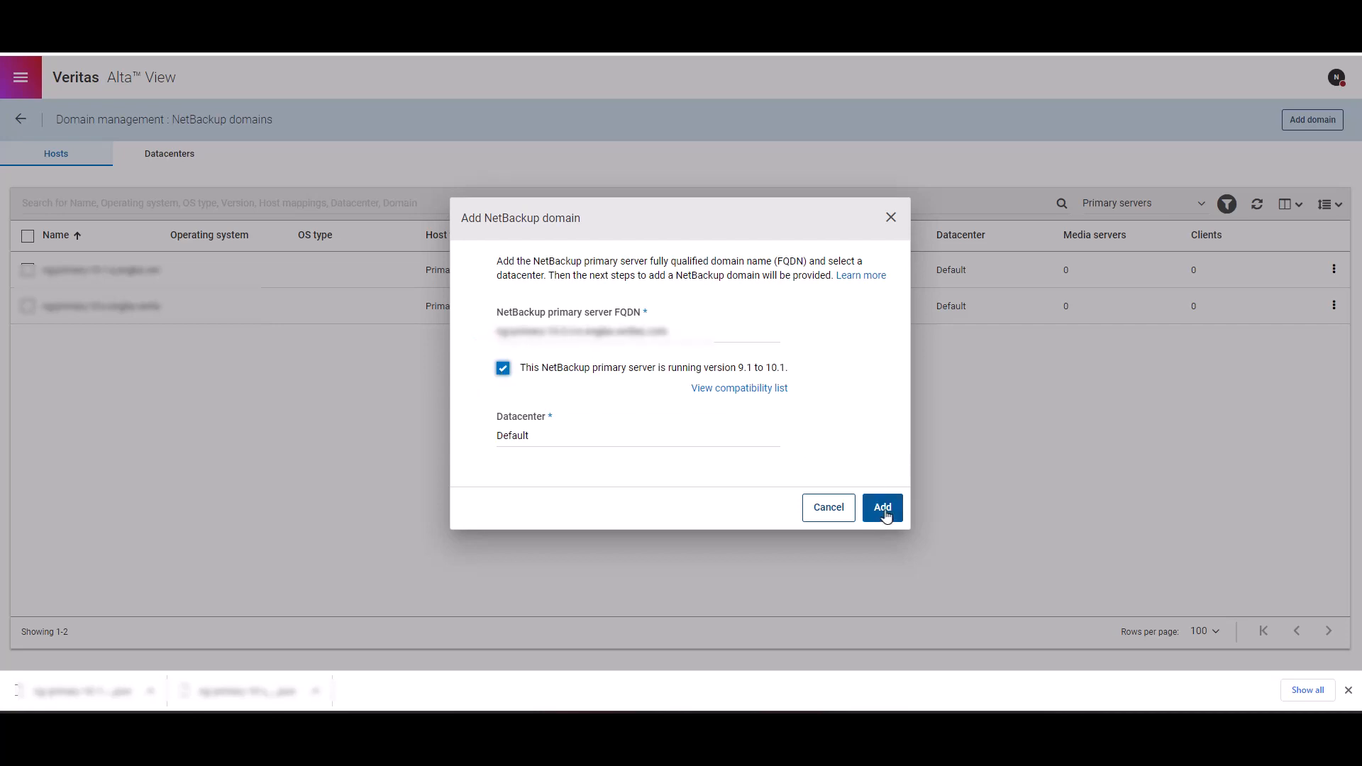
pyautogui.click(881, 508)
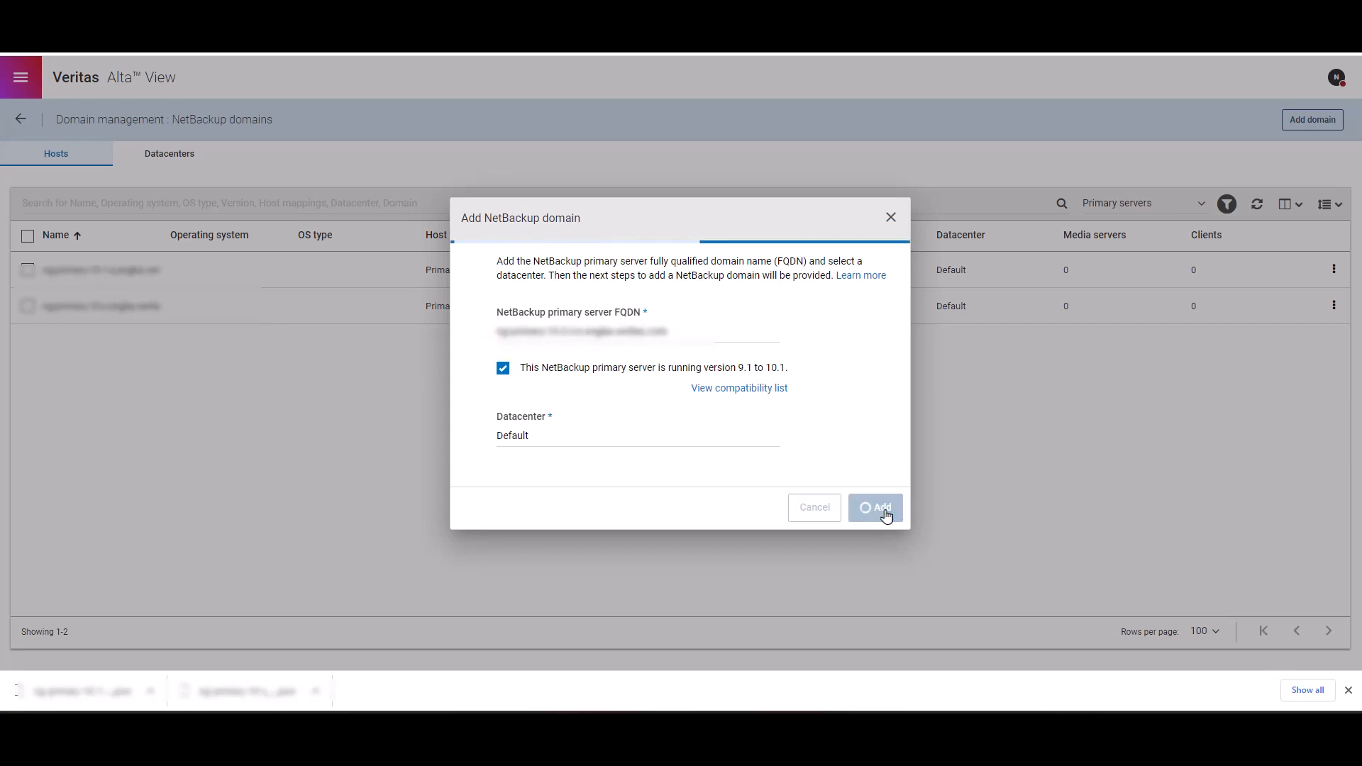
pyautogui.click(876, 508)
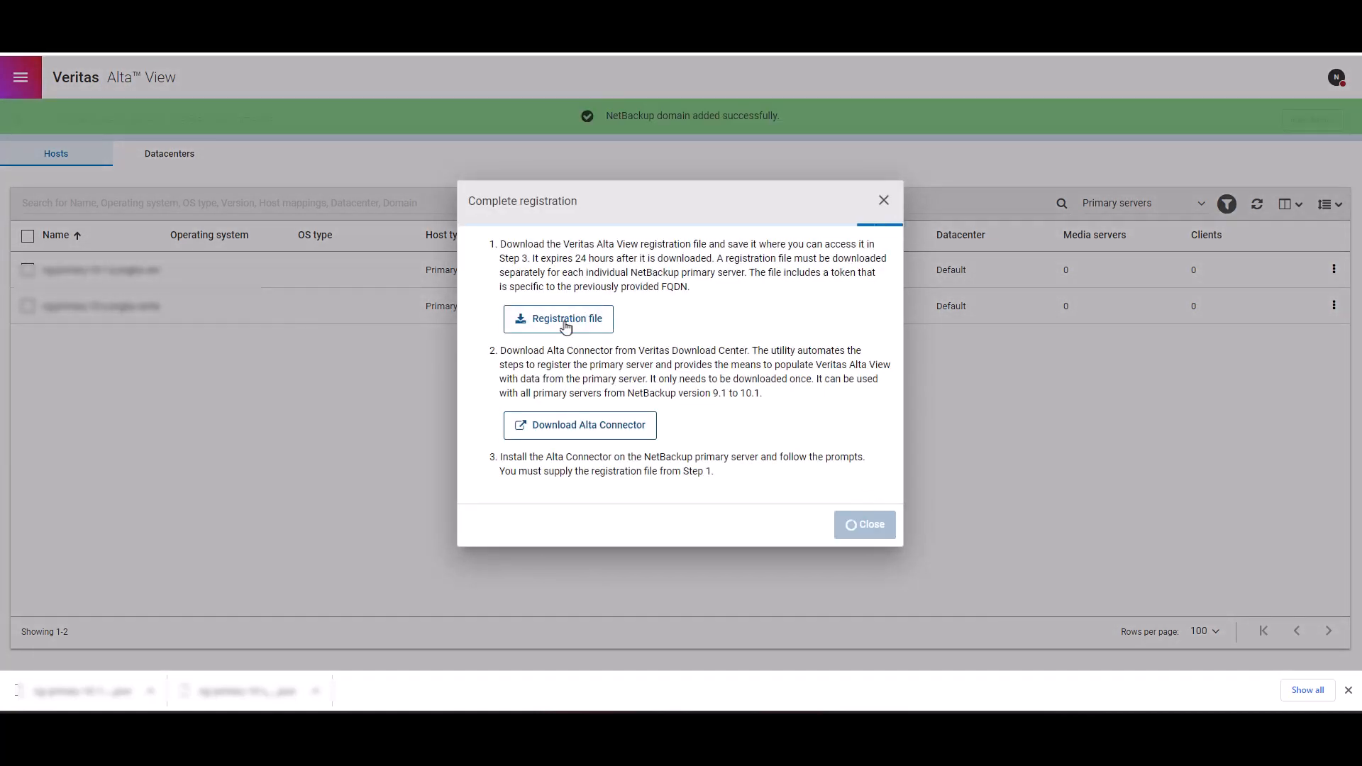
pyautogui.click(559, 317)
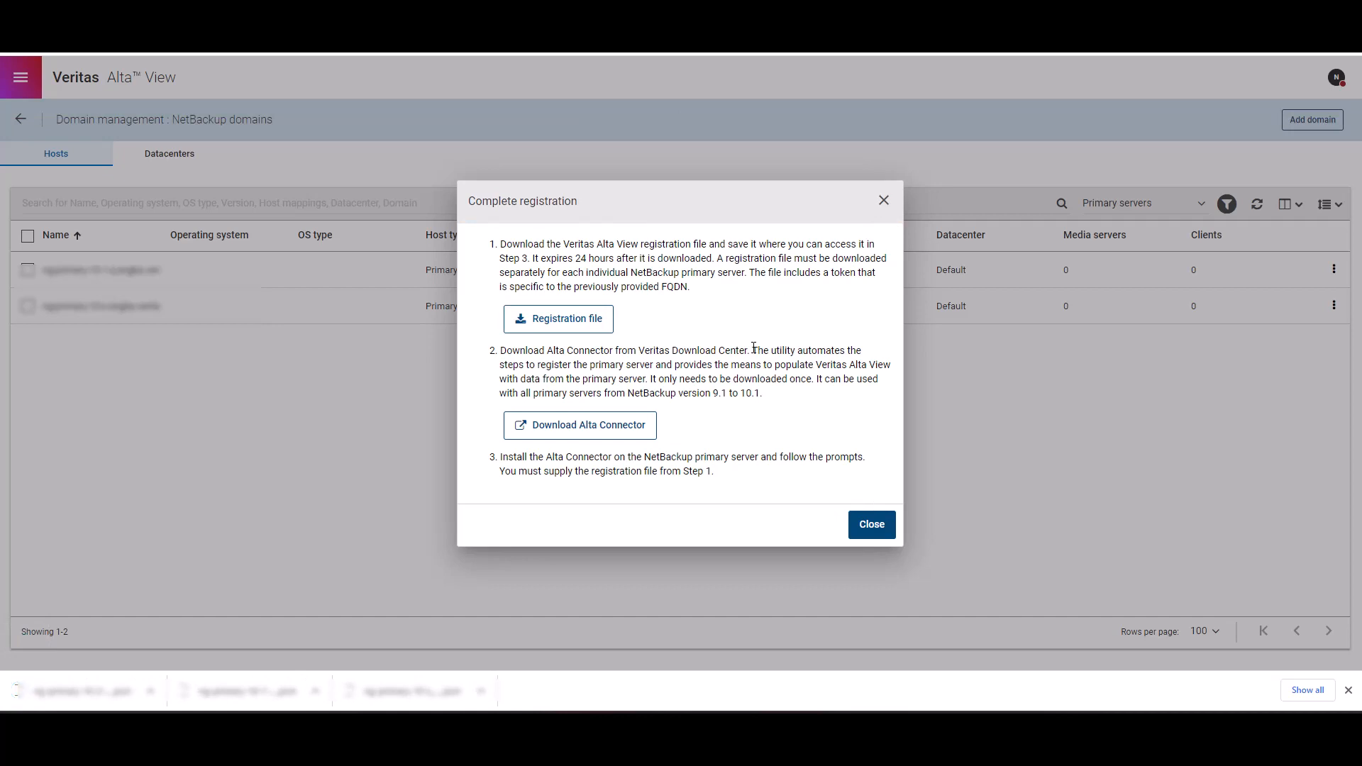
pyautogui.moveTo(748, 450)
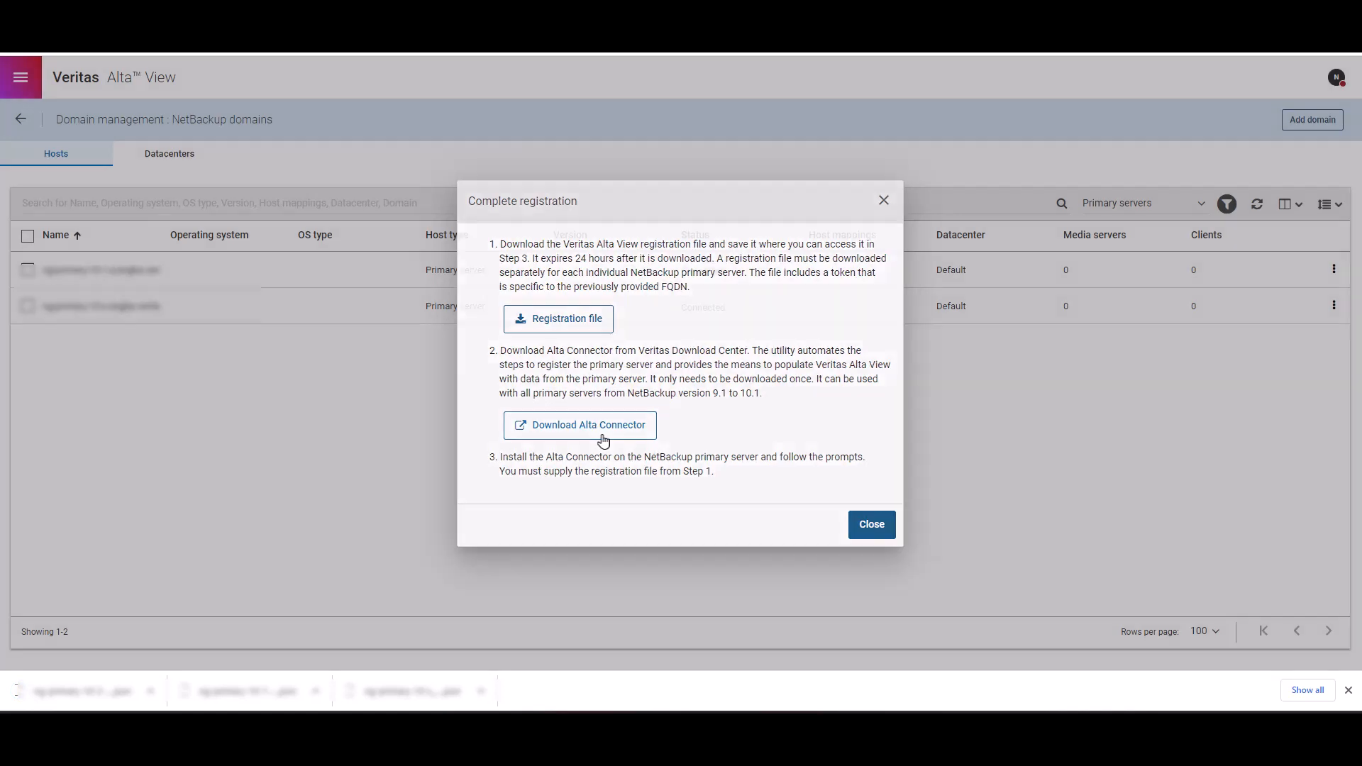
# Step: Go to the Alta Connector download page on Veritas Support and sign in as 'neil.'
pyautogui.click(579, 424)
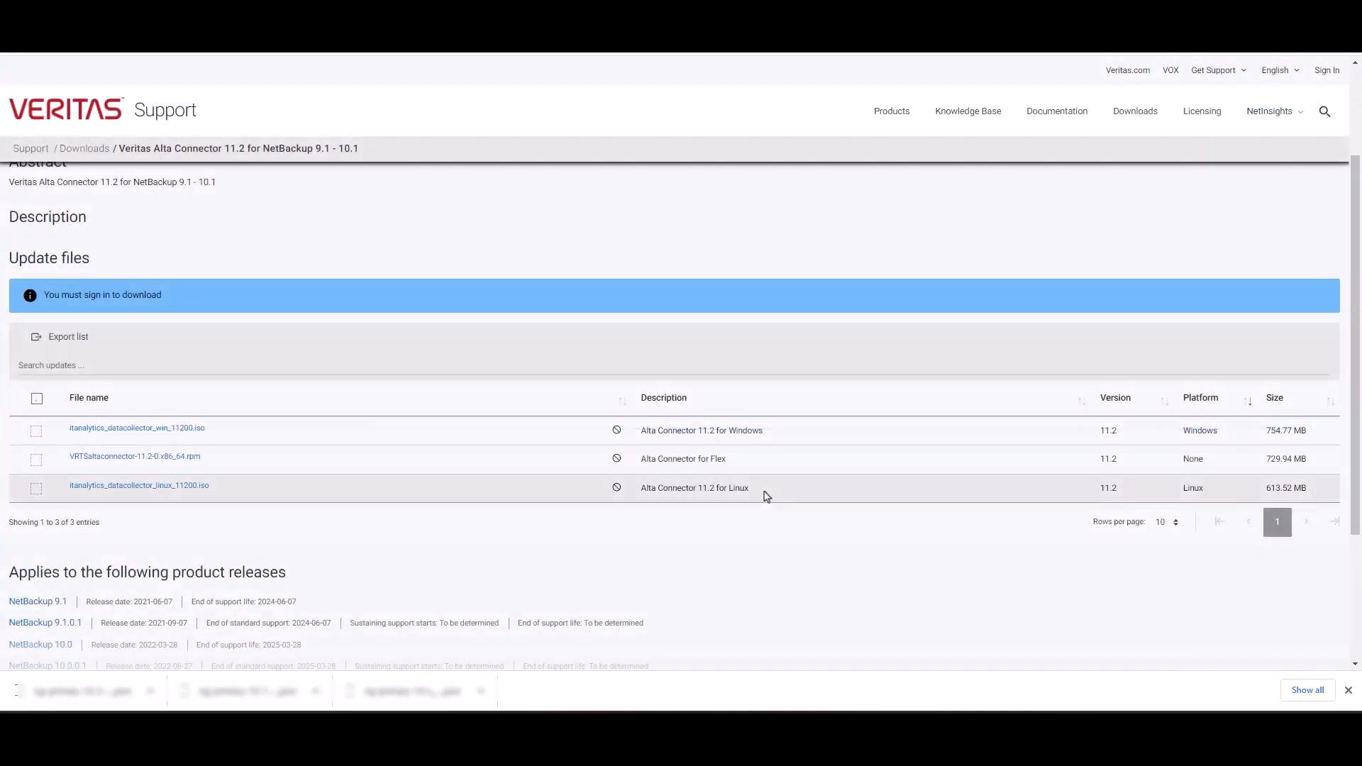
pyautogui.moveTo(362, 530)
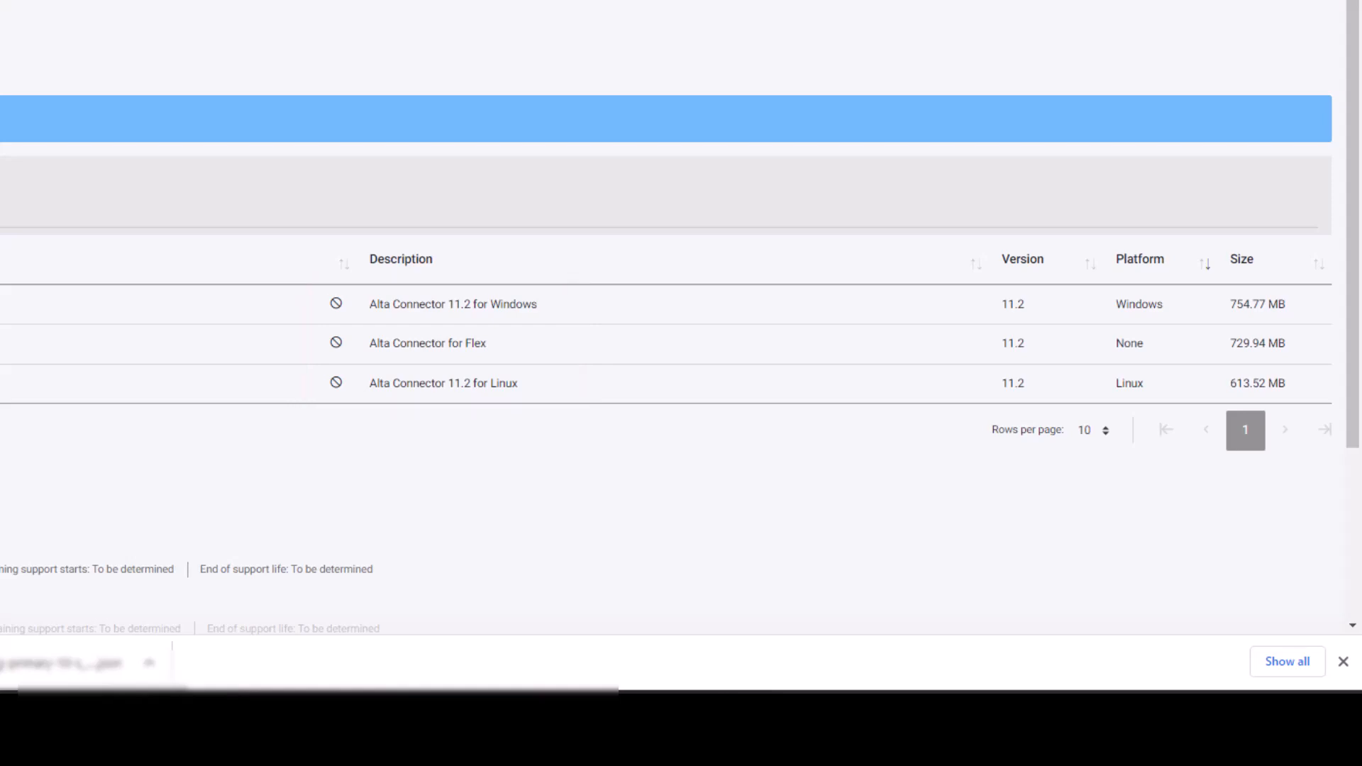
pyautogui.click(438, 383)
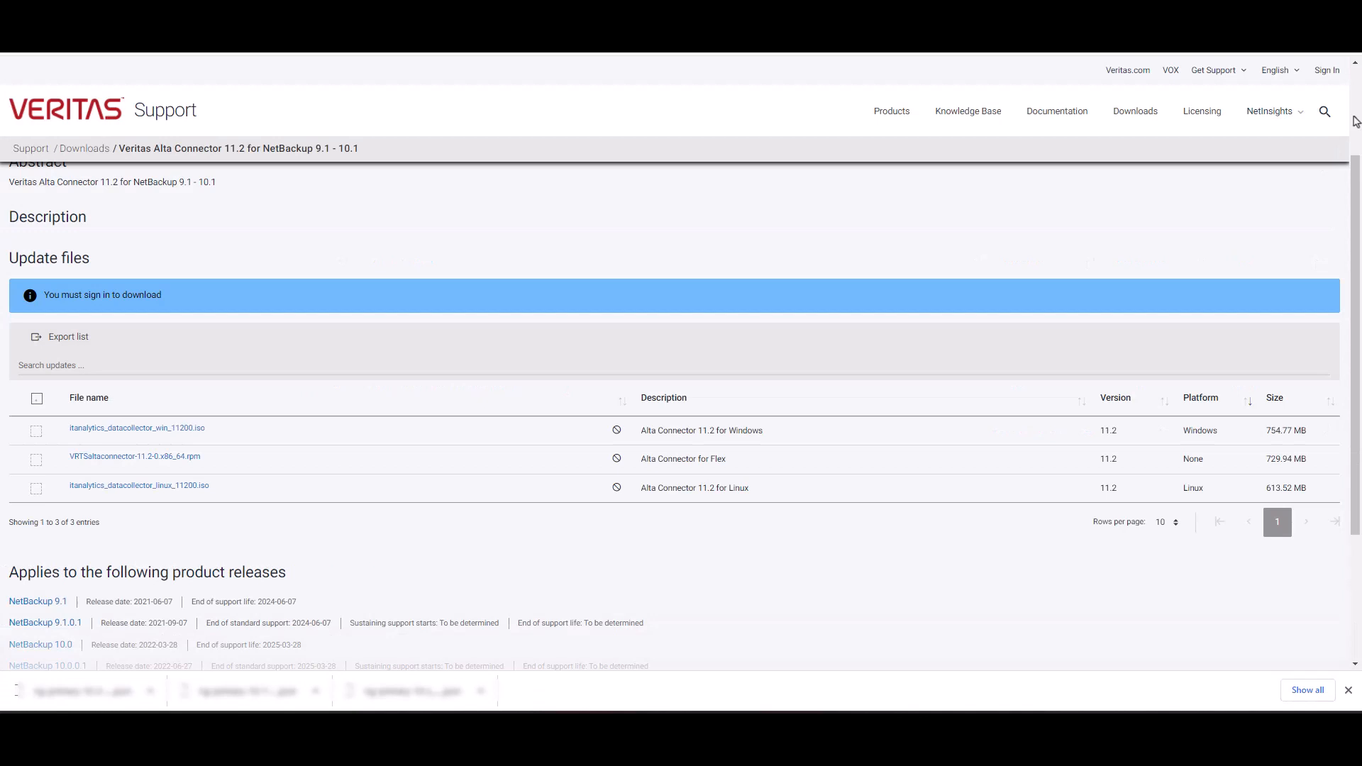
pyautogui.click(1328, 70)
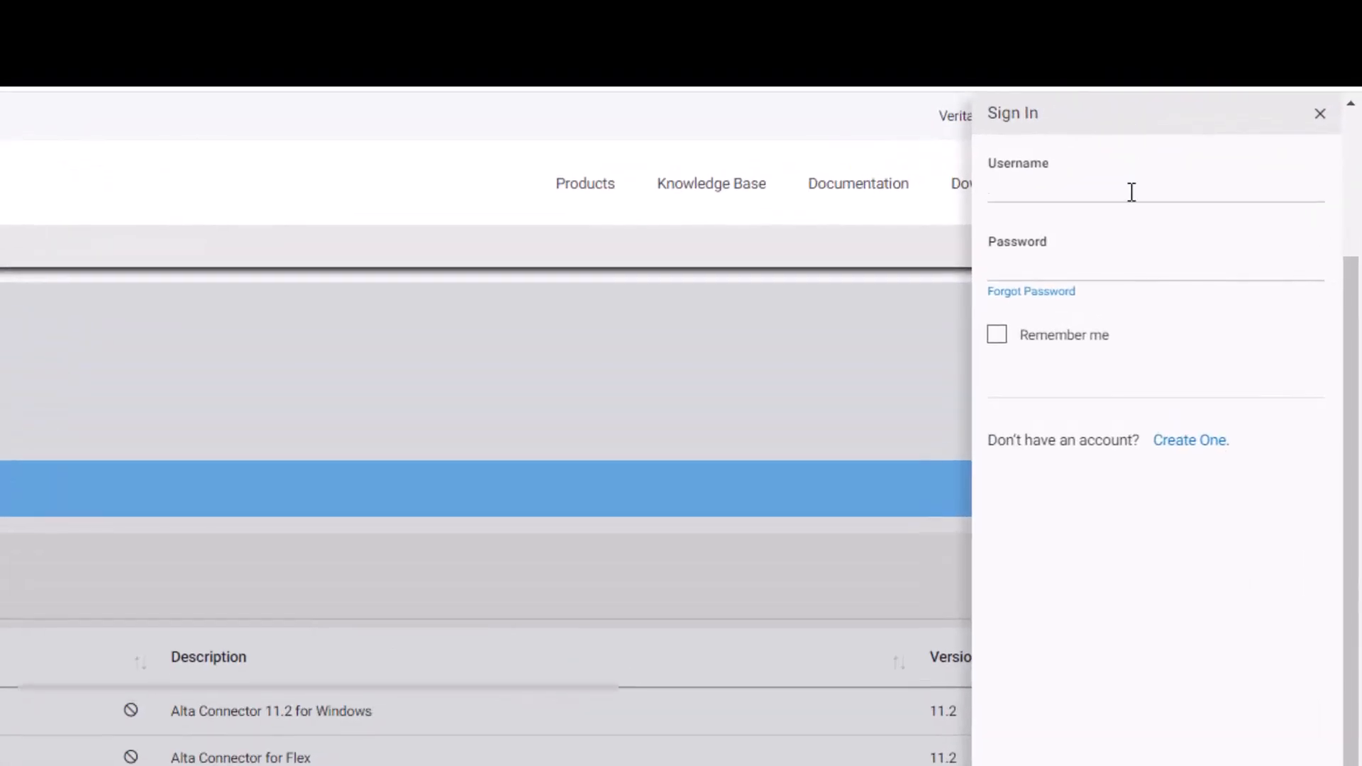
pyautogui.write('neil.')
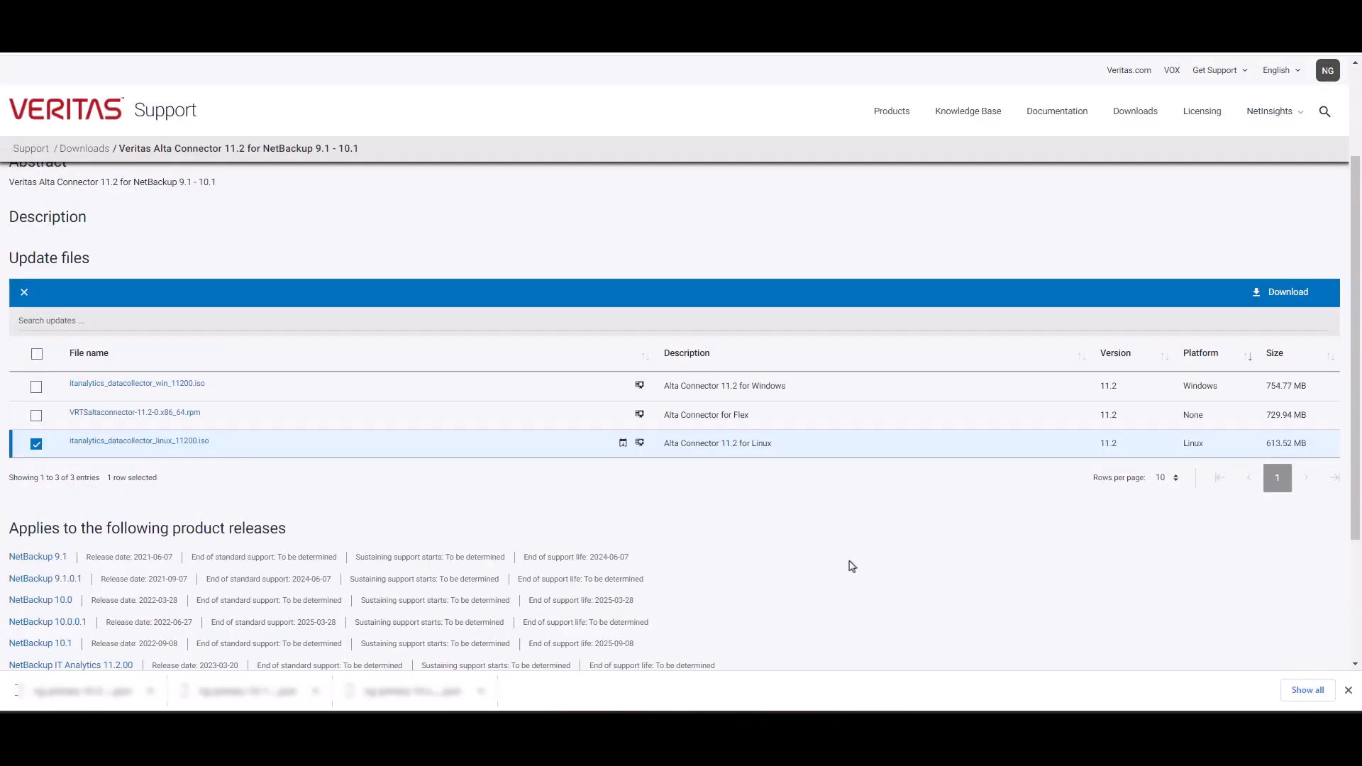
# Step: Download the Alta Connector 11.2 Linux ISO, accepting the End User License Agreement
pyautogui.click(621, 442)
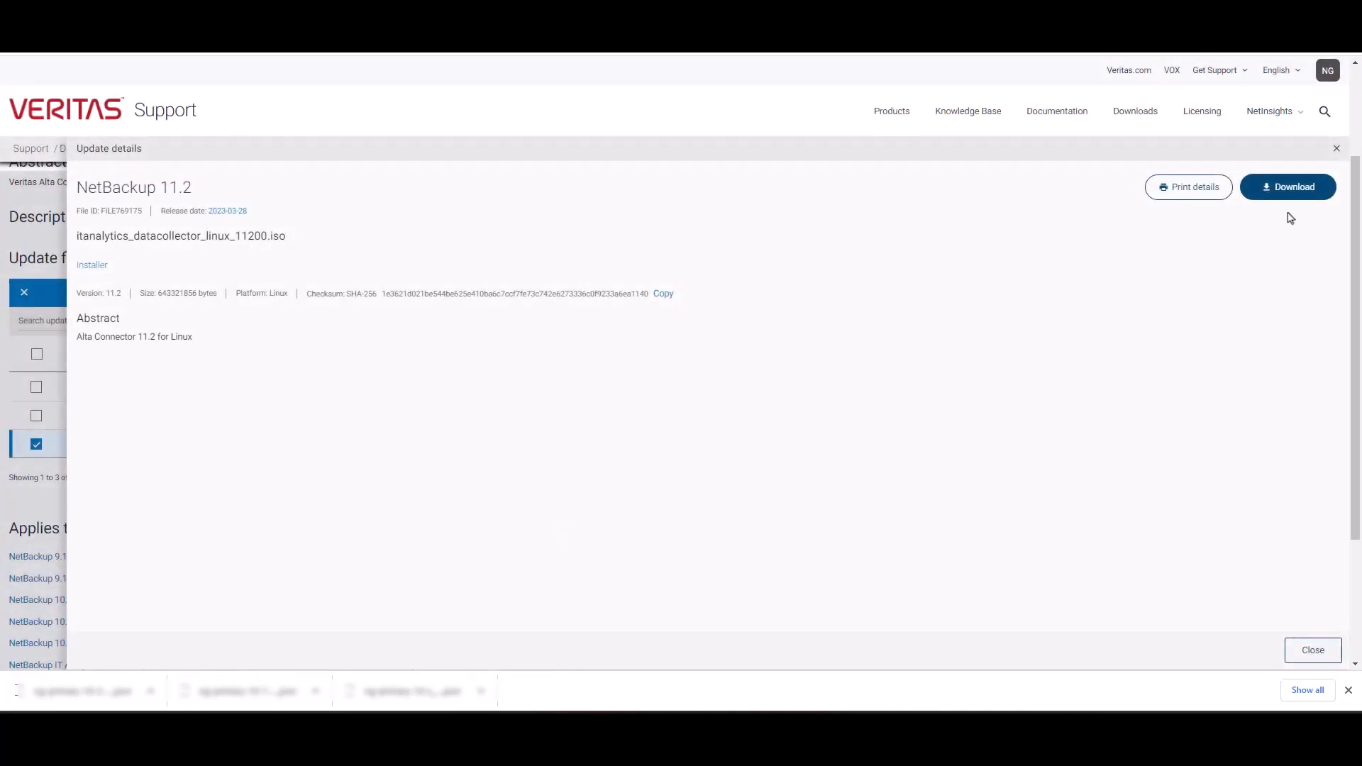
pyautogui.click(1288, 187)
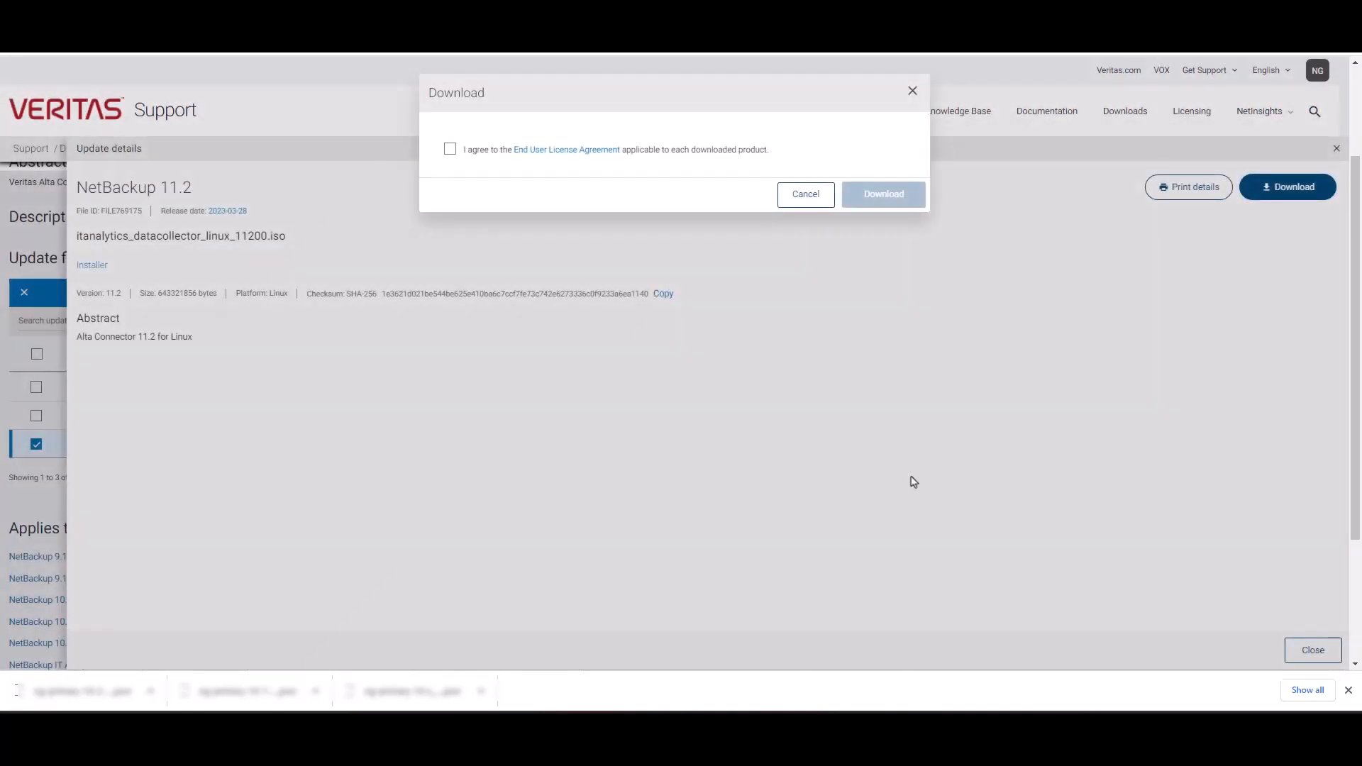
pyautogui.click(450, 149)
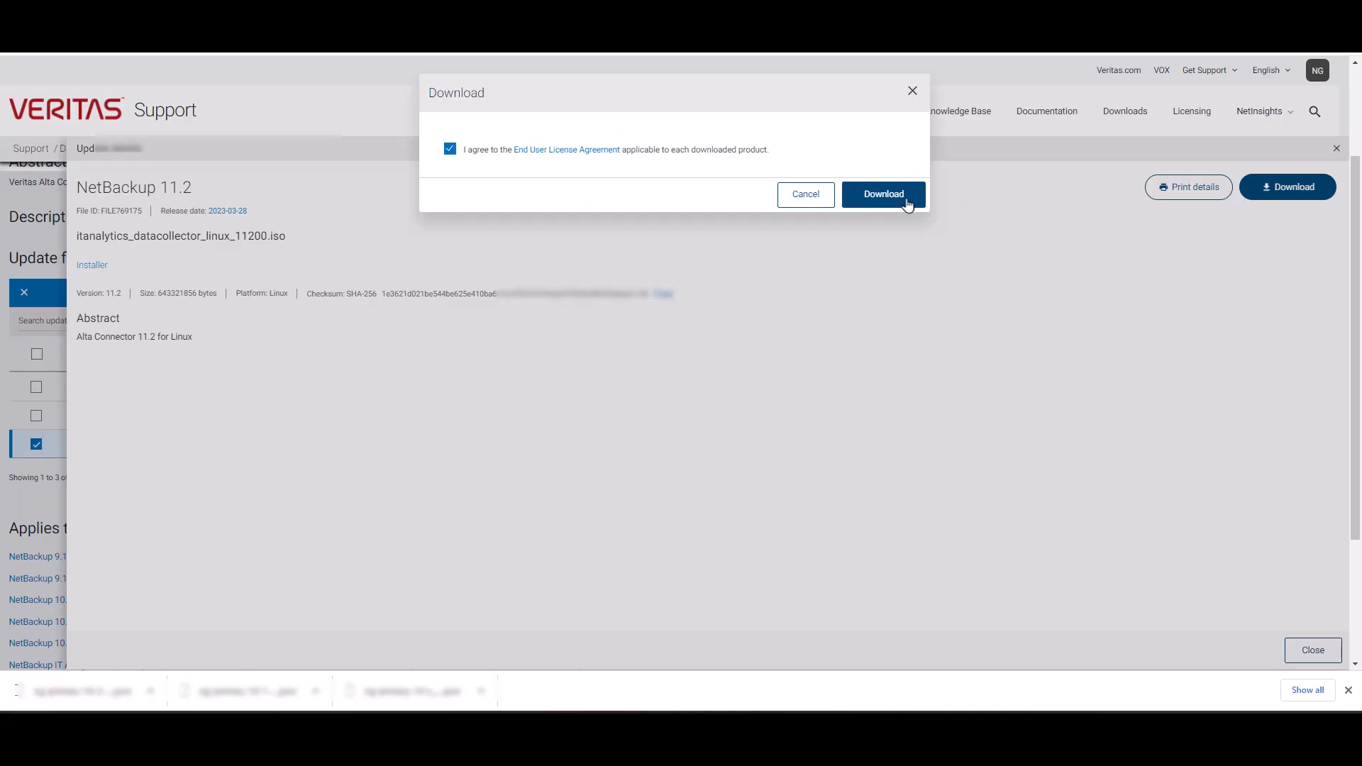
pyautogui.click(883, 194)
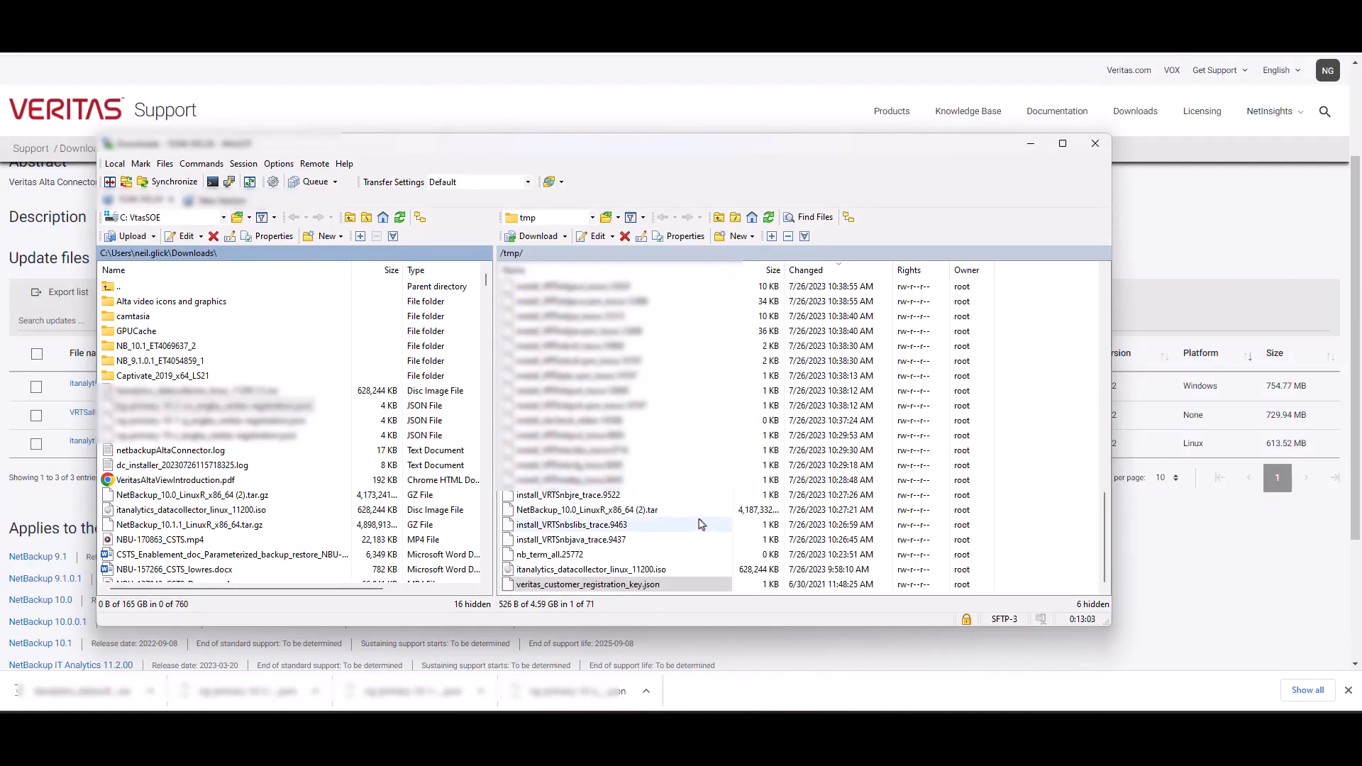
pyautogui.click(587, 569)
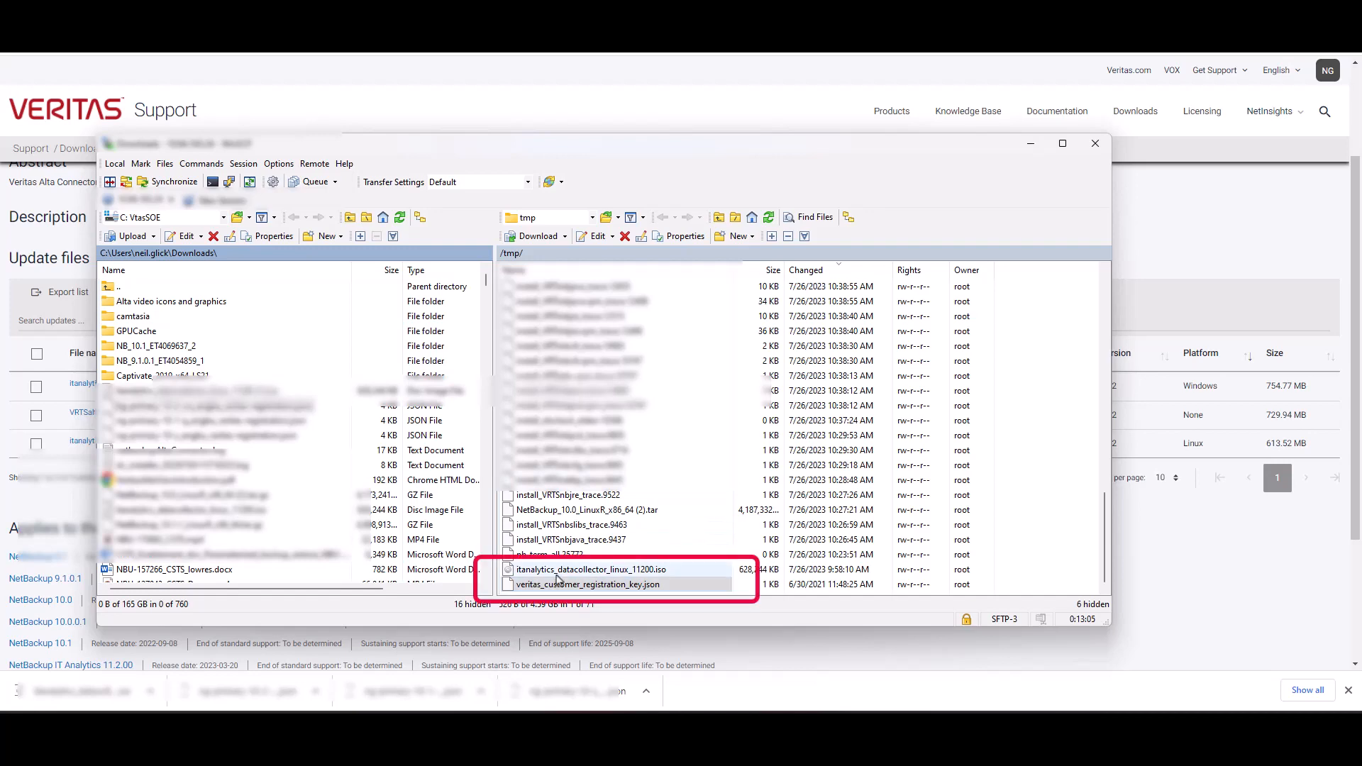
pyautogui.click(587, 583)
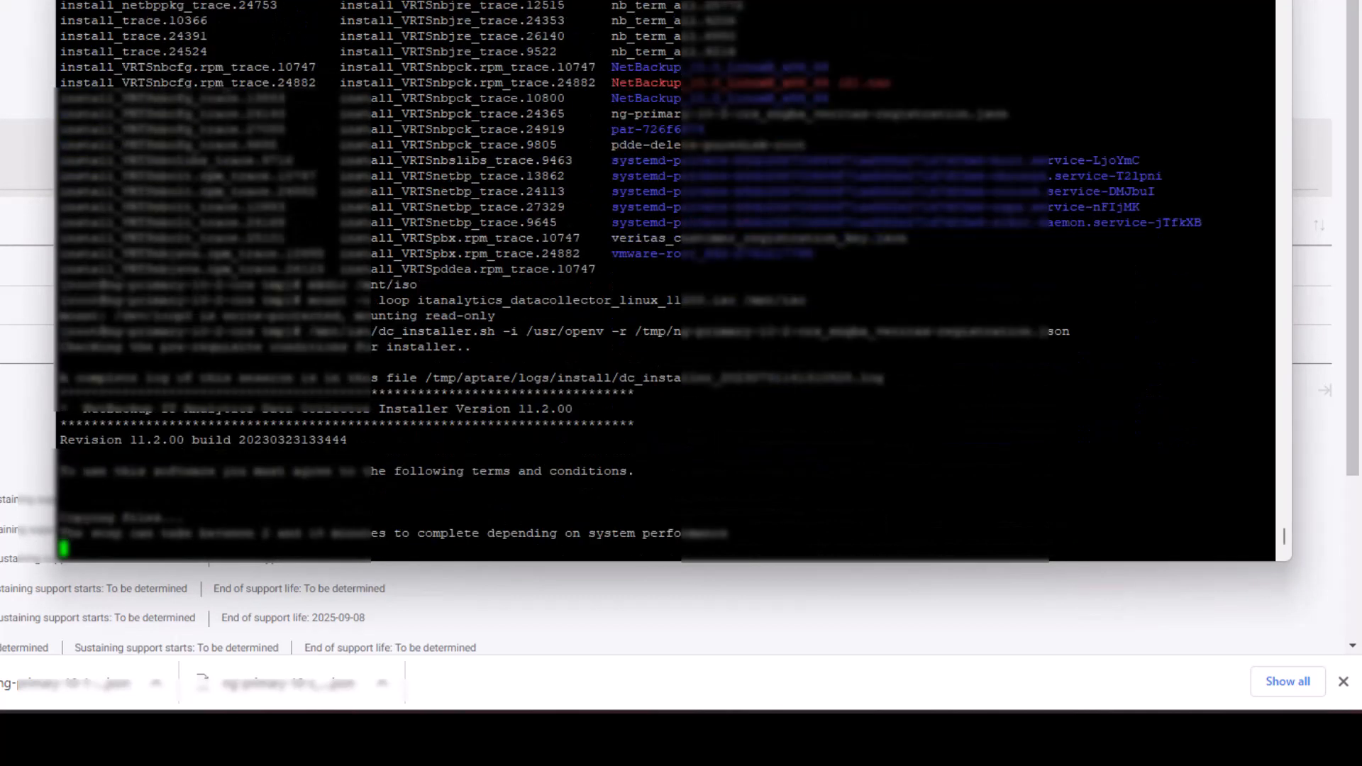
# Step: Scroll down the PuTTY session to follow the Alta Connector installer copying files
pyautogui.scroll(-3)
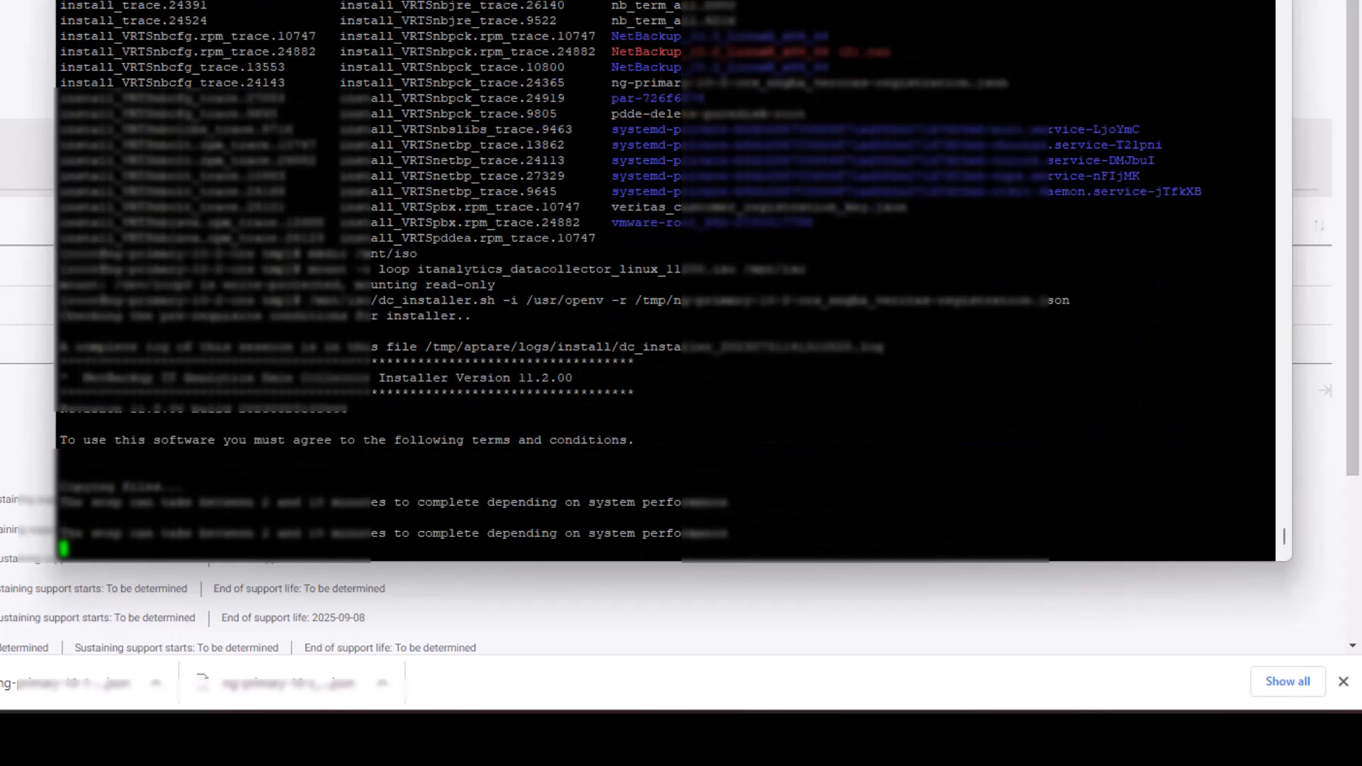
pyautogui.scroll(-3)
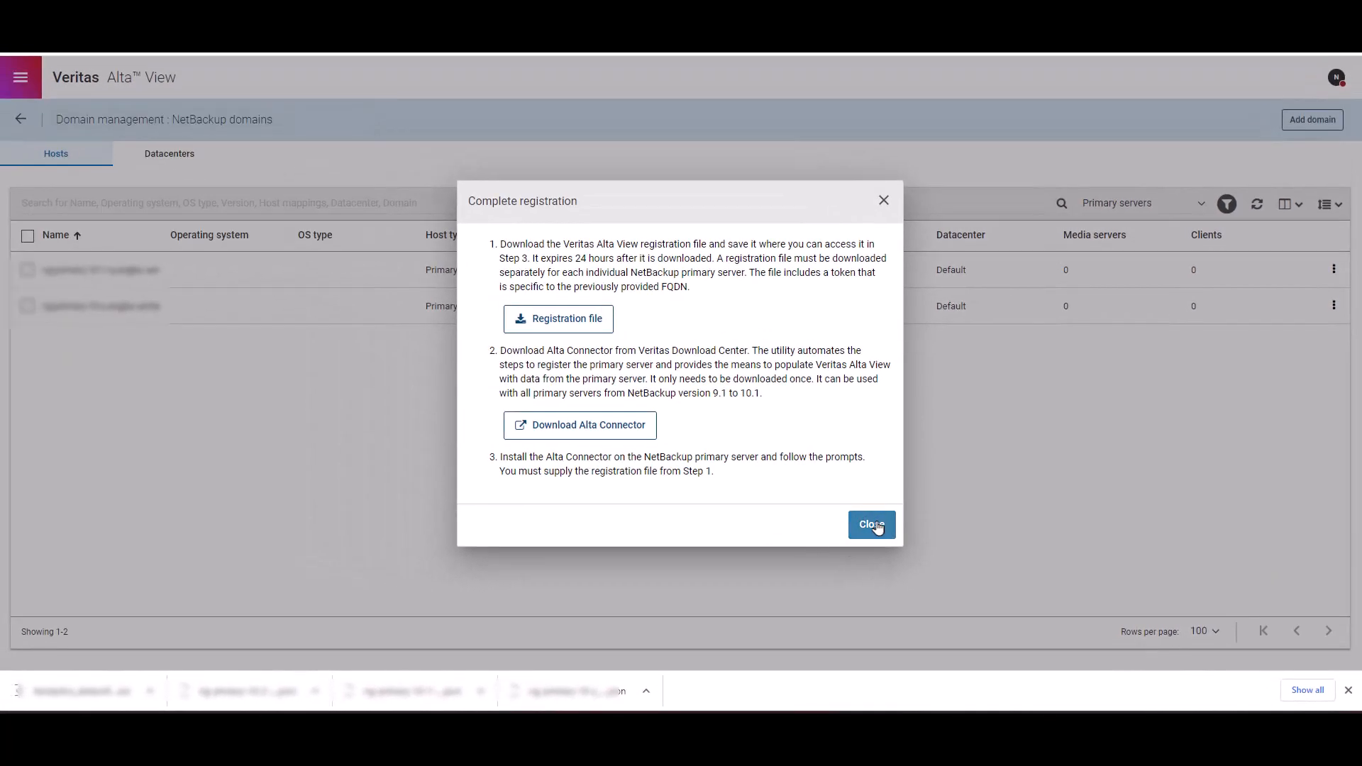
# Step: Dismiss the registration instructions and refresh until the third primary server (10.0) shows Connected
pyautogui.click(870, 525)
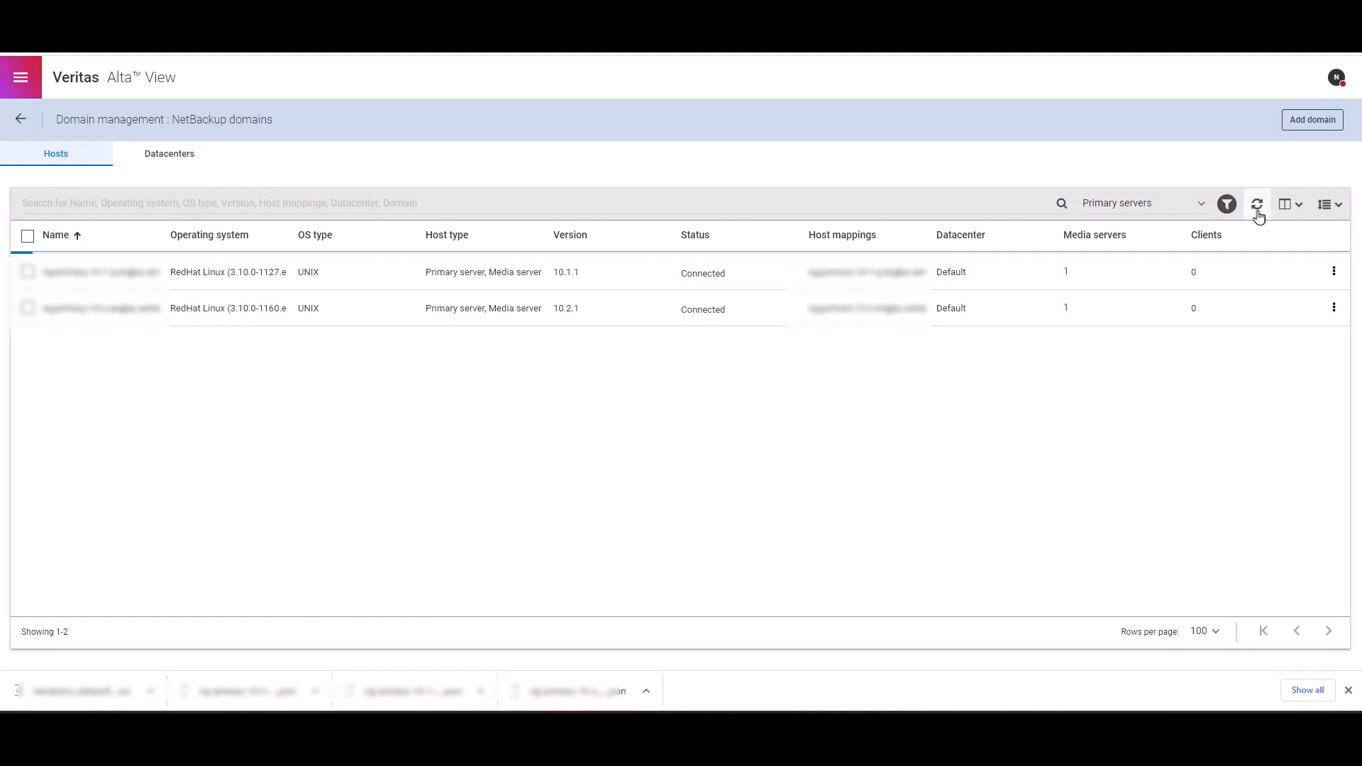
pyautogui.click(1256, 205)
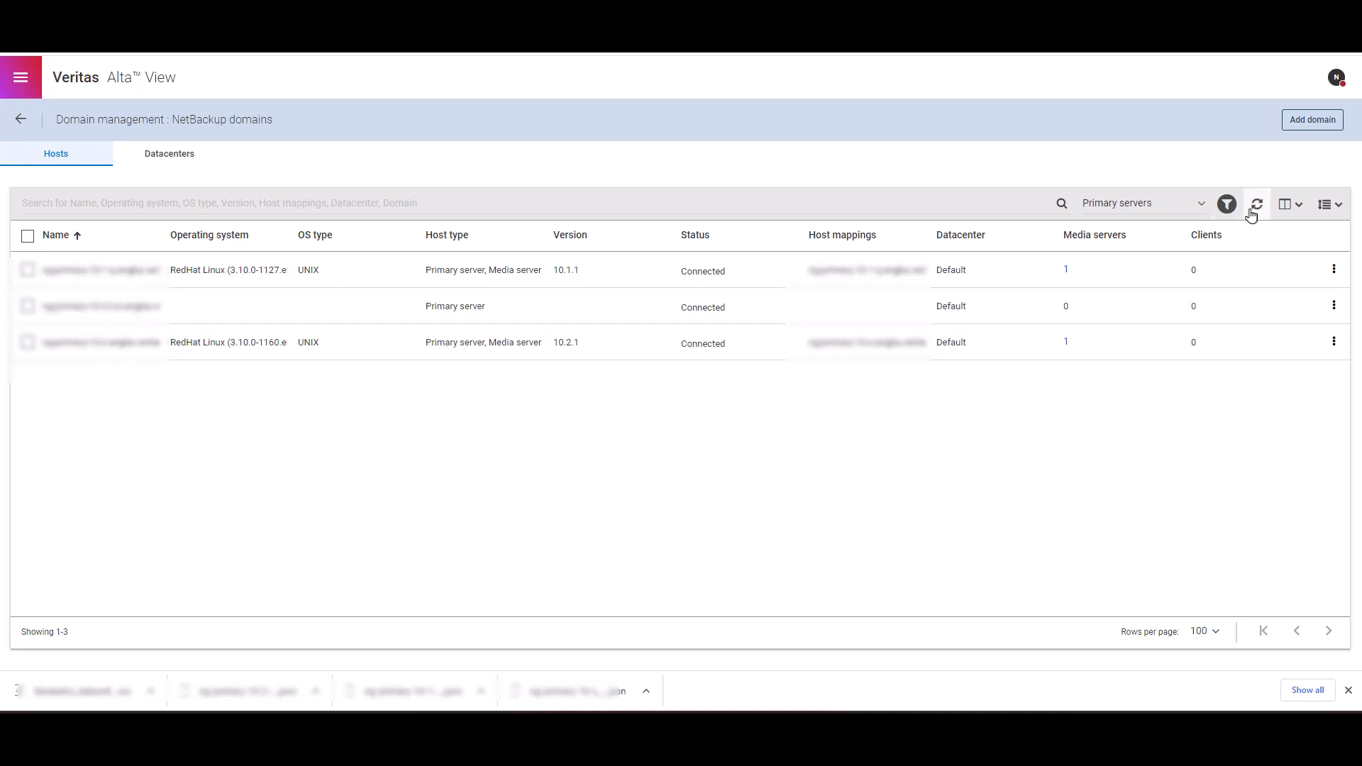
pyautogui.moveTo(1256, 203)
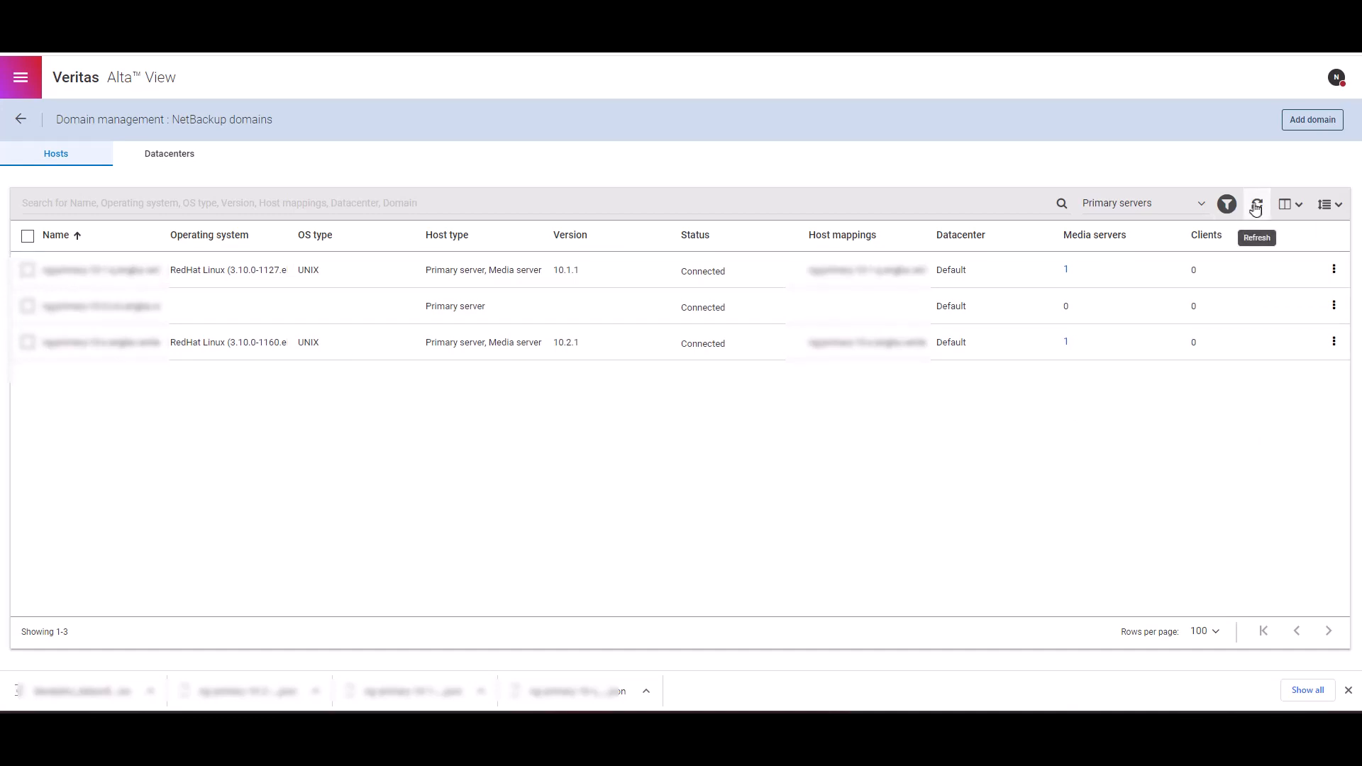
pyautogui.click(1256, 203)
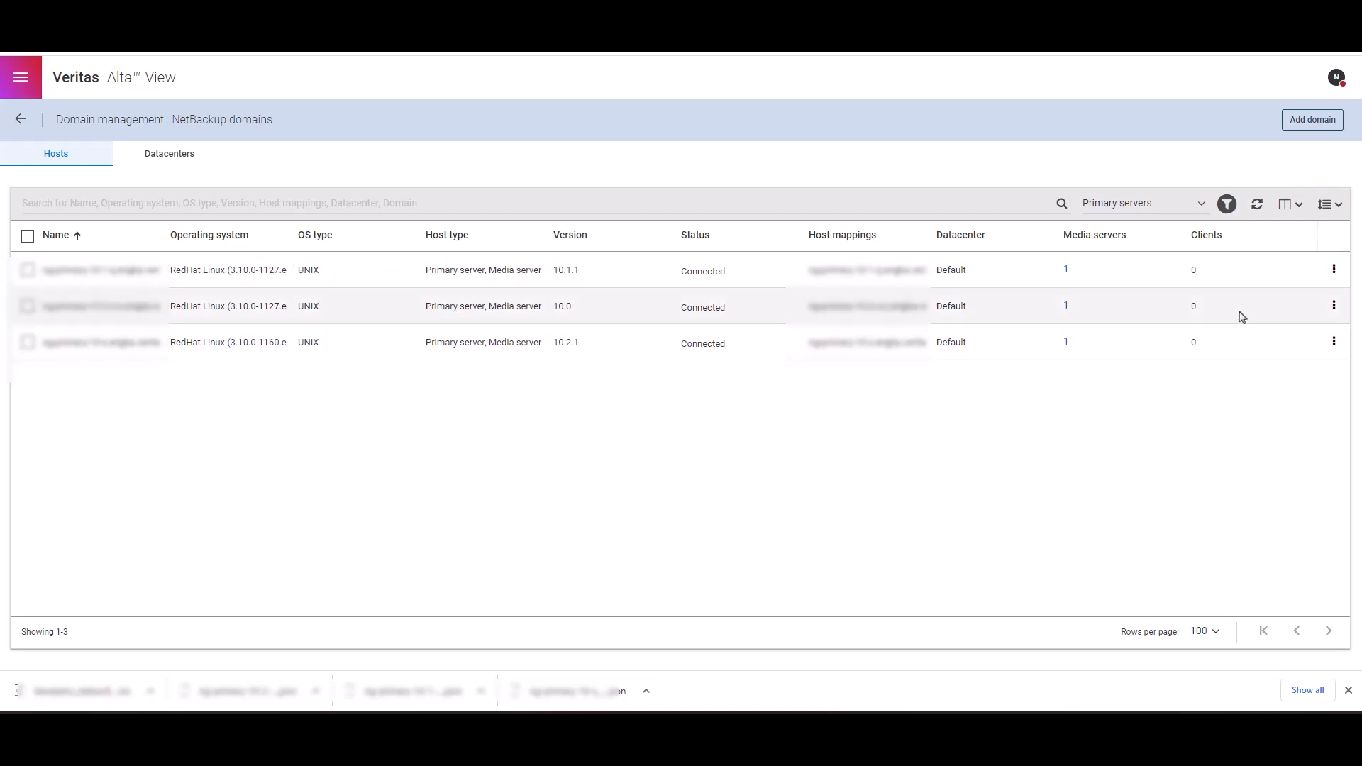
pyautogui.click(169, 153)
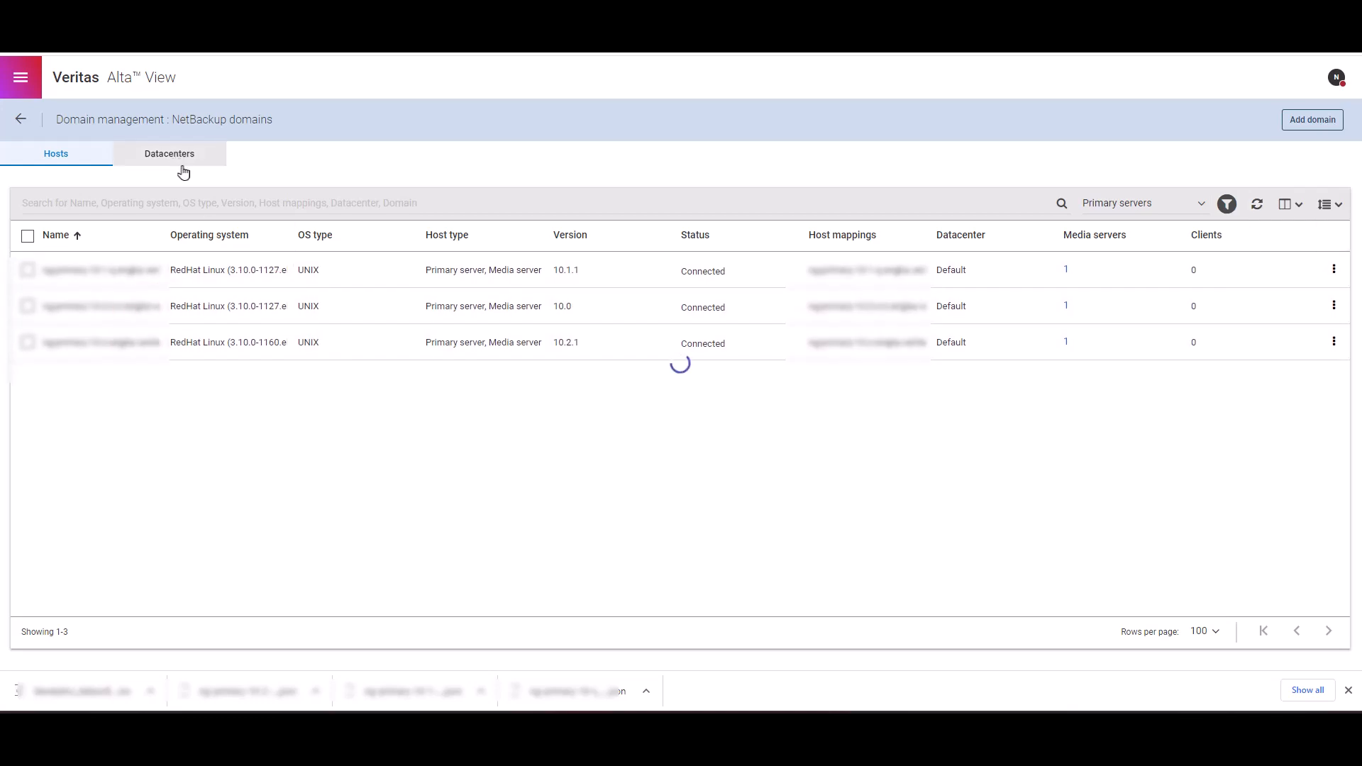
# Step: Review the Datacenters tab, leave the datacenter editor unchanged, and return to Hosts
pyautogui.click(169, 153)
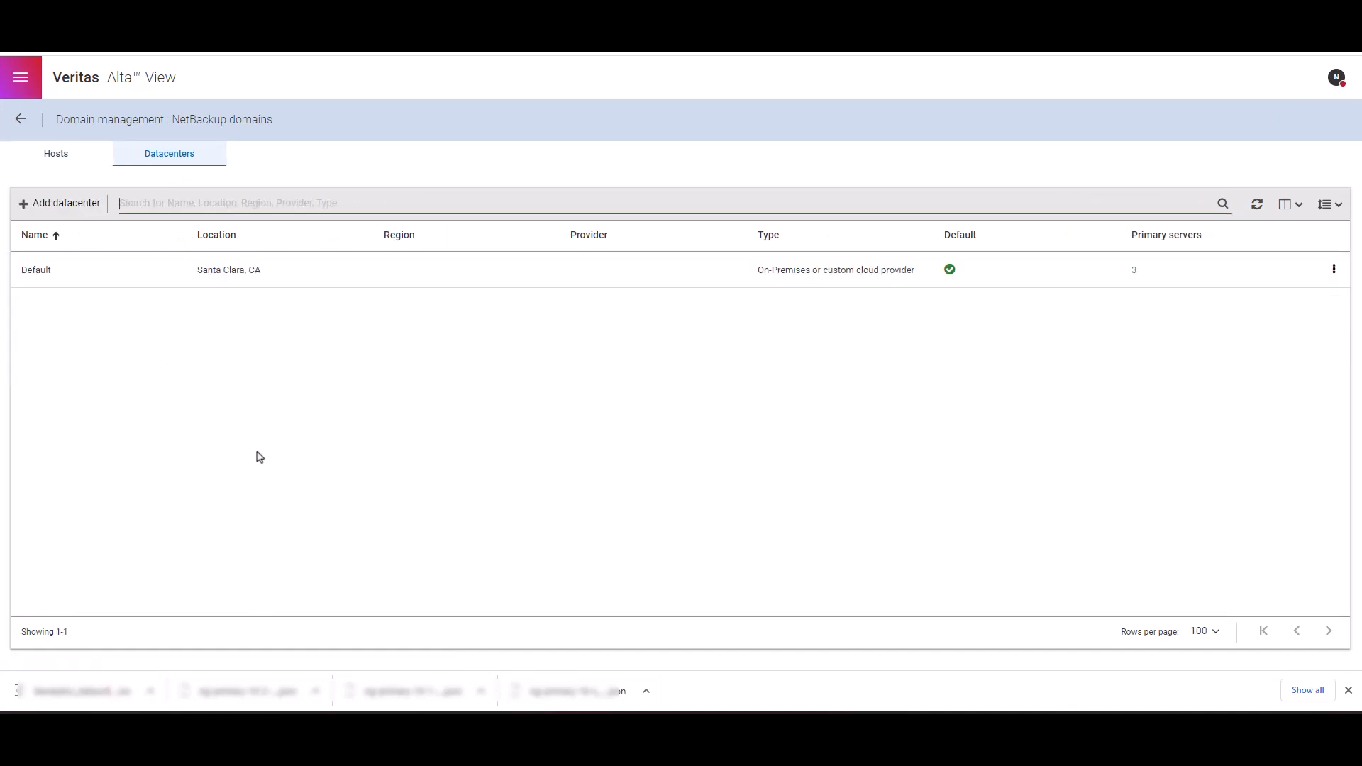
pyautogui.moveTo(1069, 333)
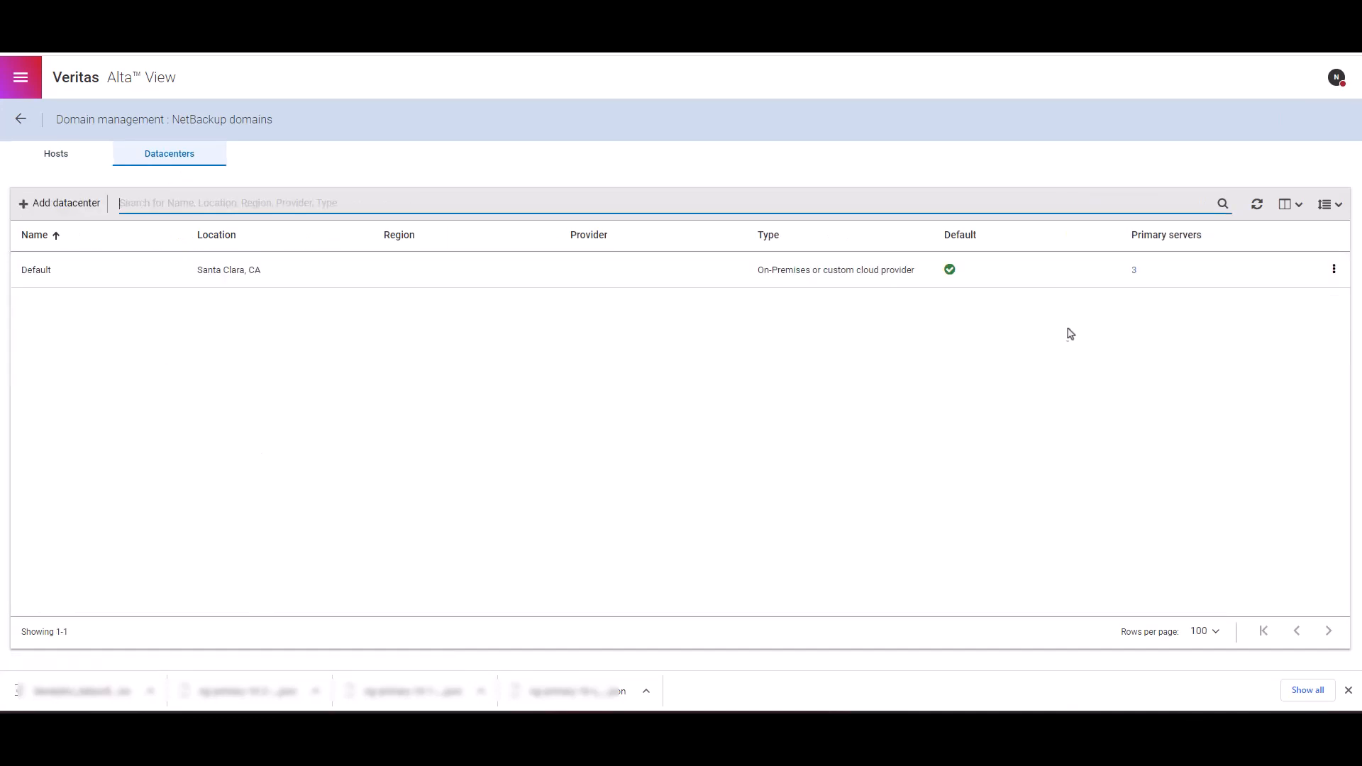
pyautogui.moveTo(1013, 370)
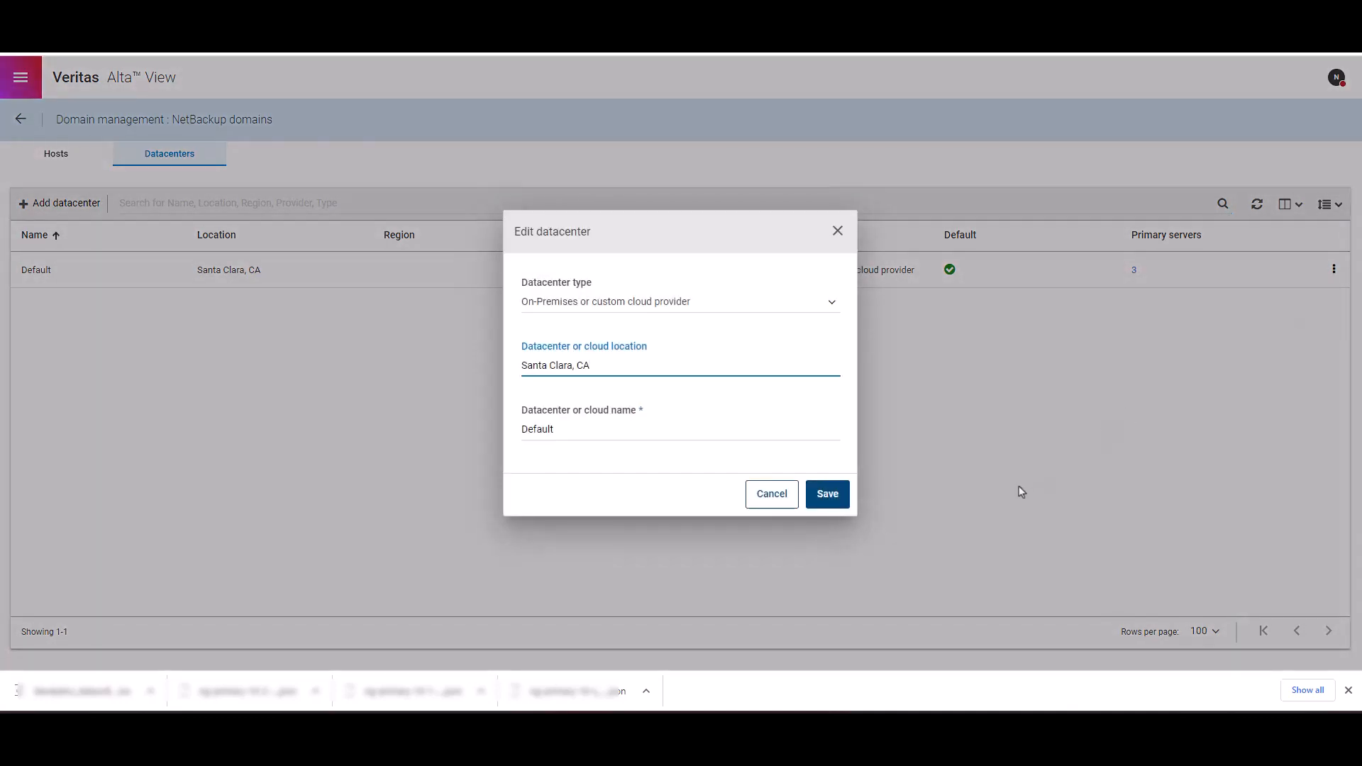
pyautogui.click(769, 494)
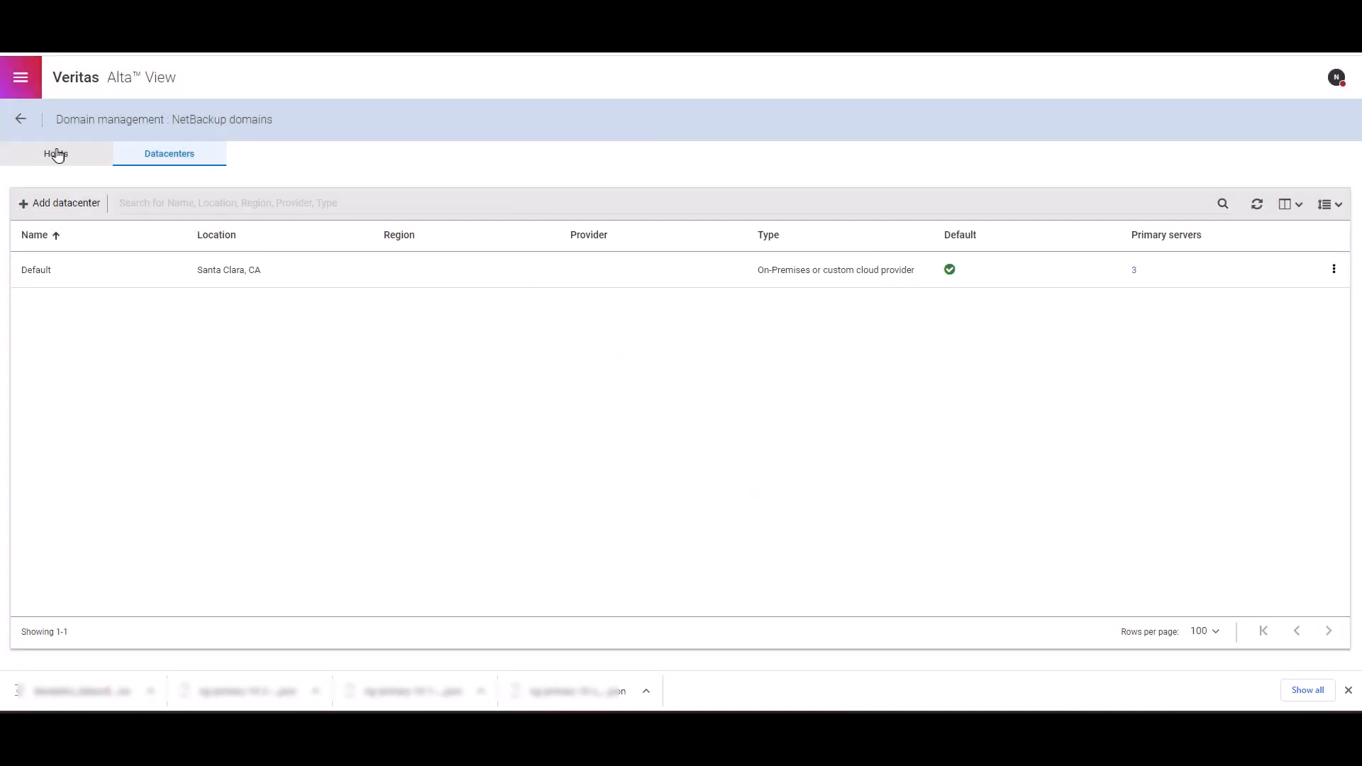
pyautogui.click(55, 153)
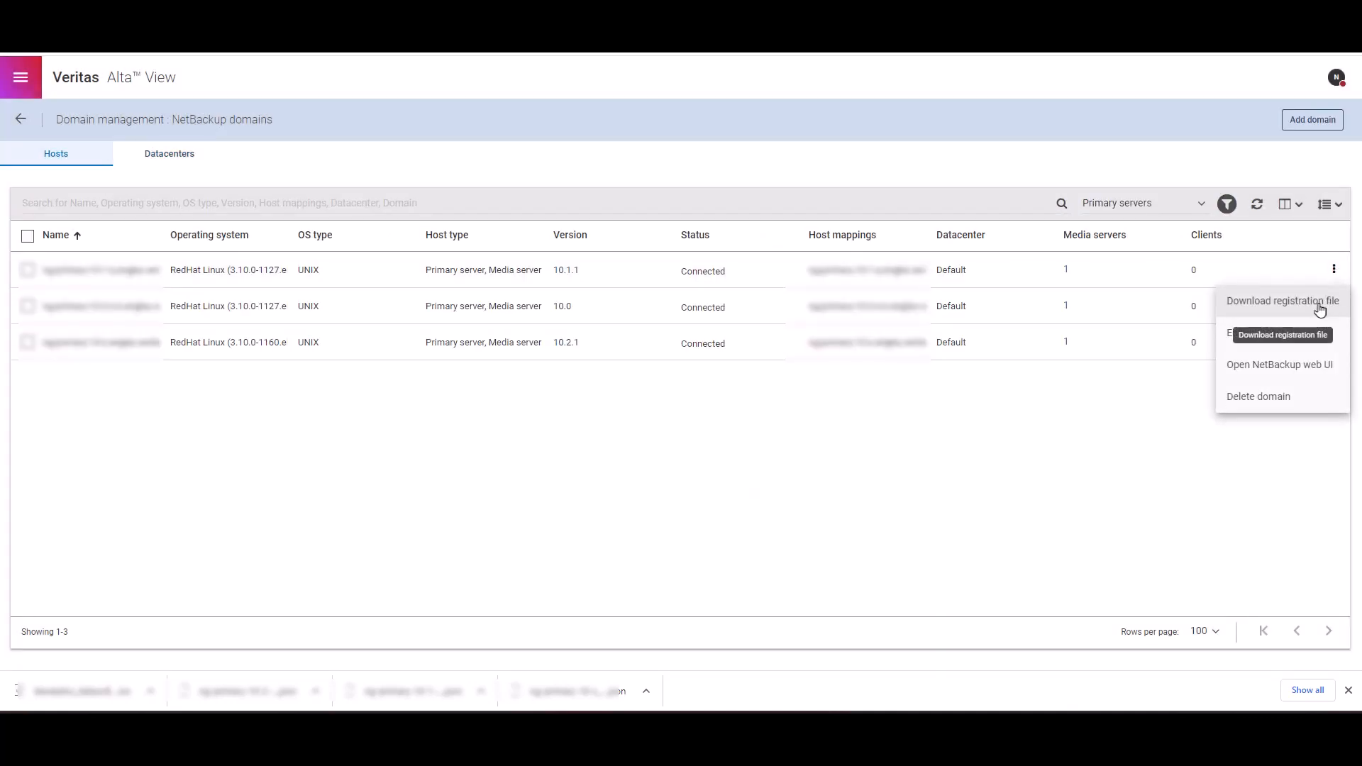
pyautogui.moveTo(1293, 339)
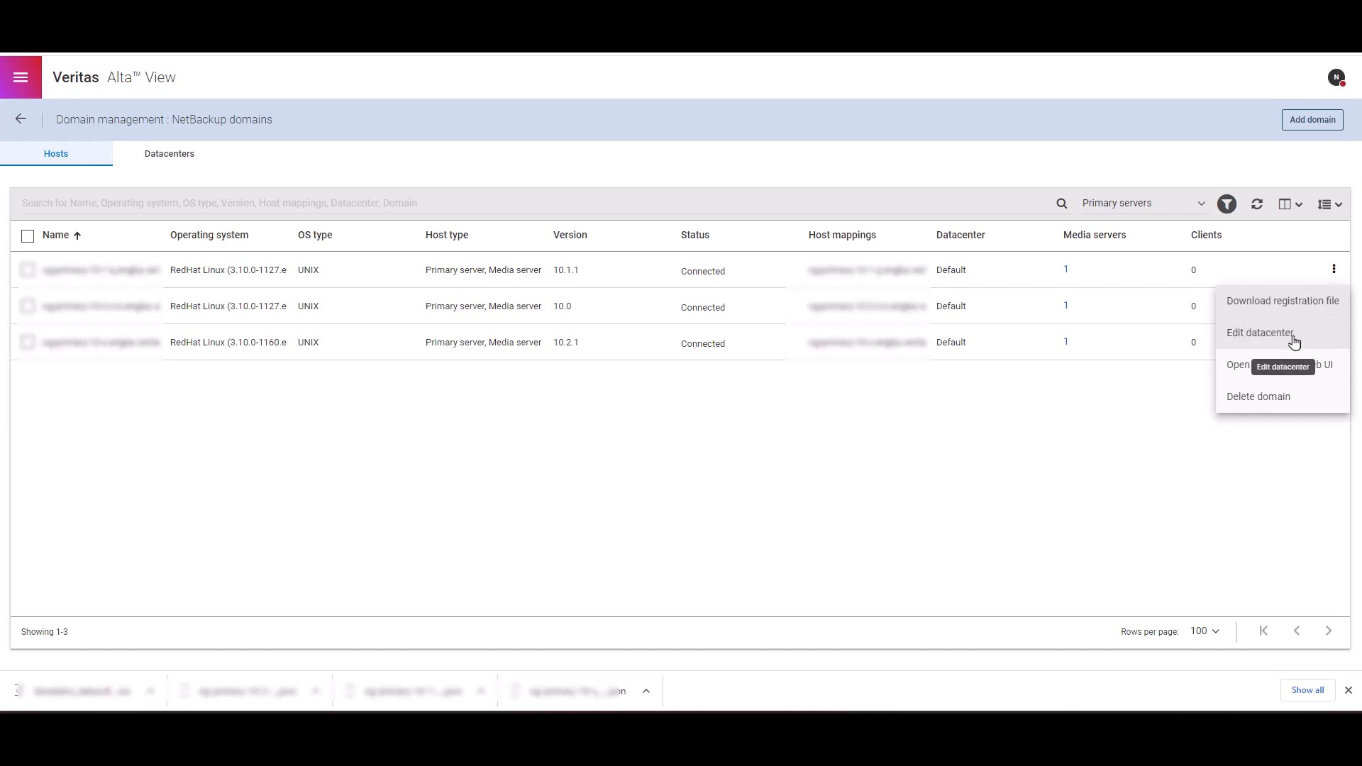
# Step: Launch the NetBackup web UI for a connected primary server from its actions menu and confirm
pyautogui.click(1243, 365)
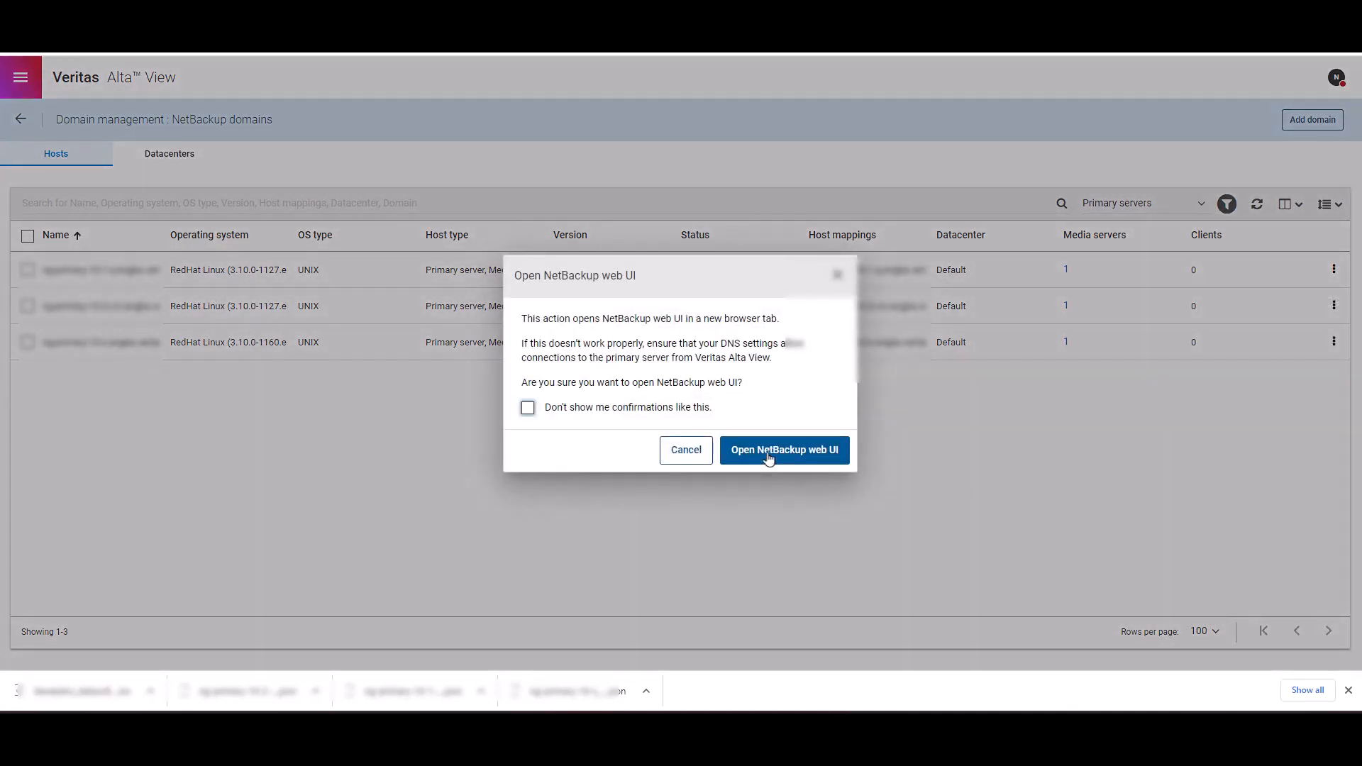
pyautogui.click(784, 450)
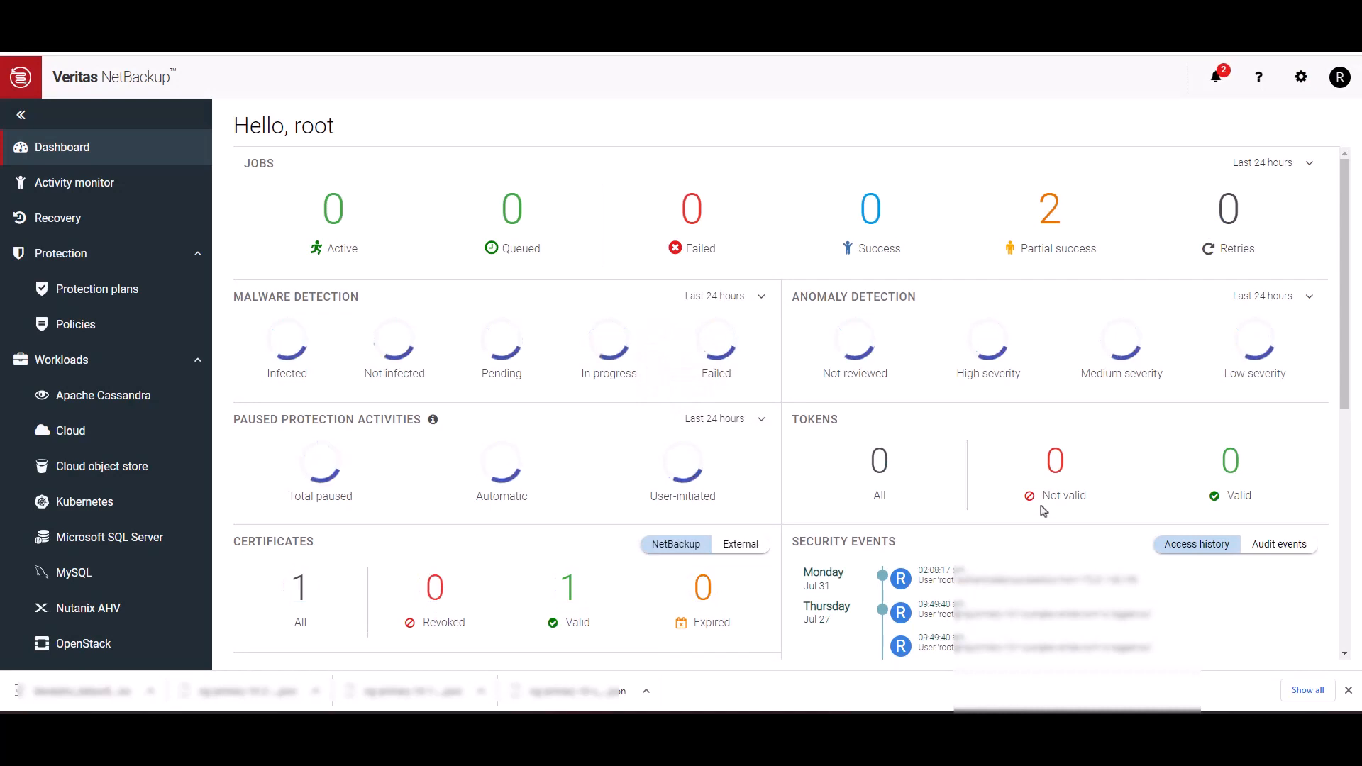